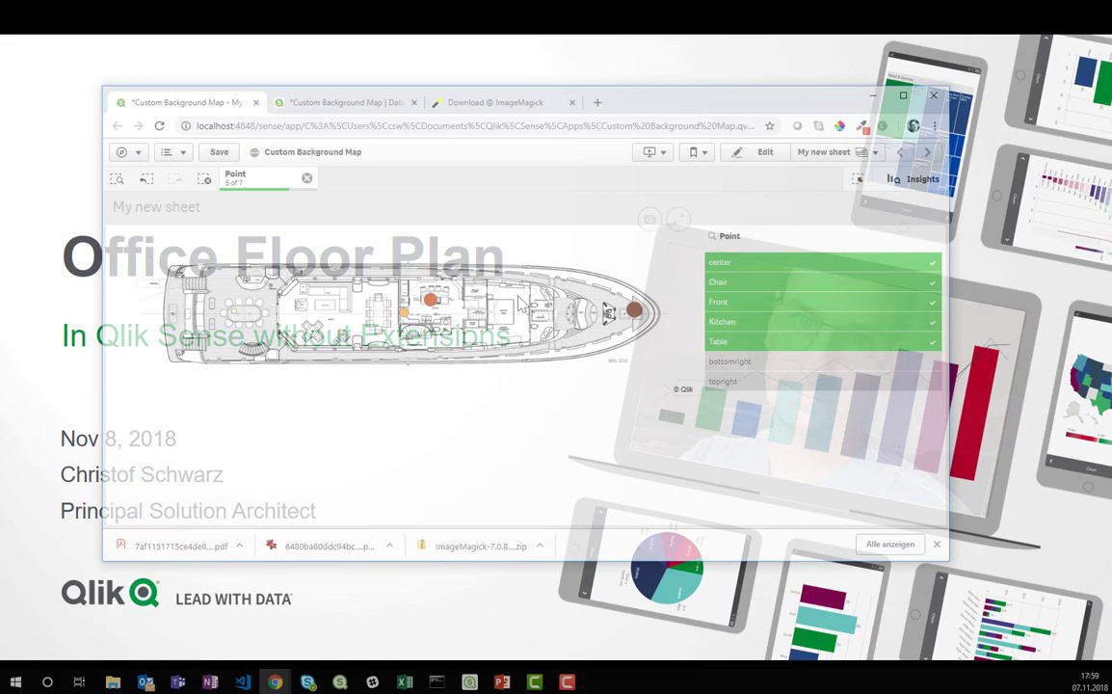
Select the center, Chair and Table points in the Point filter pane to plot them on the map
left_click(901, 96)
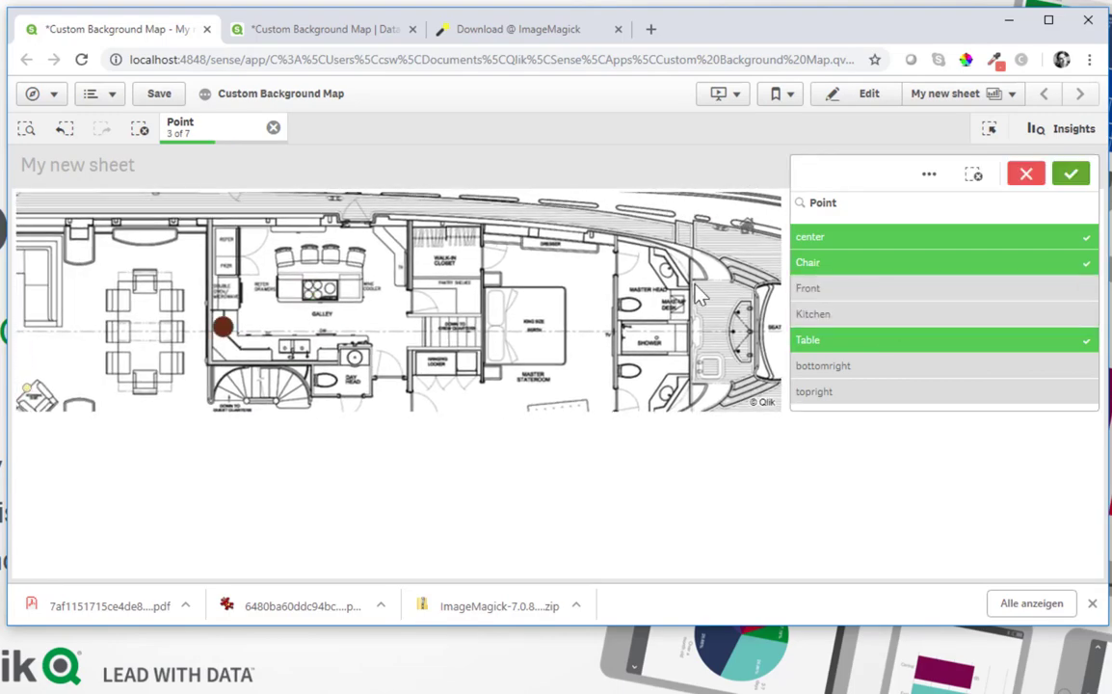
left_click(1070, 173)
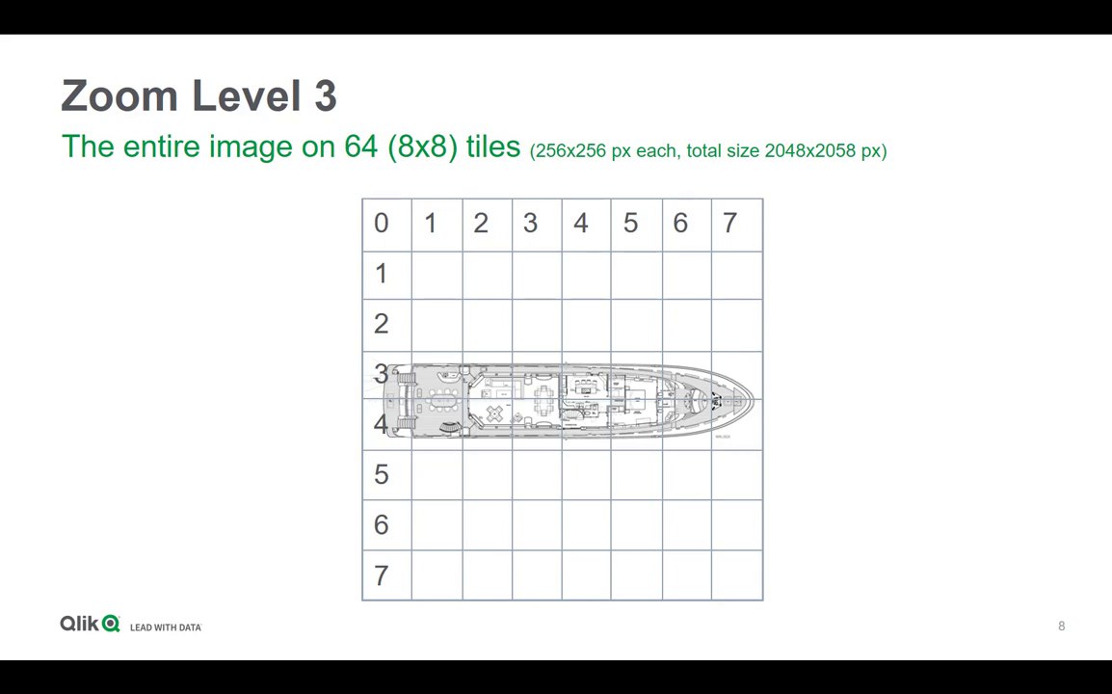
Advance from the Zoom Level 3 slide of 64 tiles to the next slide
key("right")
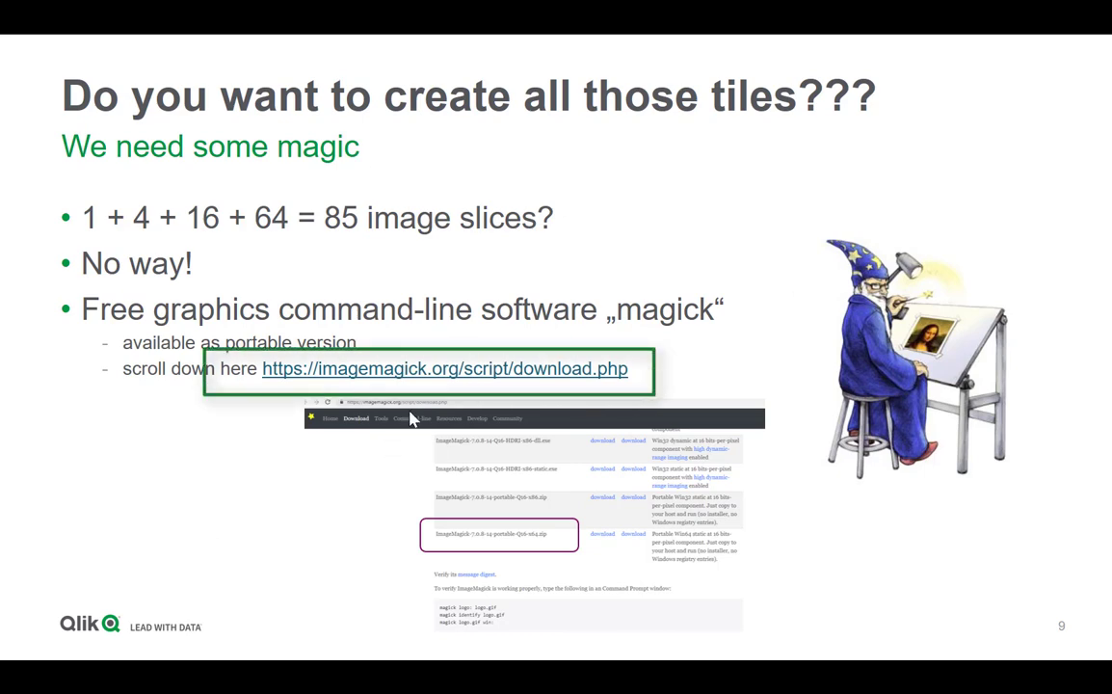
mouse_move(453, 384)
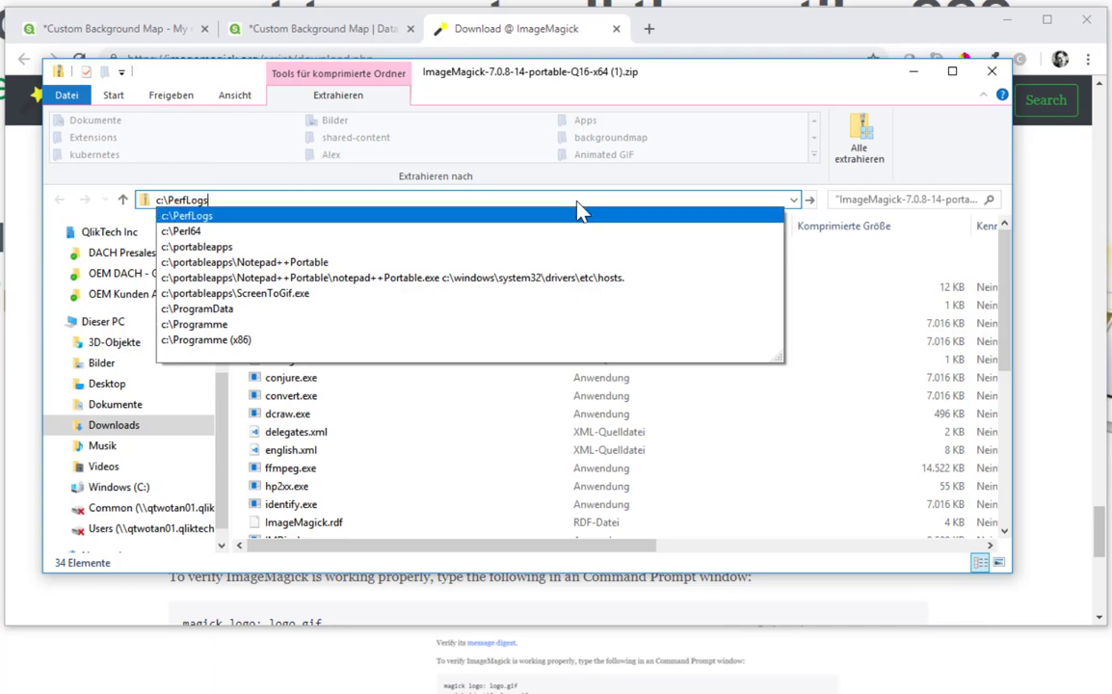
Browse to C:\portableapps and into the ImageMagick folder, then close Explorer
left_click(197, 247)
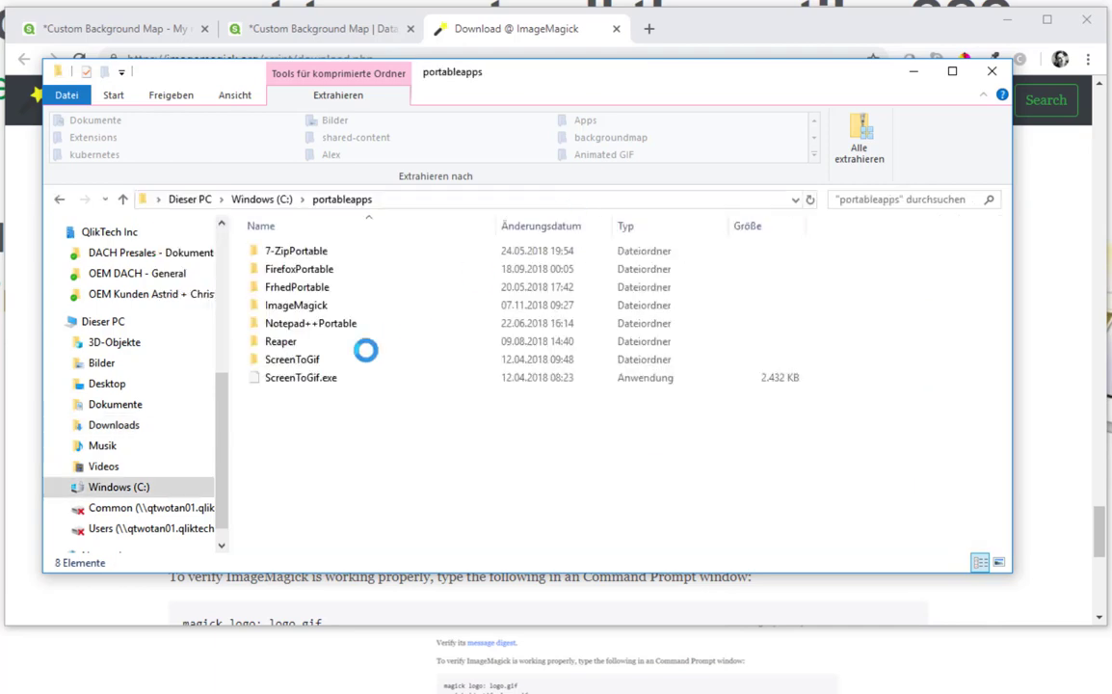
double_click(297, 304)
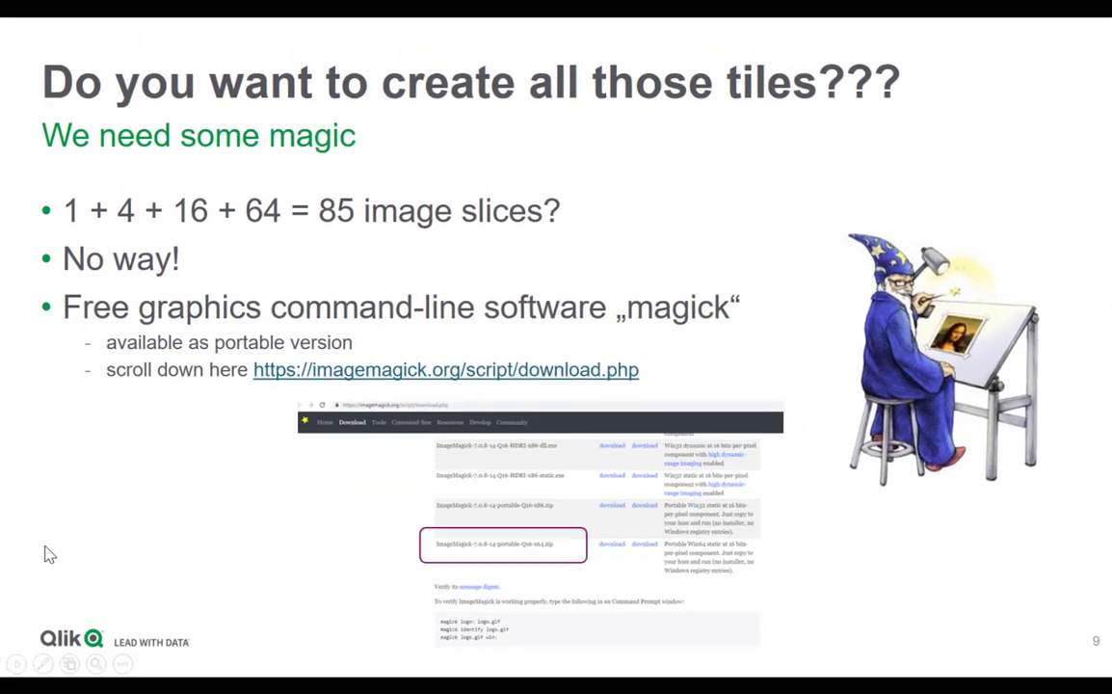
key("Right")
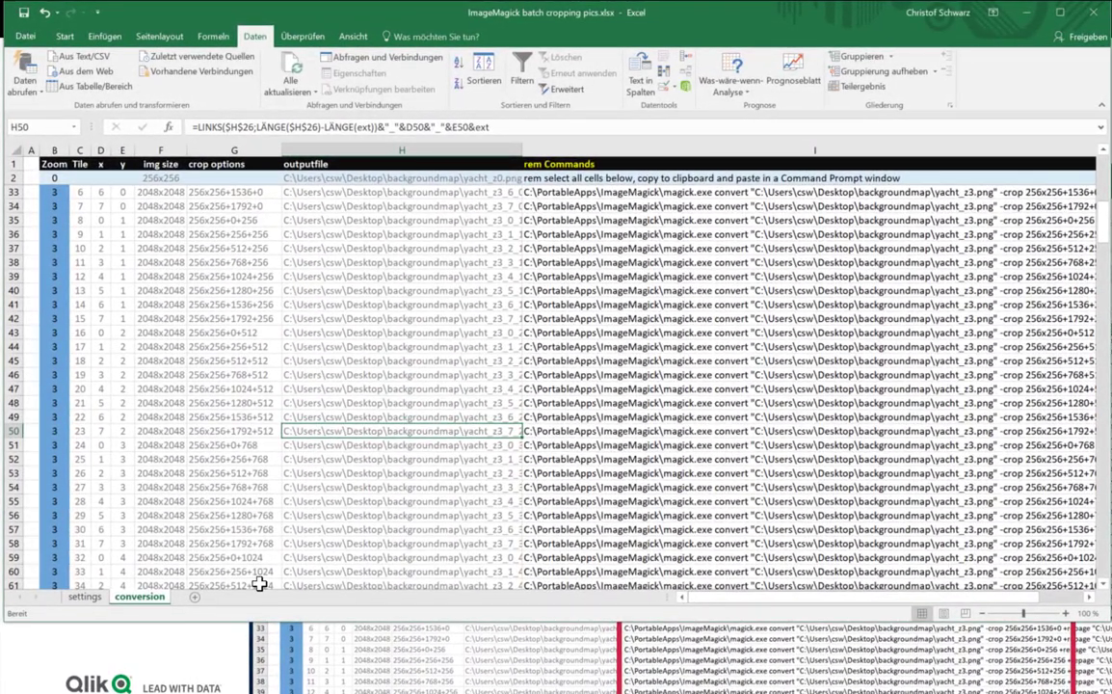
Show the settings sheet with the yacht.png input path and magick.exe command path
left_click(84, 596)
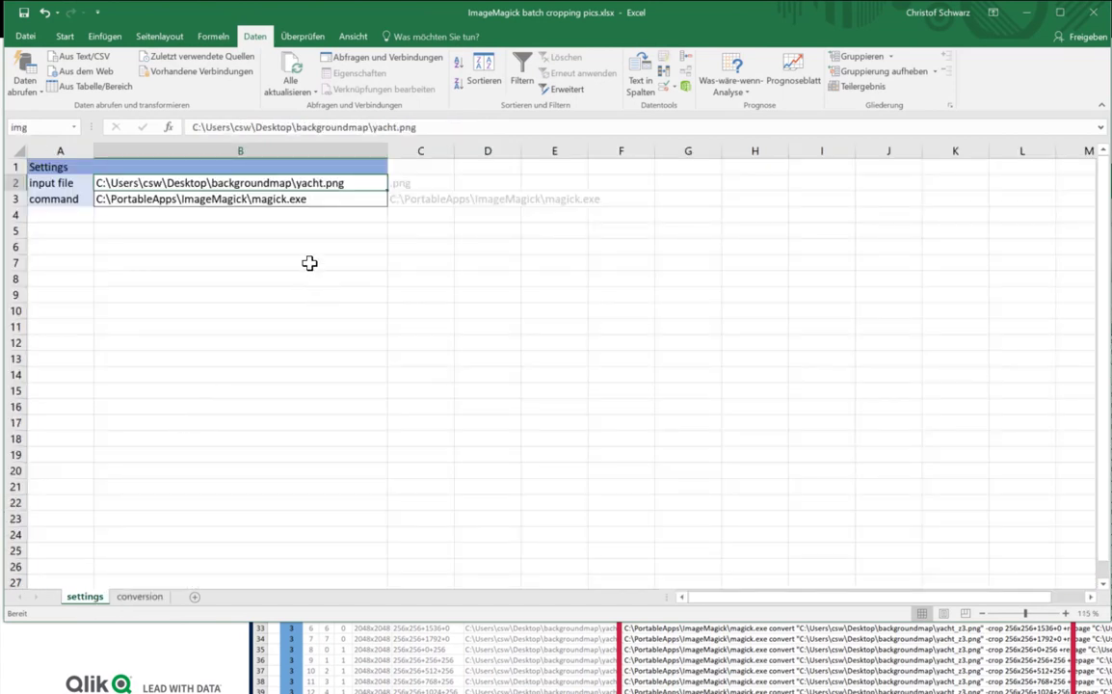
mouse_move(532, 278)
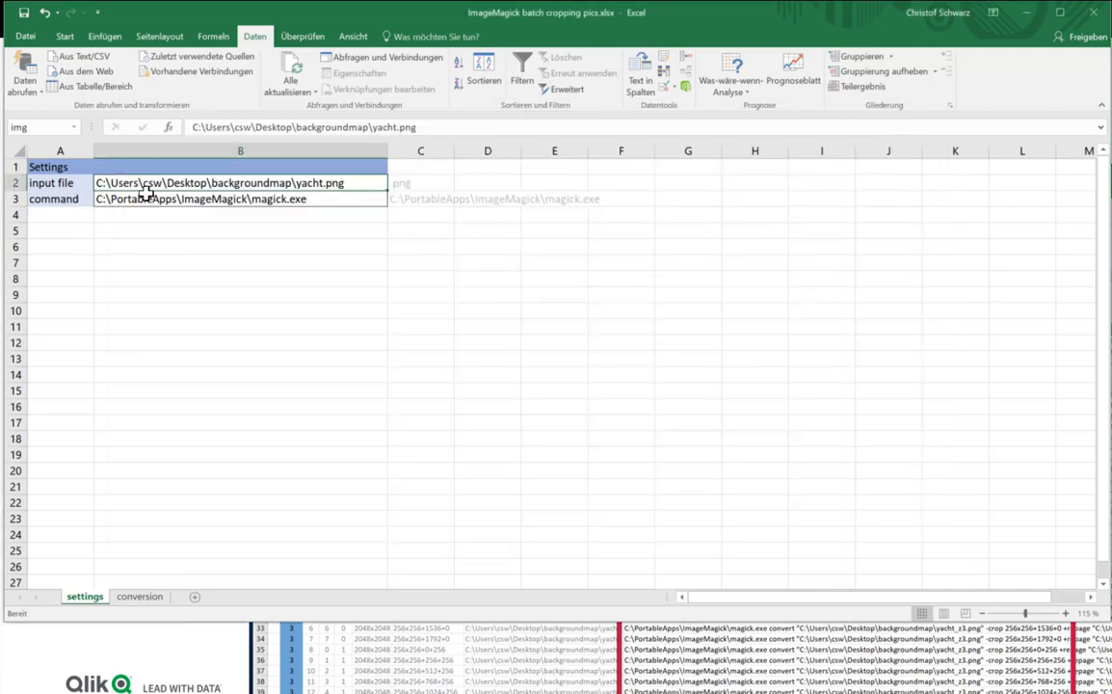
left_click(239, 198)
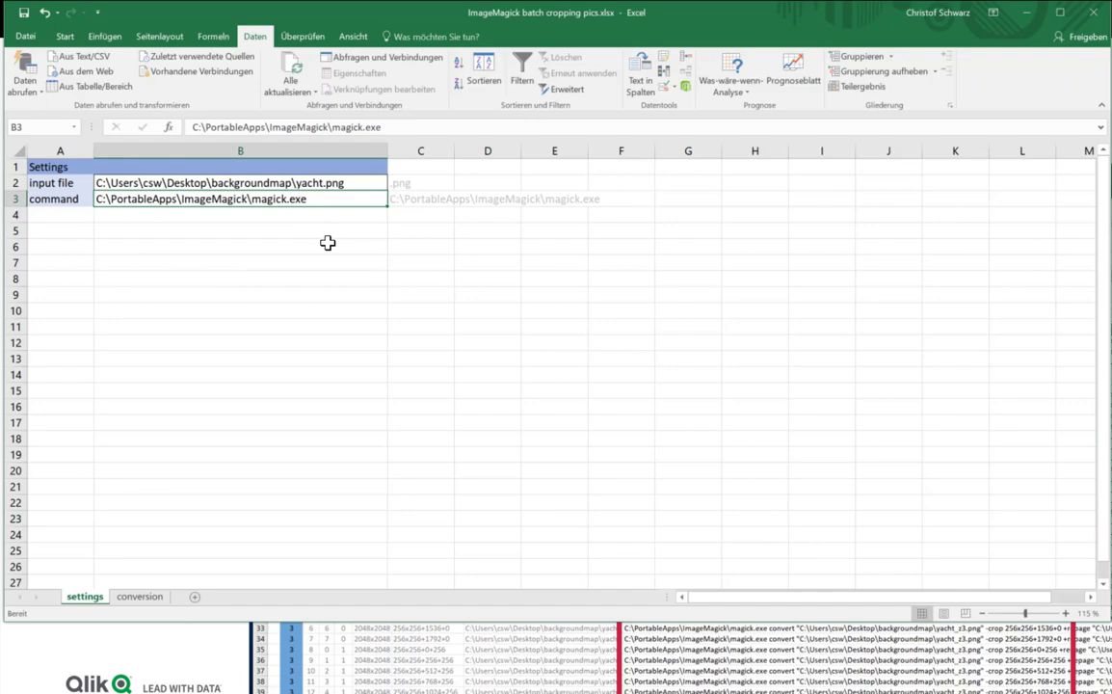
mouse_move(156, 597)
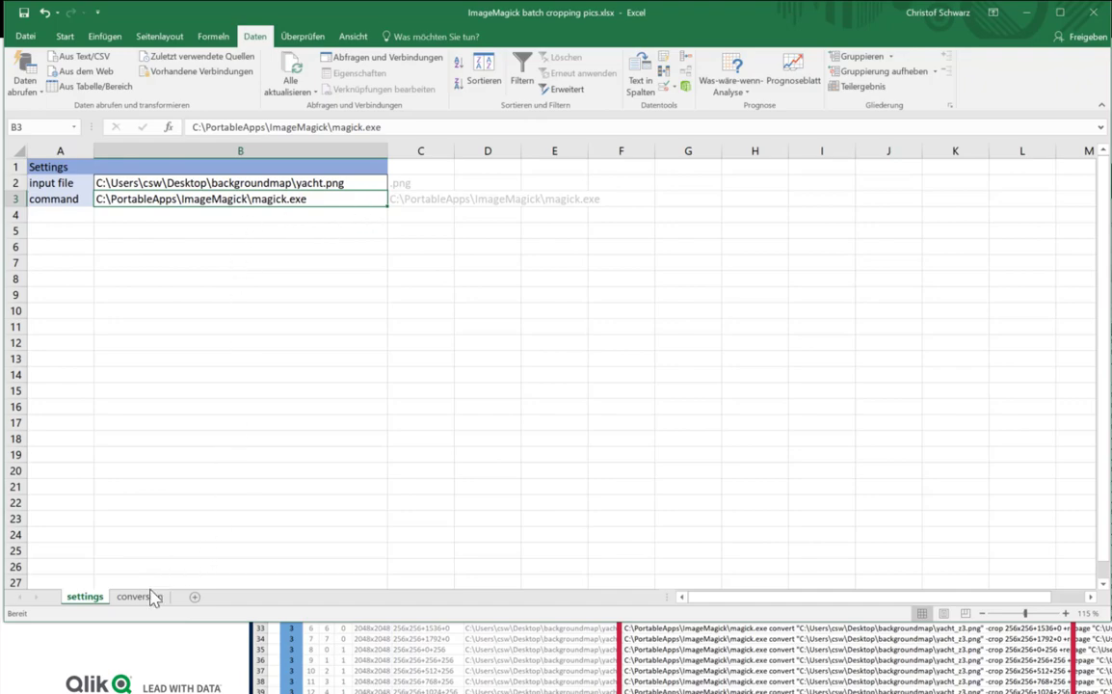
Review the crop formulas on the conversion sheet and copy the rem Commands column I
left_click(139, 595)
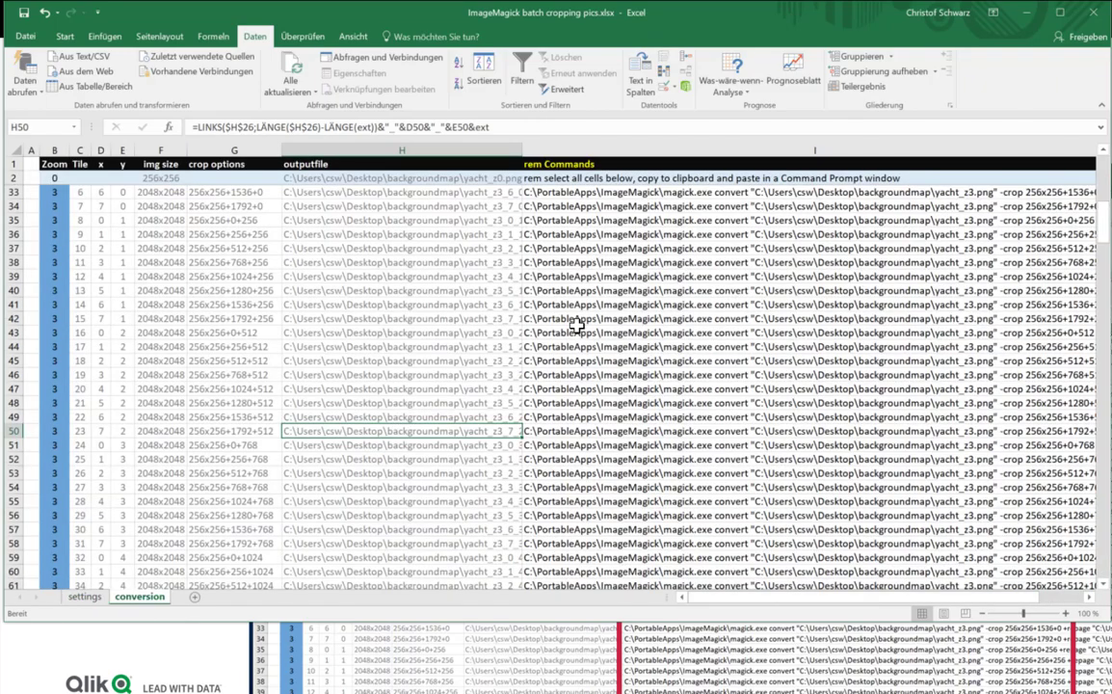
mouse_move(274, 481)
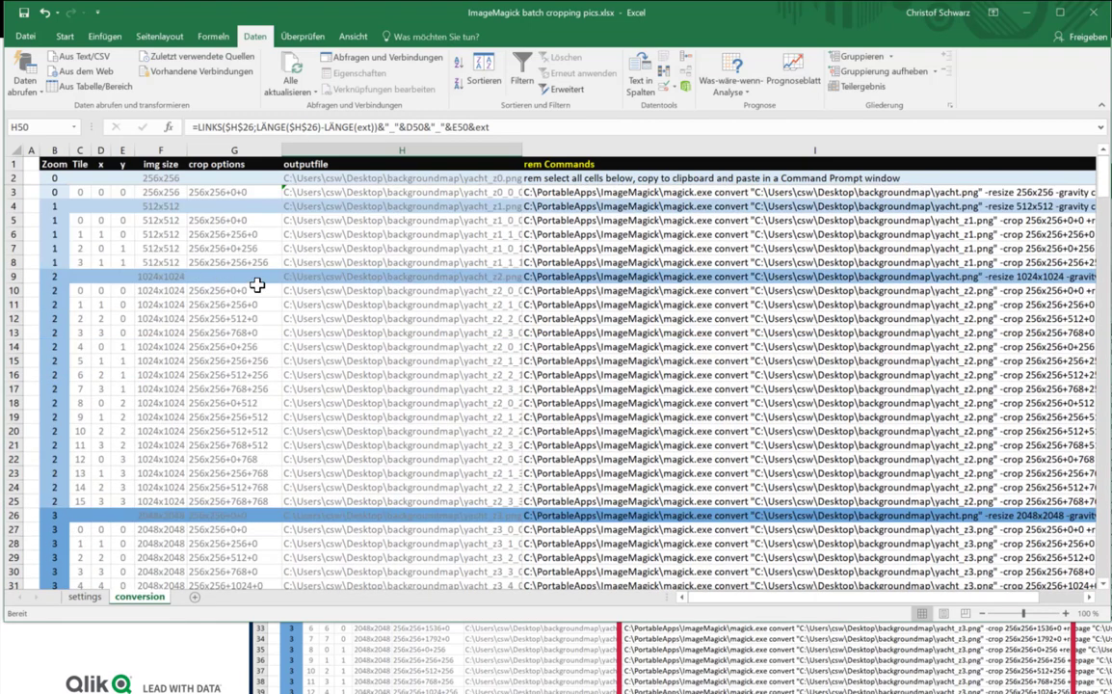
left_click(232, 374)
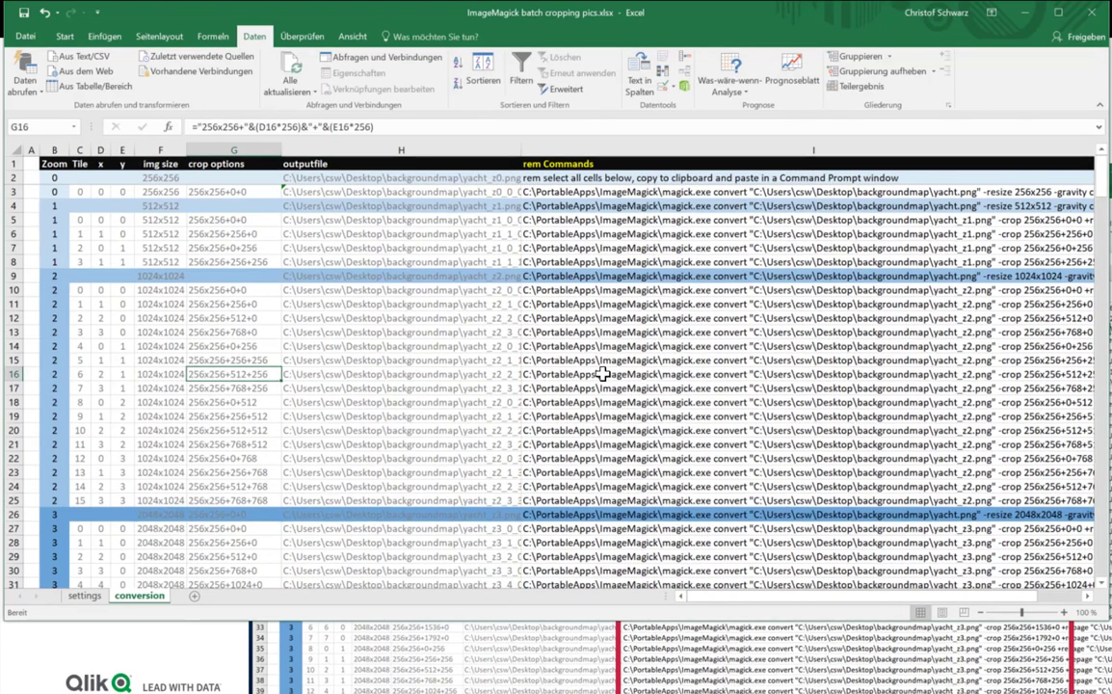
mouse_move(58, 241)
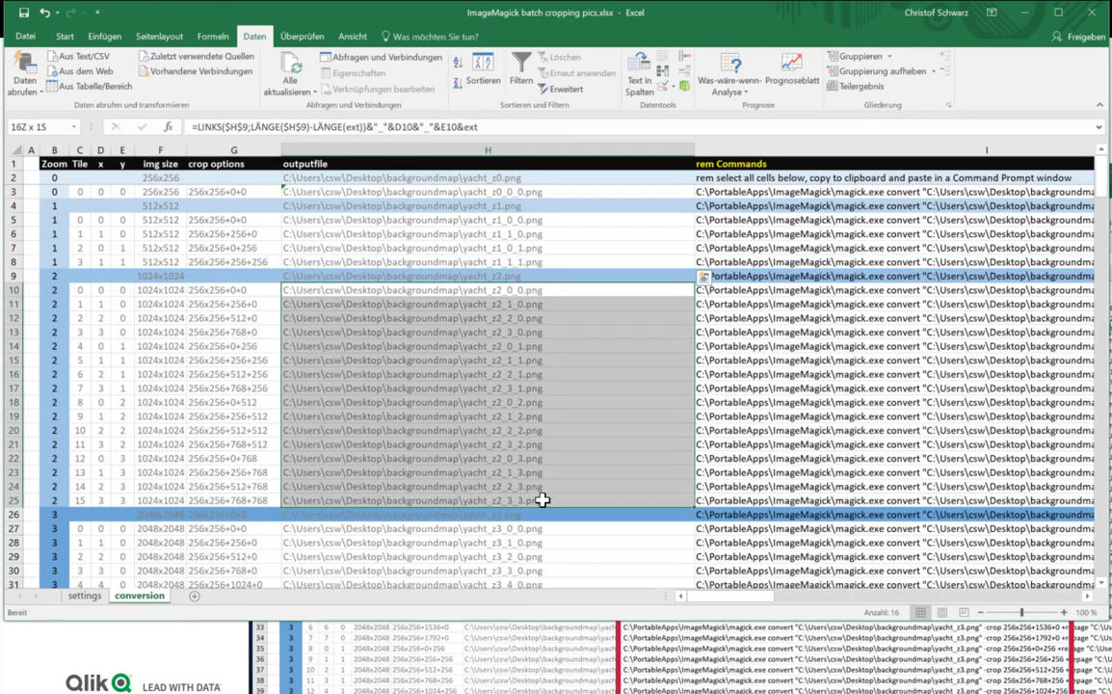
scroll("down", 3)
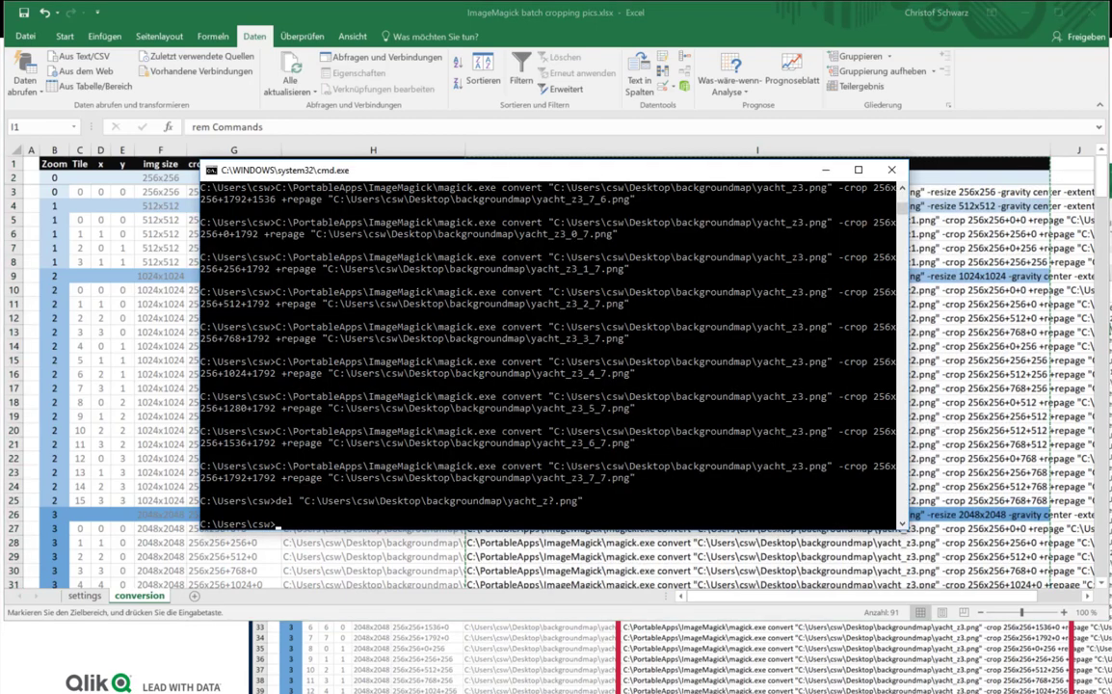
Run the pasted magick convert commands to generate the yacht tile images
key("enter")
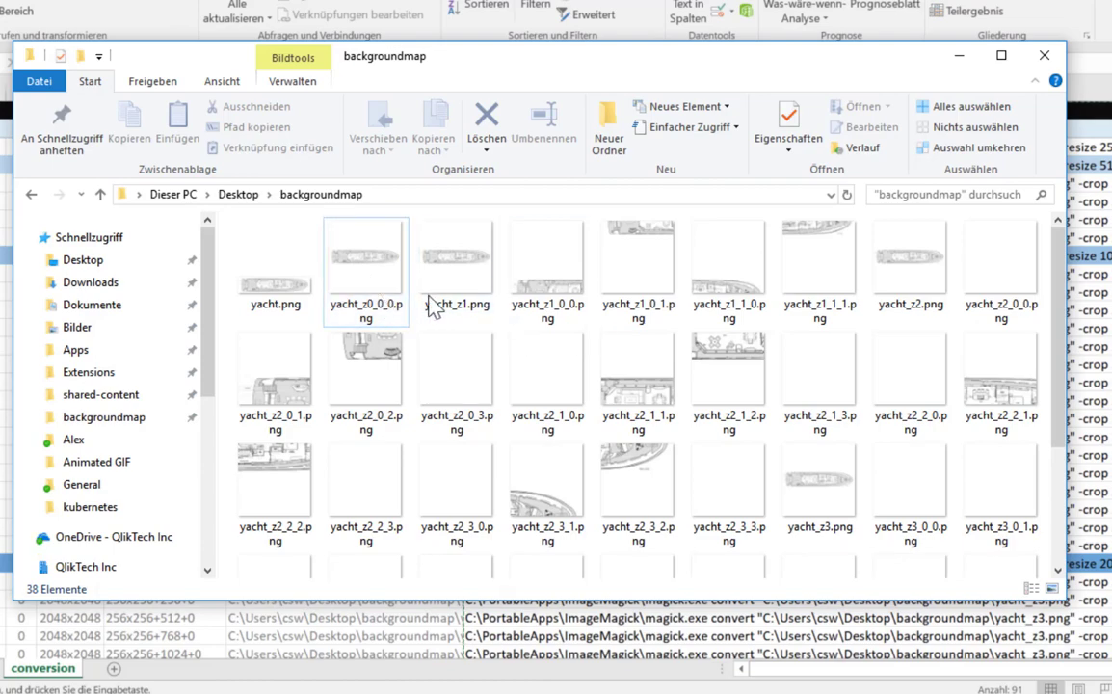
Scroll through the backgroundmap folder to watch the yacht_z tiles appear
left_click(455, 376)
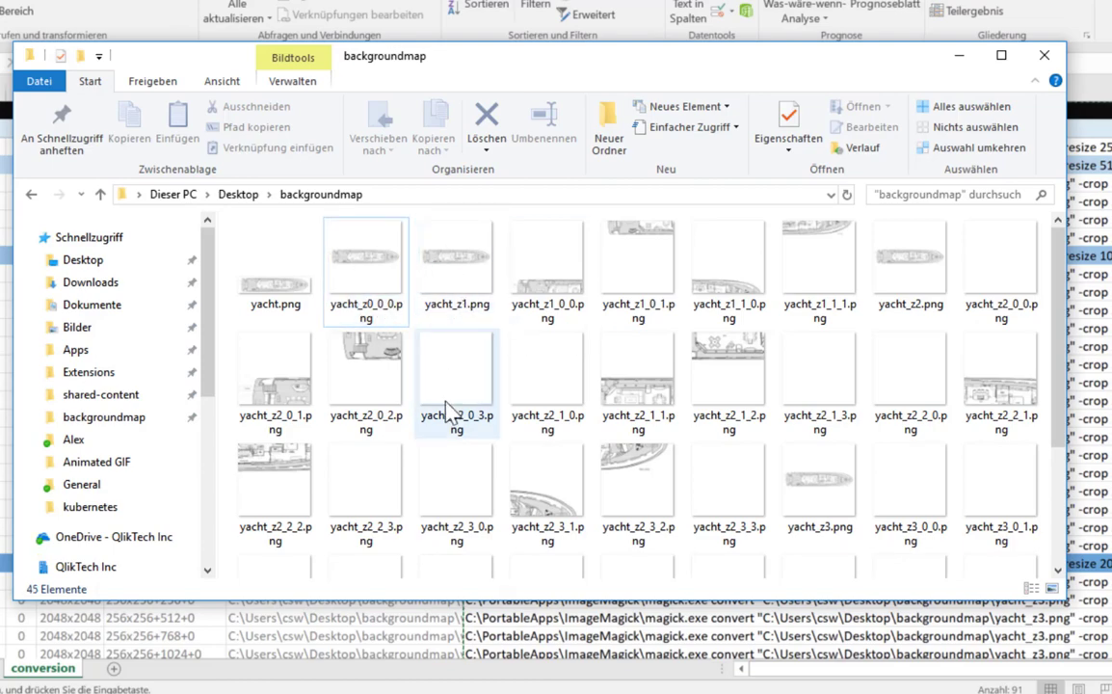
scroll("down", 3)
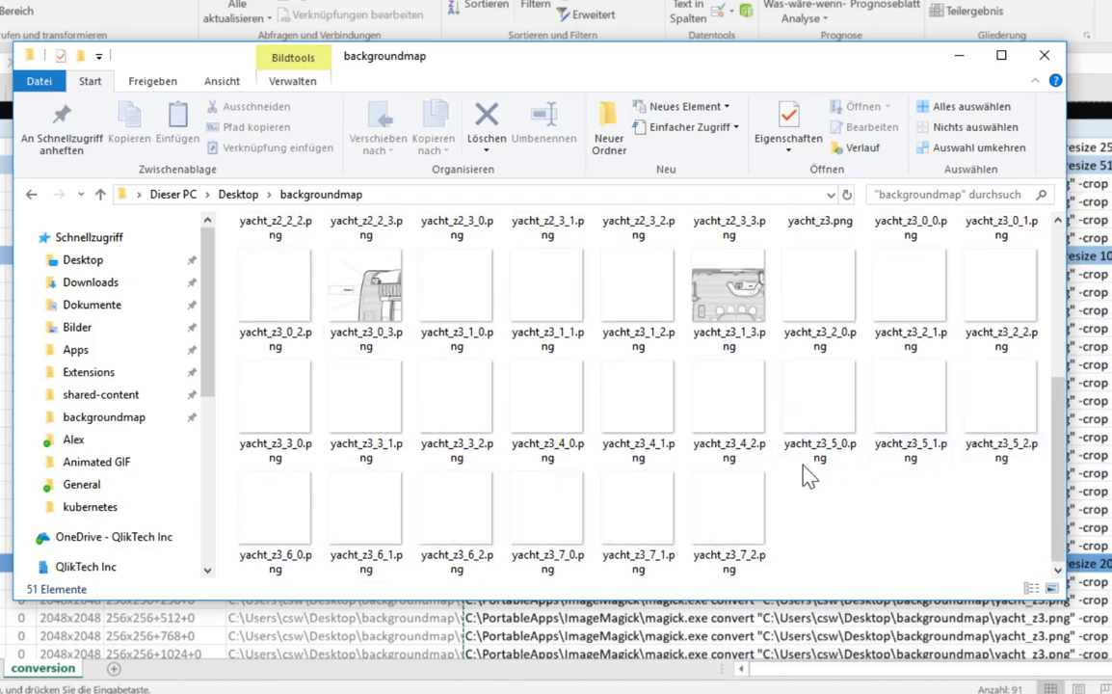
mouse_move(914, 549)
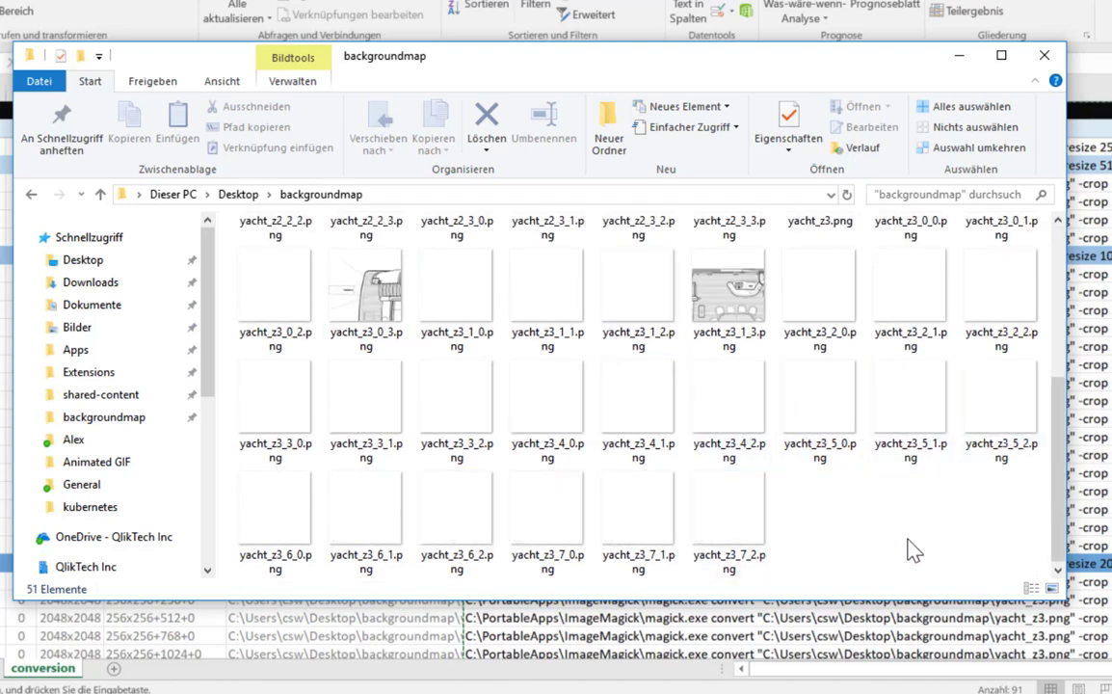
scroll("down", 3)
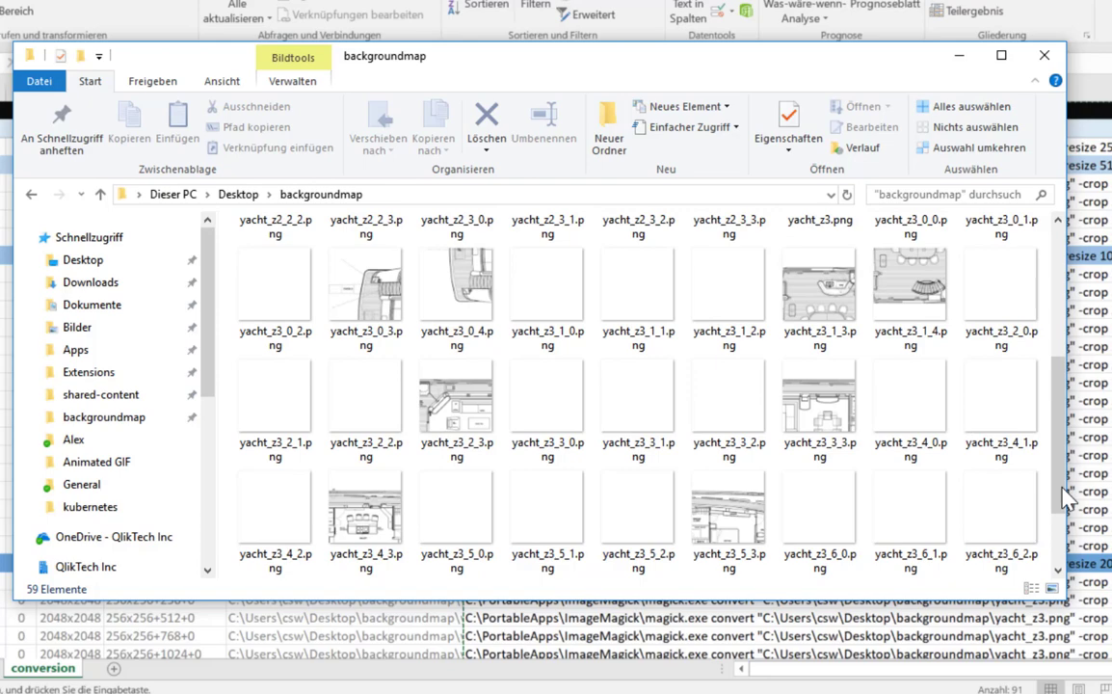
scroll("down", 3)
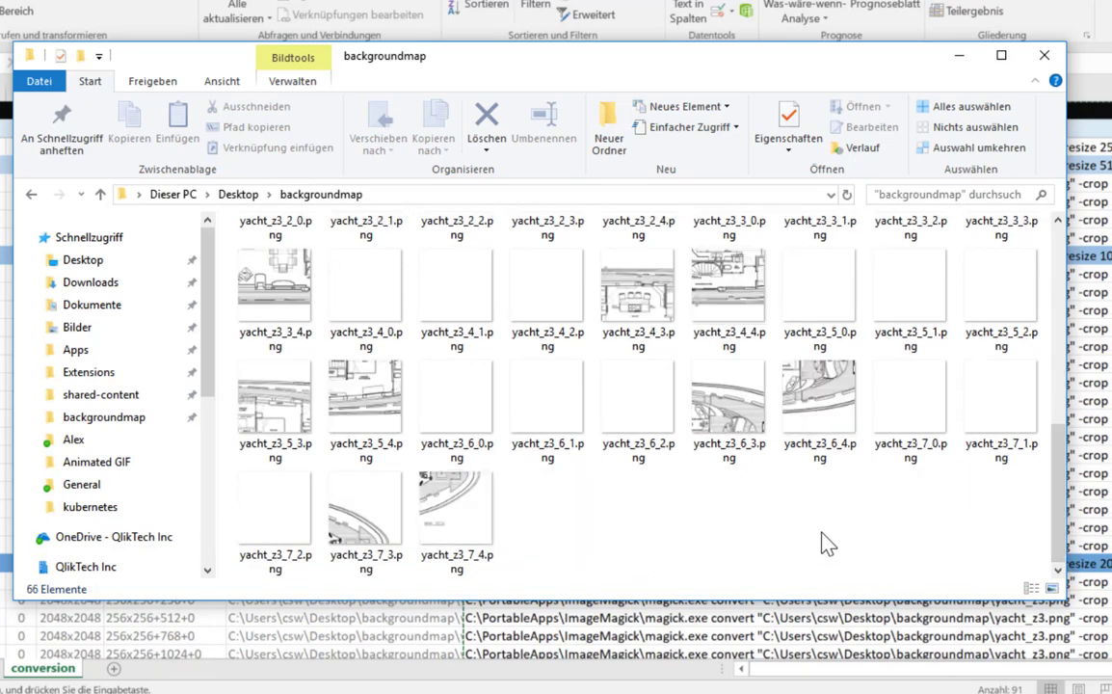
mouse_move(878, 547)
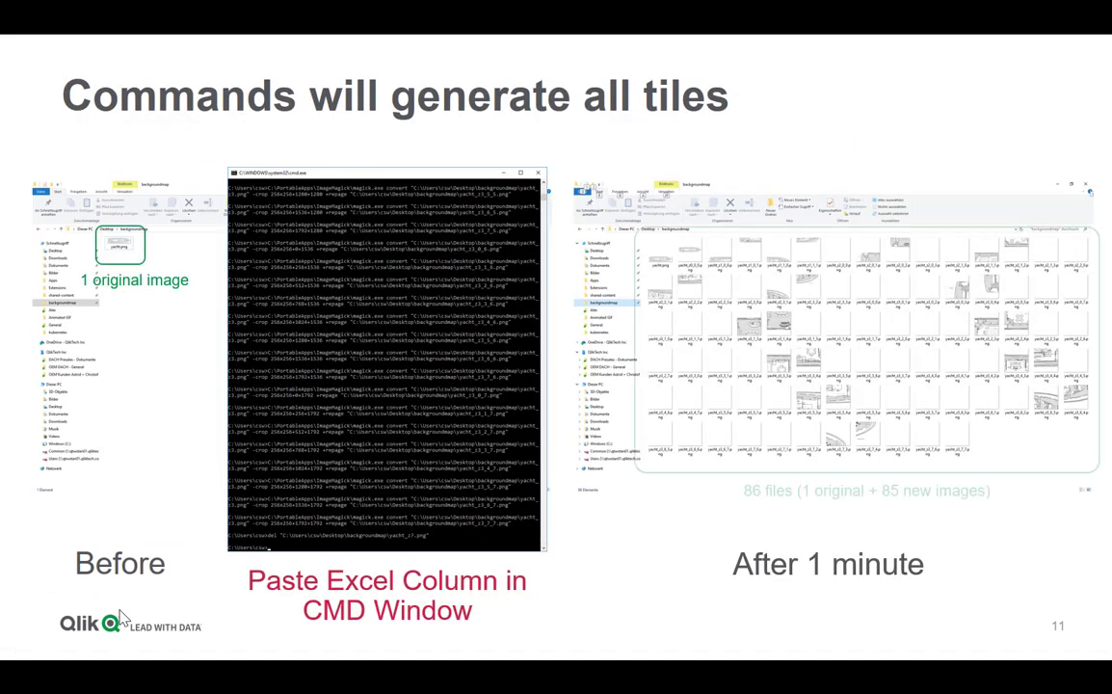
Advance to slide 12, 'Now we have to simulate a map-server'
key("Right")
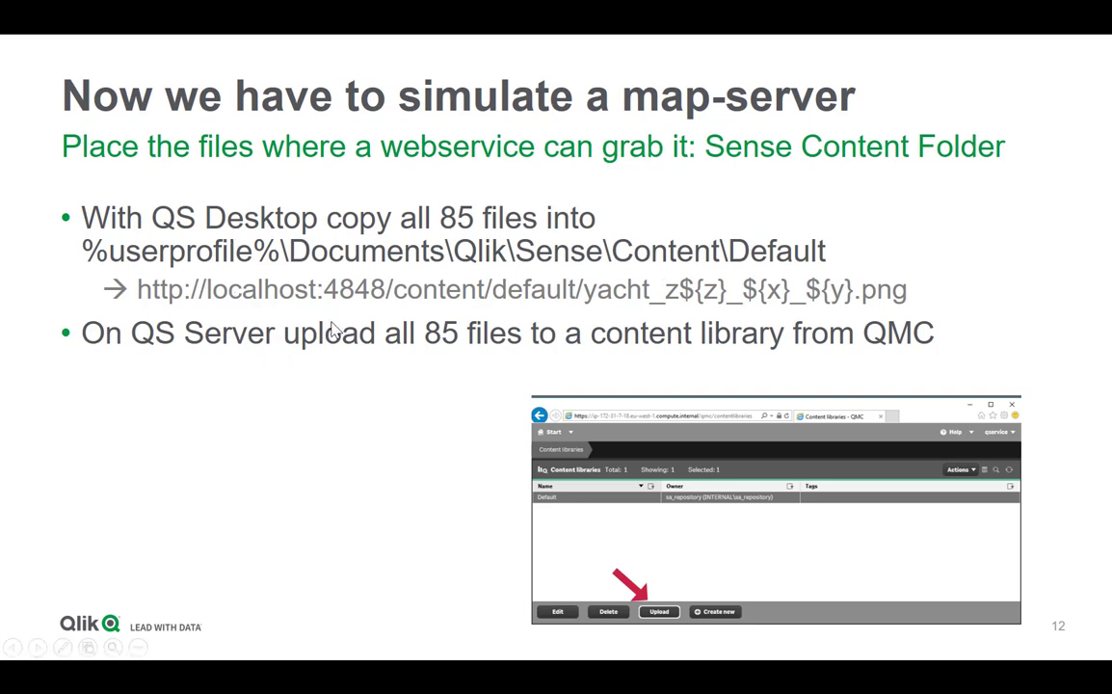
mouse_move(761, 266)
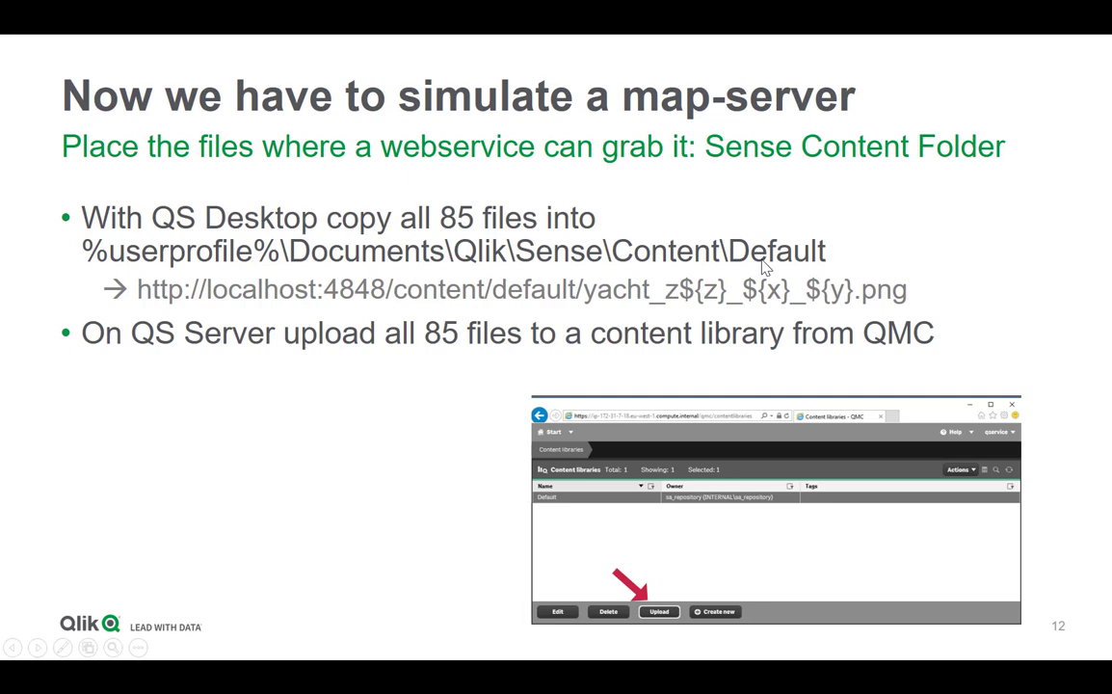
mouse_move(864, 343)
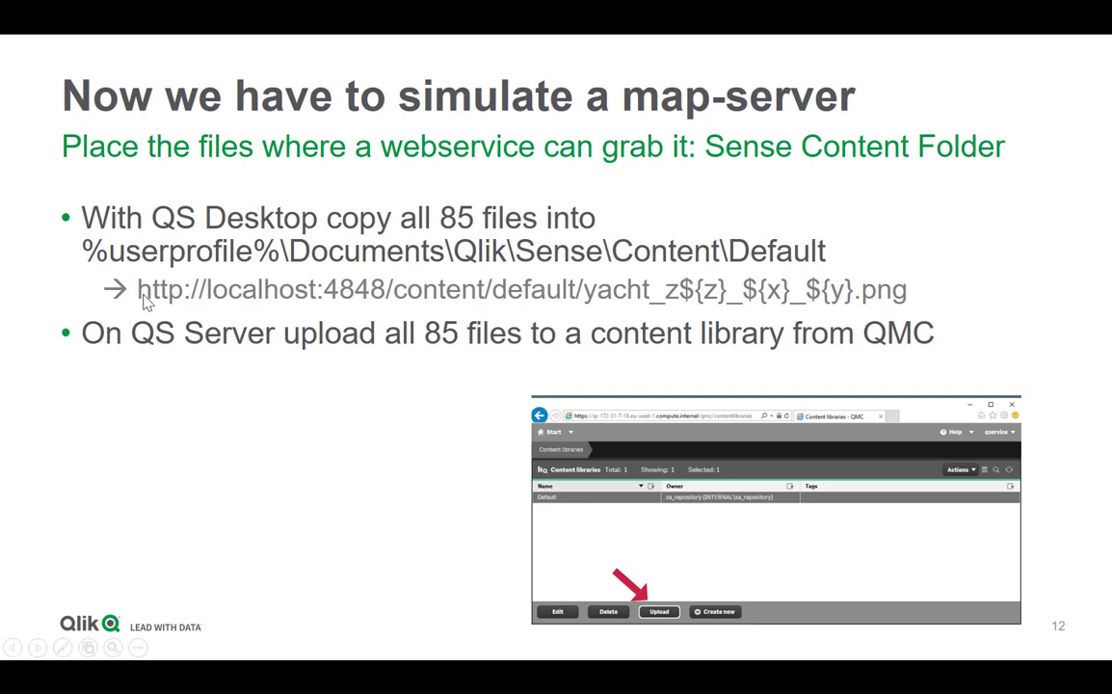
mouse_move(254, 293)
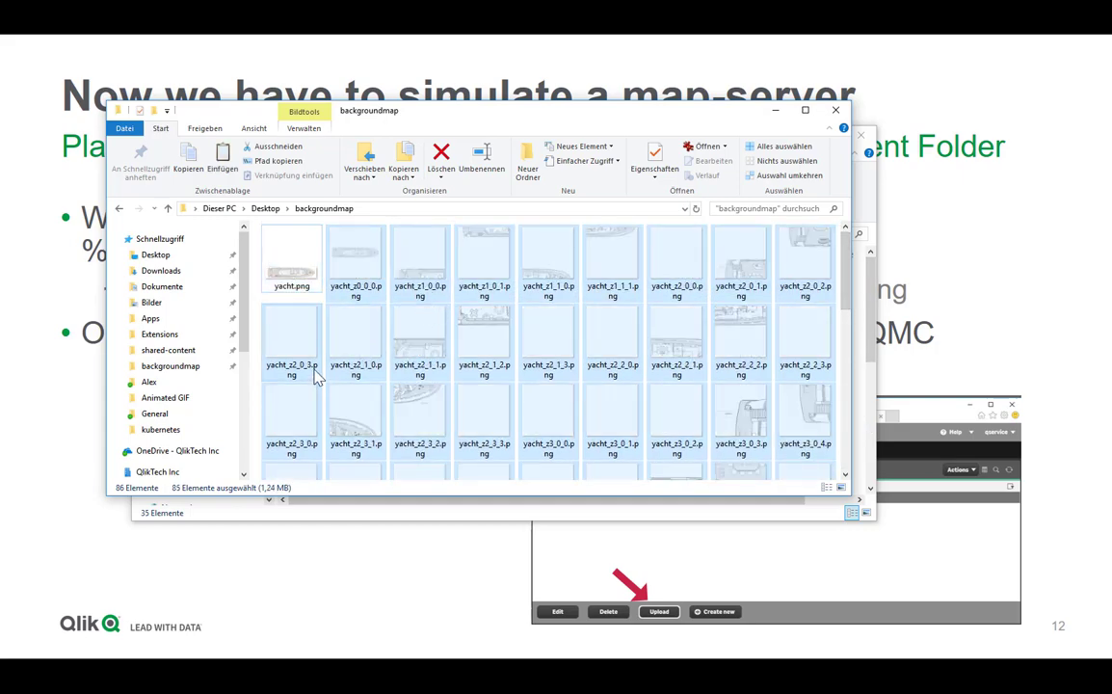
Navigate Dokumente > Qlik > Sense > Content and into the Default folder holding the yacht tiles
left_click(150, 318)
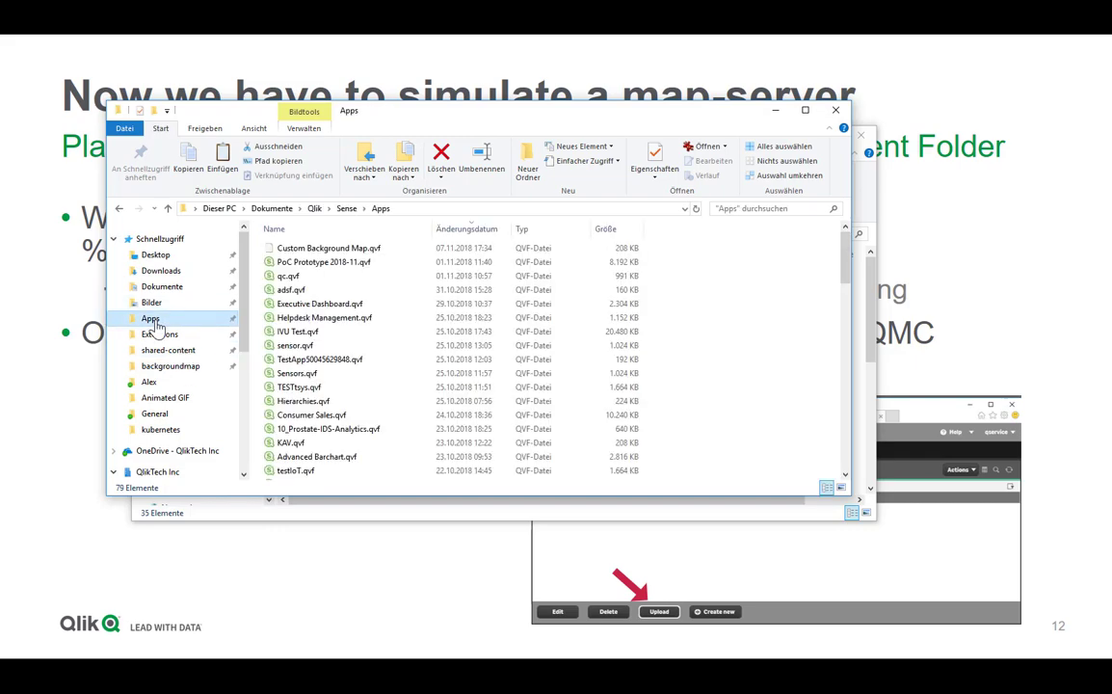
left_click(347, 208)
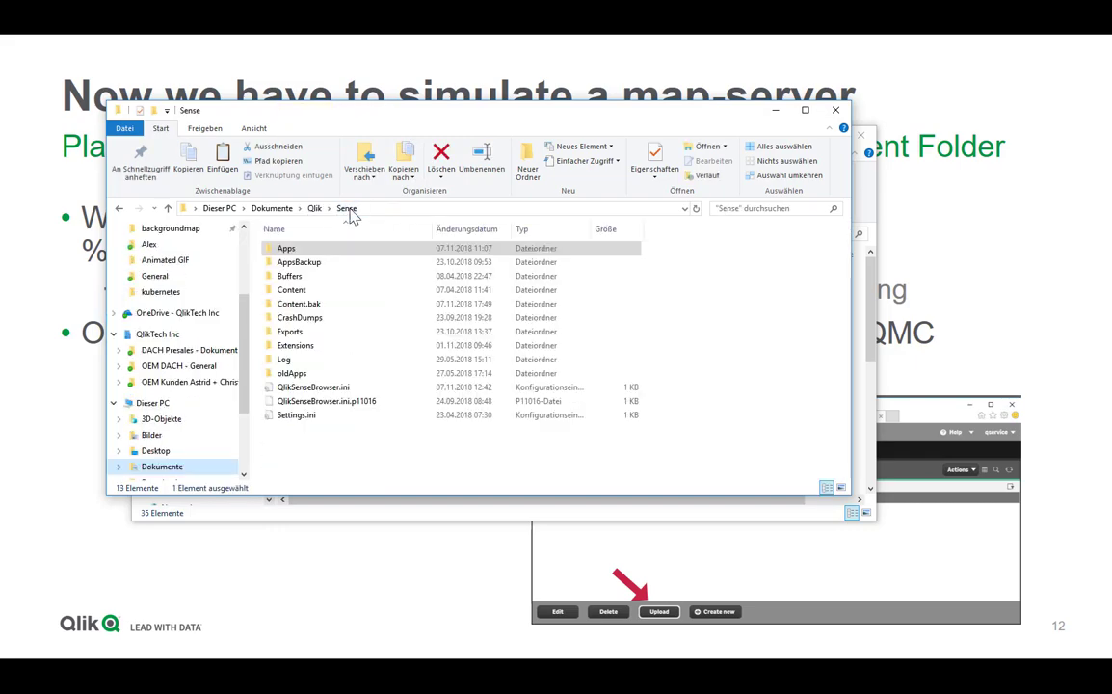
left_click(285, 247)
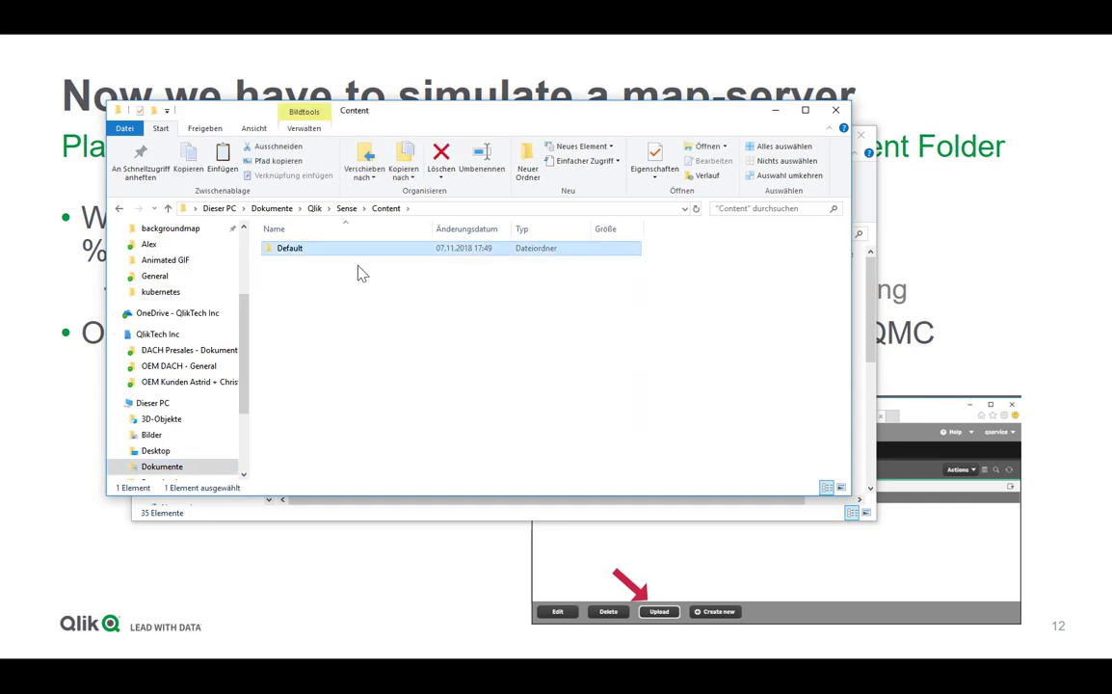
double_click(289, 246)
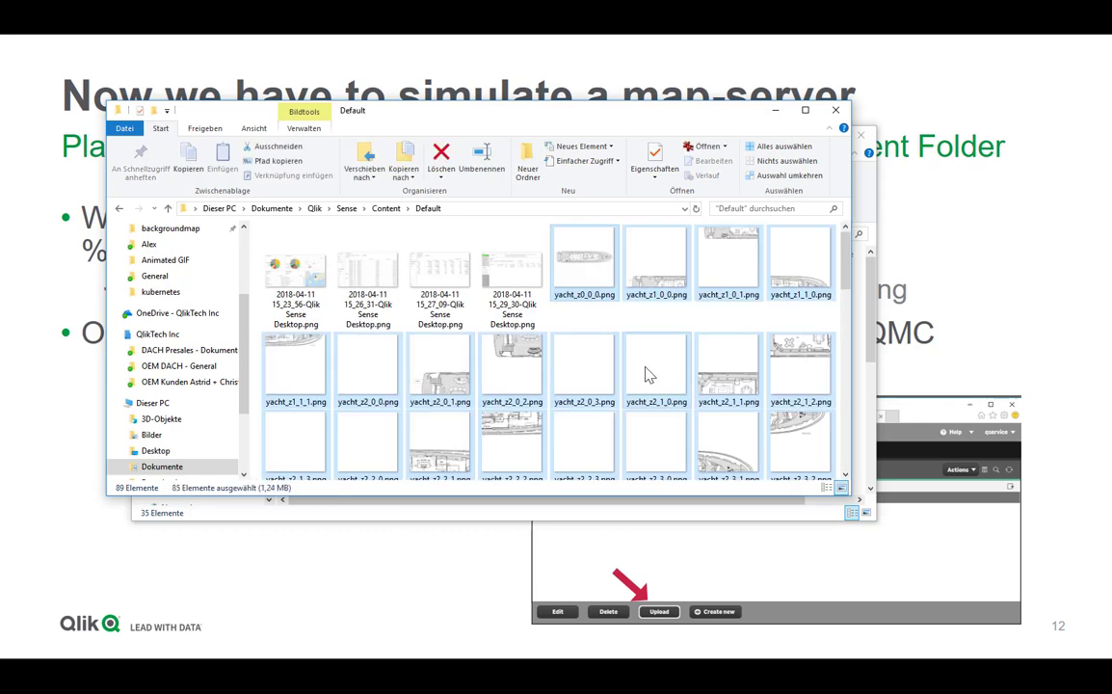
mouse_move(910, 370)
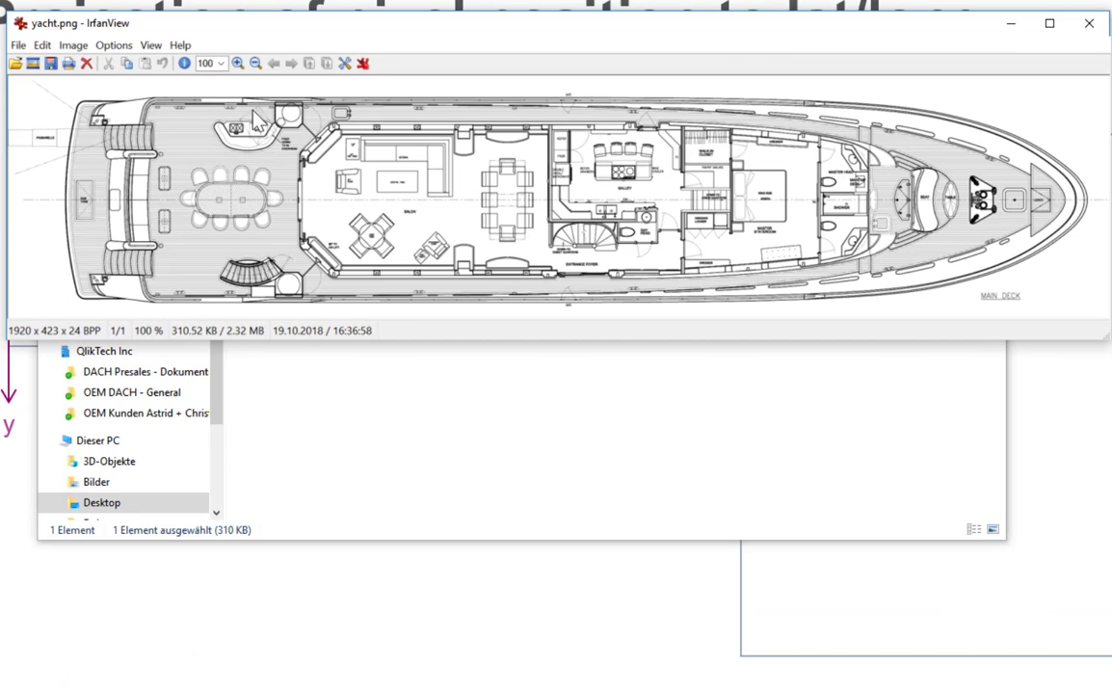
mouse_move(212, 127)
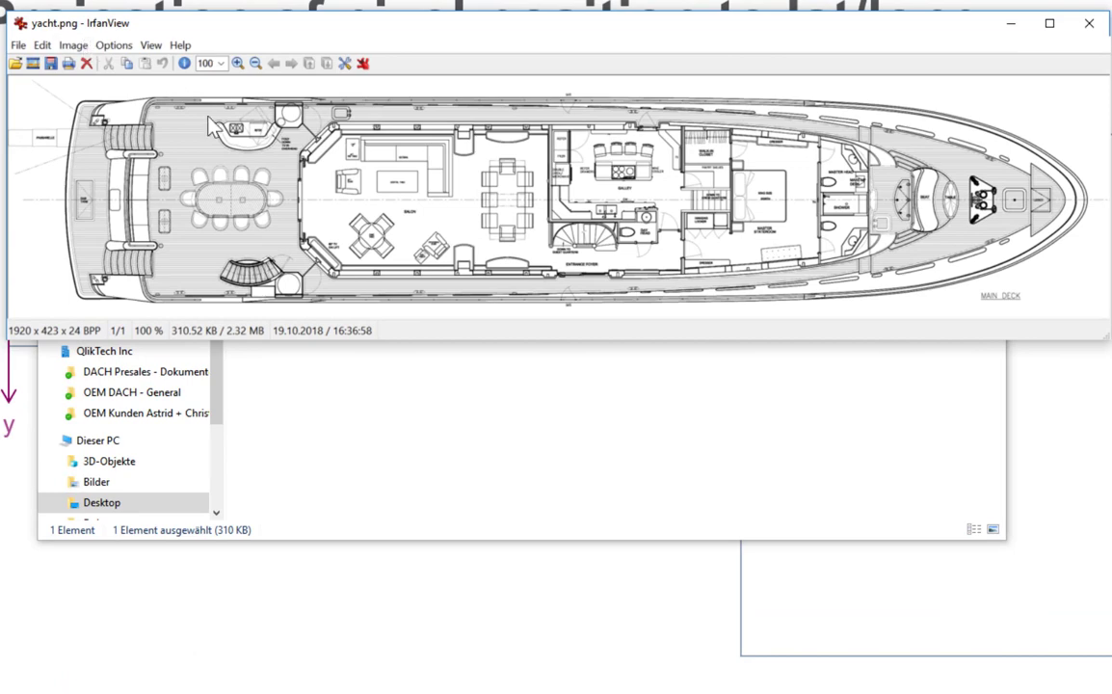
mouse_move(228, 197)
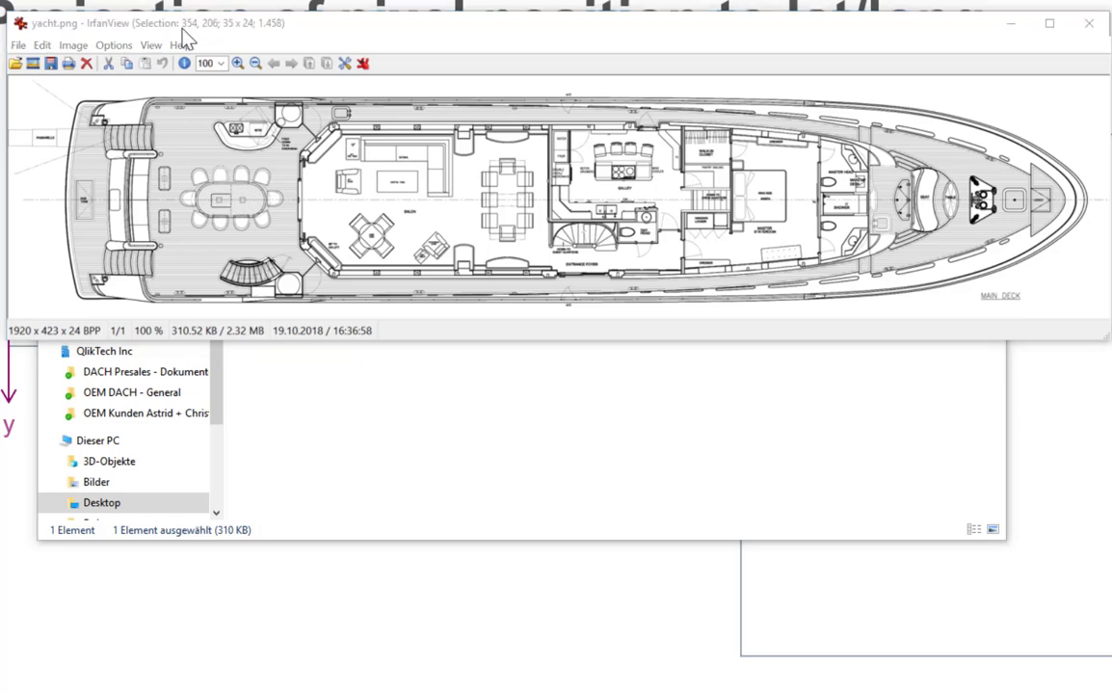
mouse_move(213, 40)
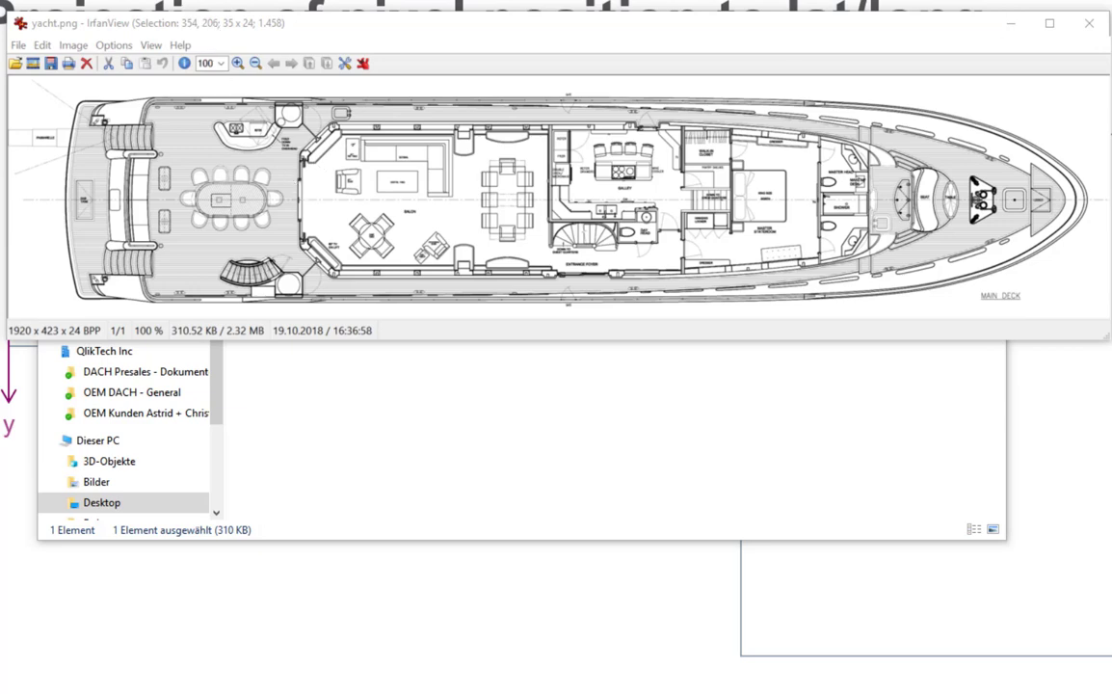
mouse_move(432, 252)
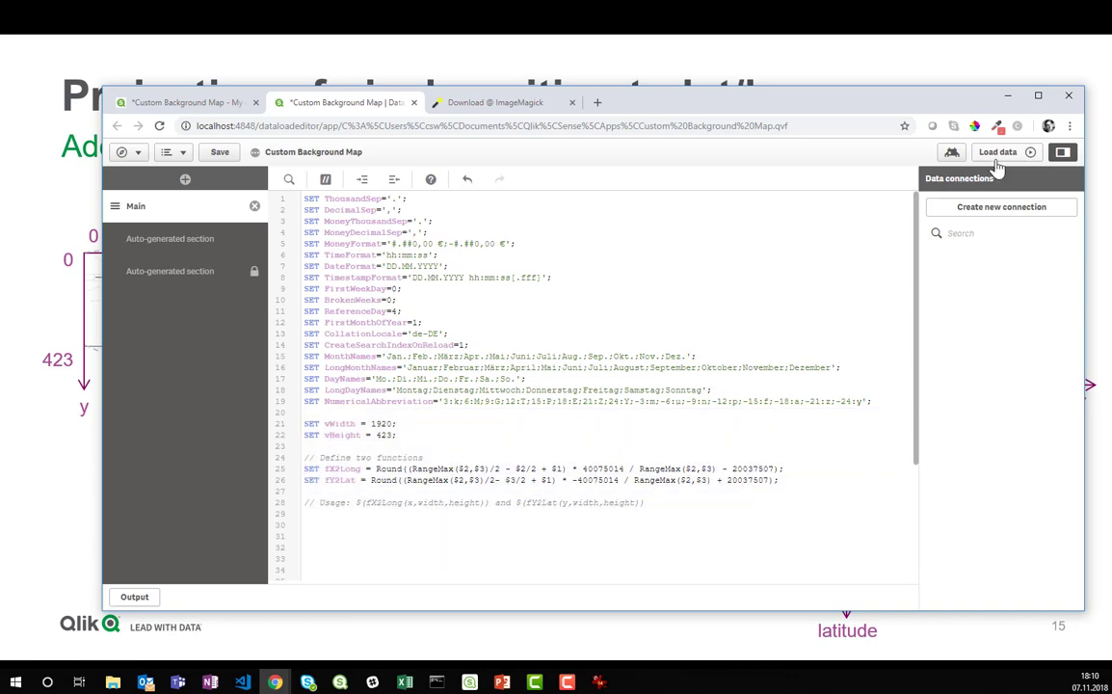
Load data with width 1920 and height 423 and close the finished progress dialog
left_click(998, 151)
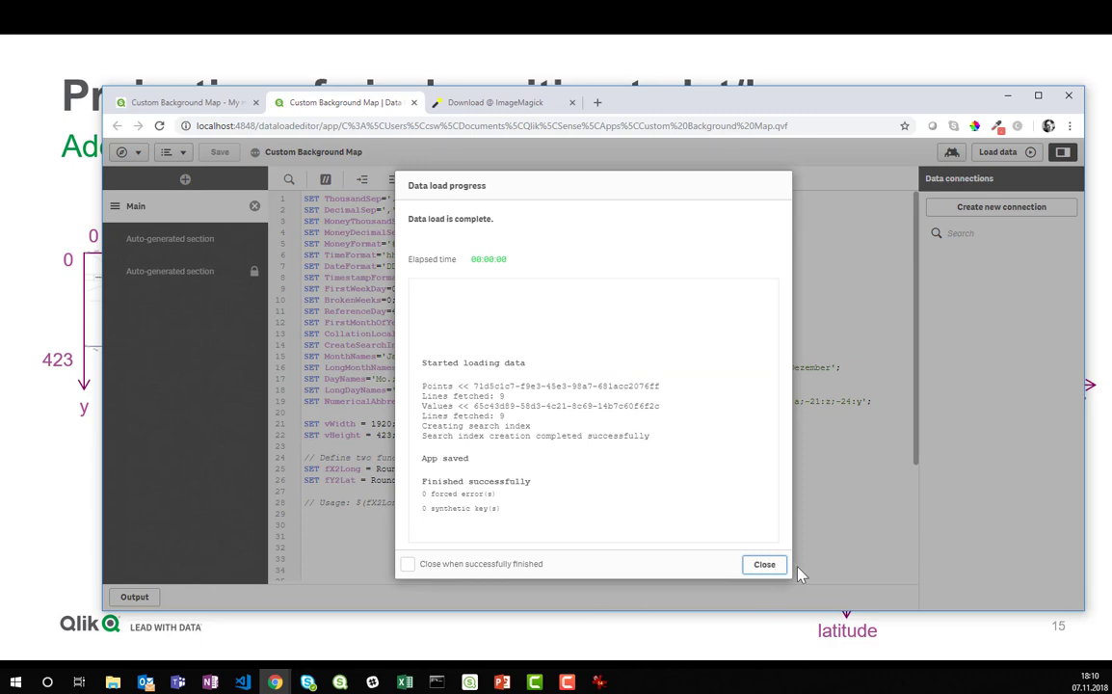
left_click(763, 562)
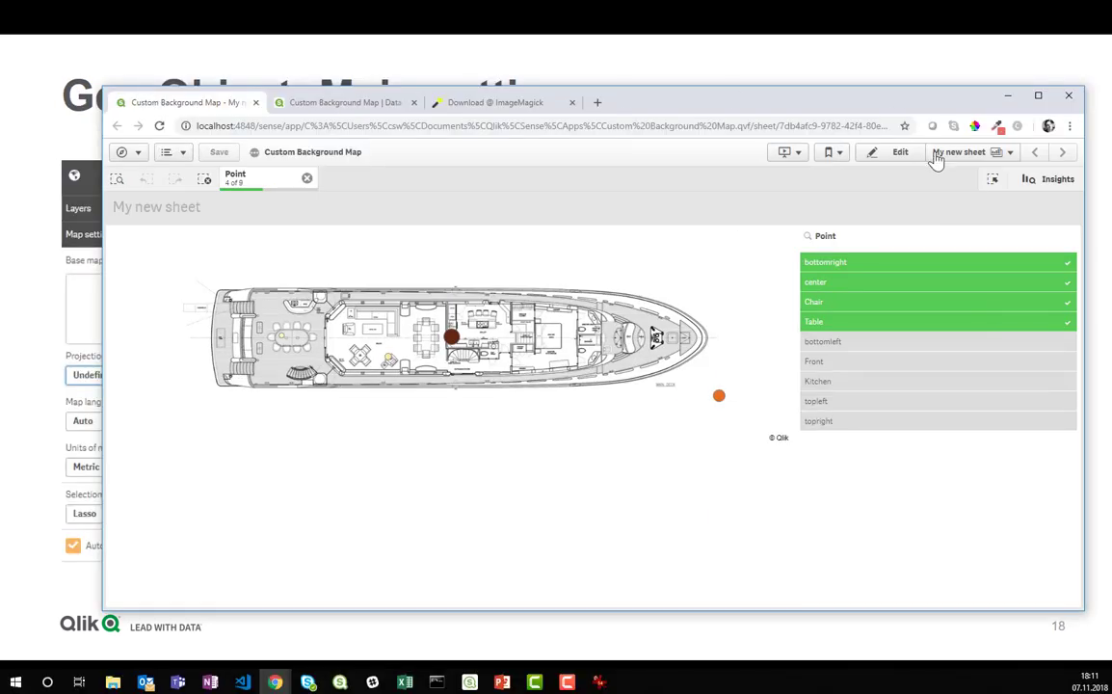
Open the new empty sheet in edit mode and place a Map chart from the Charts list on it
left_click(960, 151)
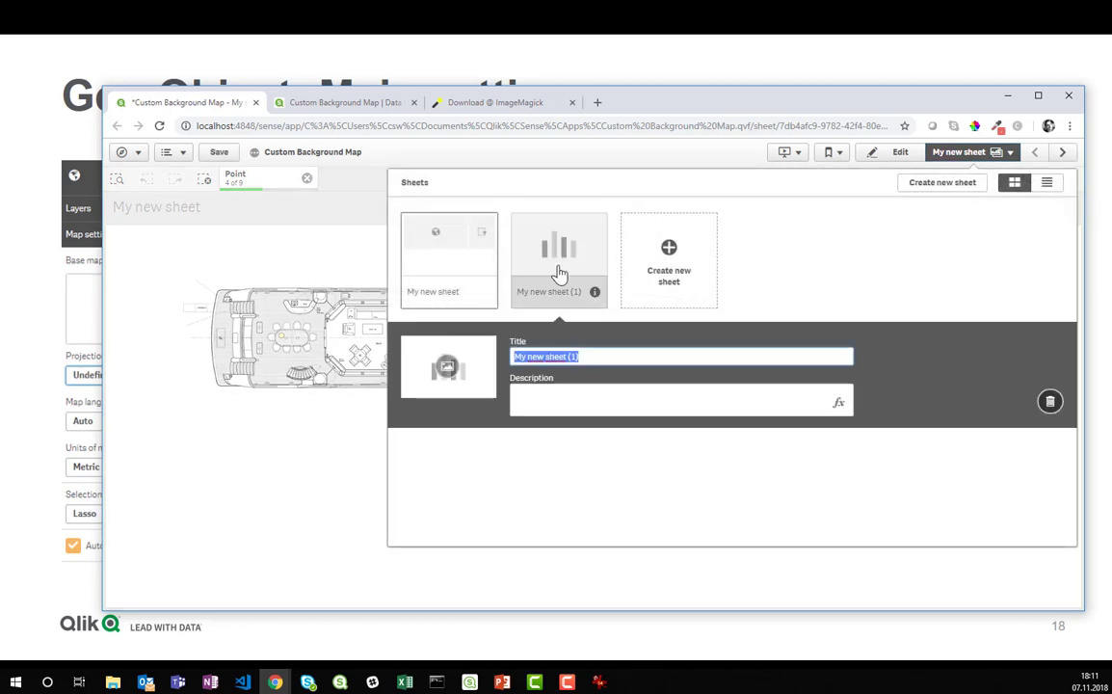
double_click(559, 247)
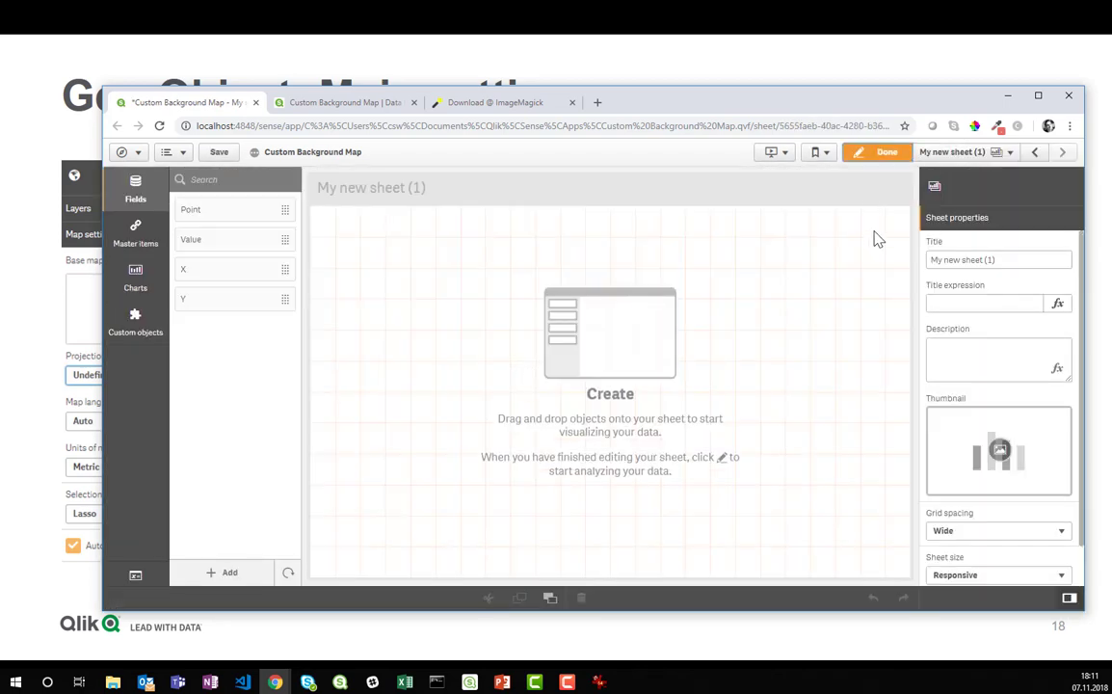
left_click(135, 280)
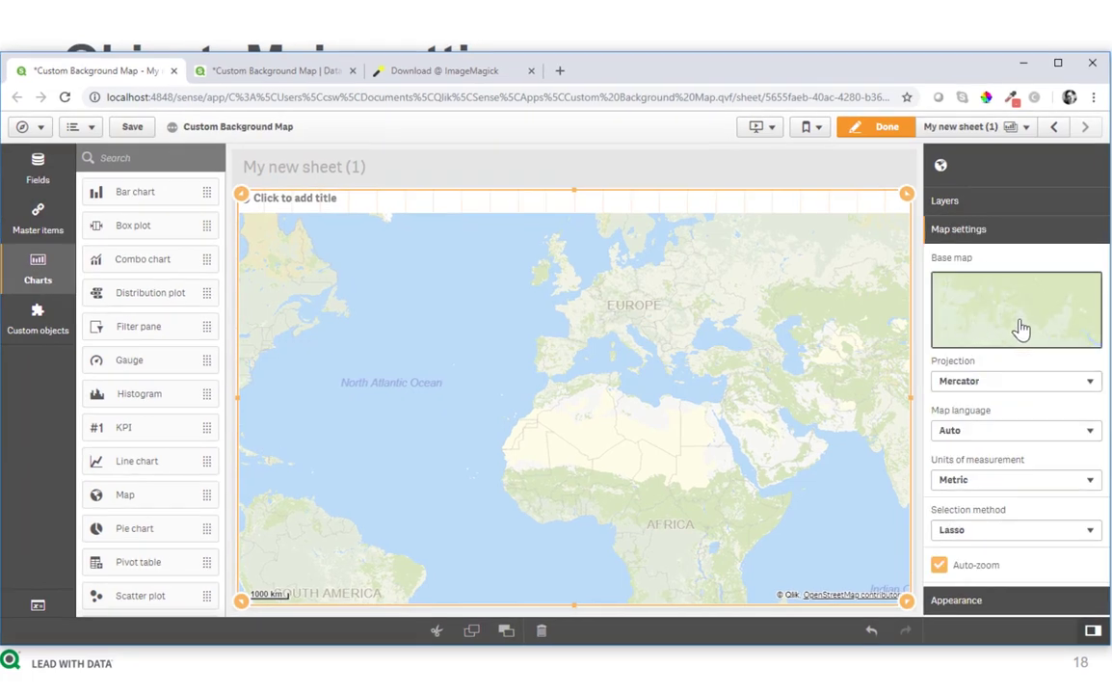
Set the map's Base map to None and its Projection to Undefined meters
left_click(1013, 308)
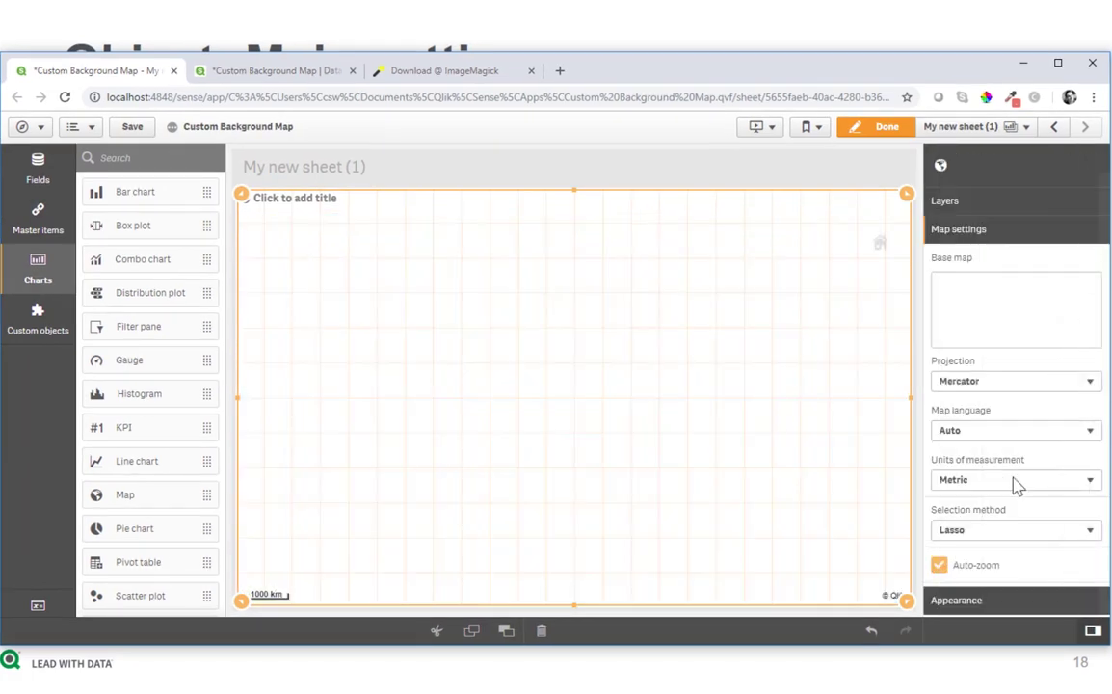
left_click(1013, 382)
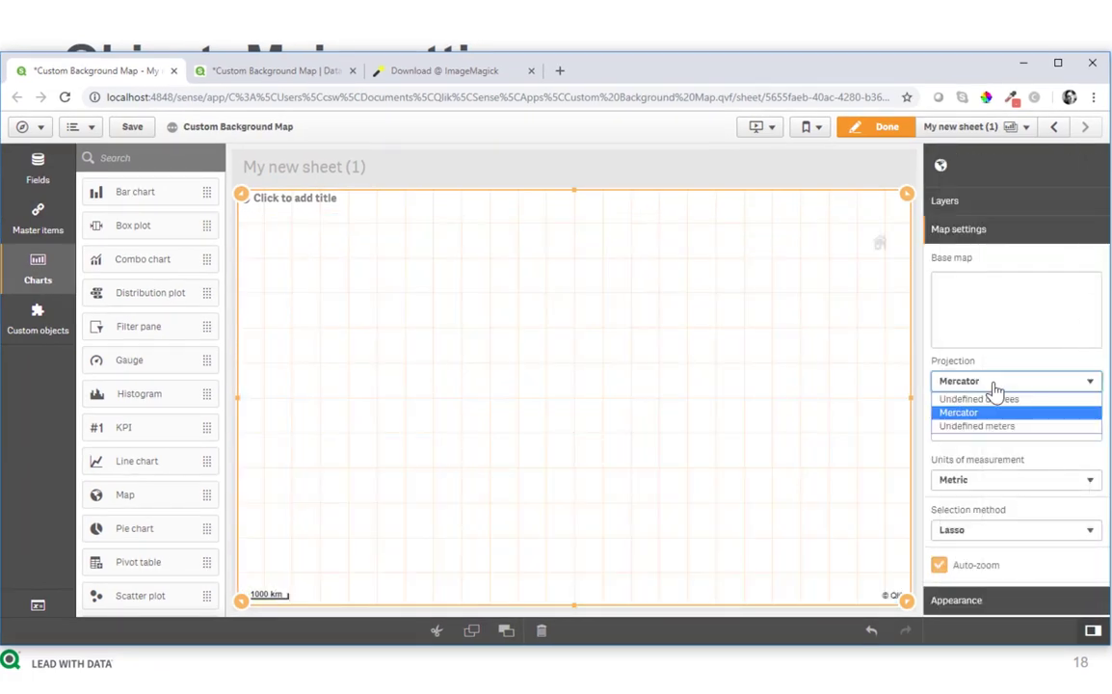
left_click(975, 426)
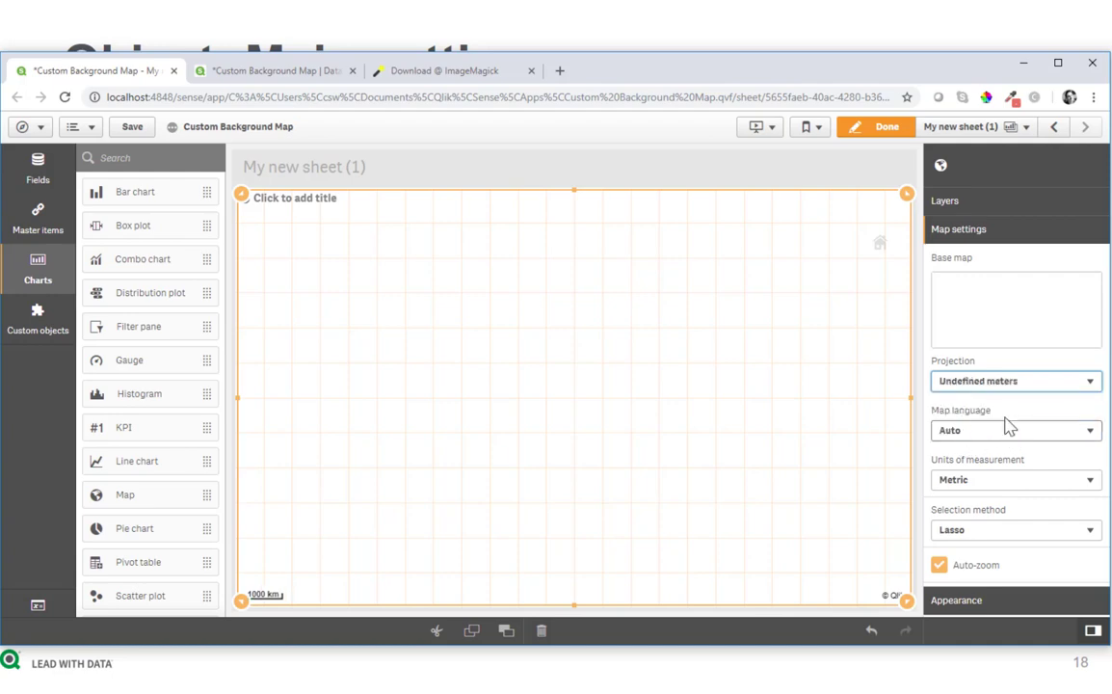
mouse_move(986, 251)
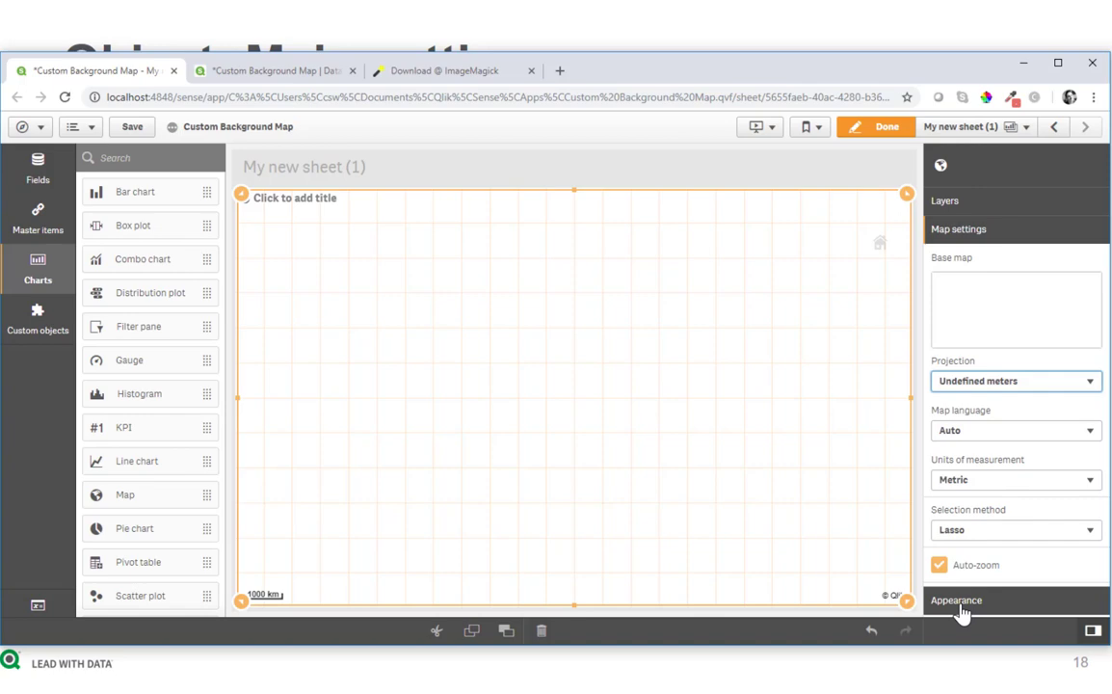
In Appearance turn off the legend and scale bar and set custom zoom limits of 0–3x
left_click(956, 599)
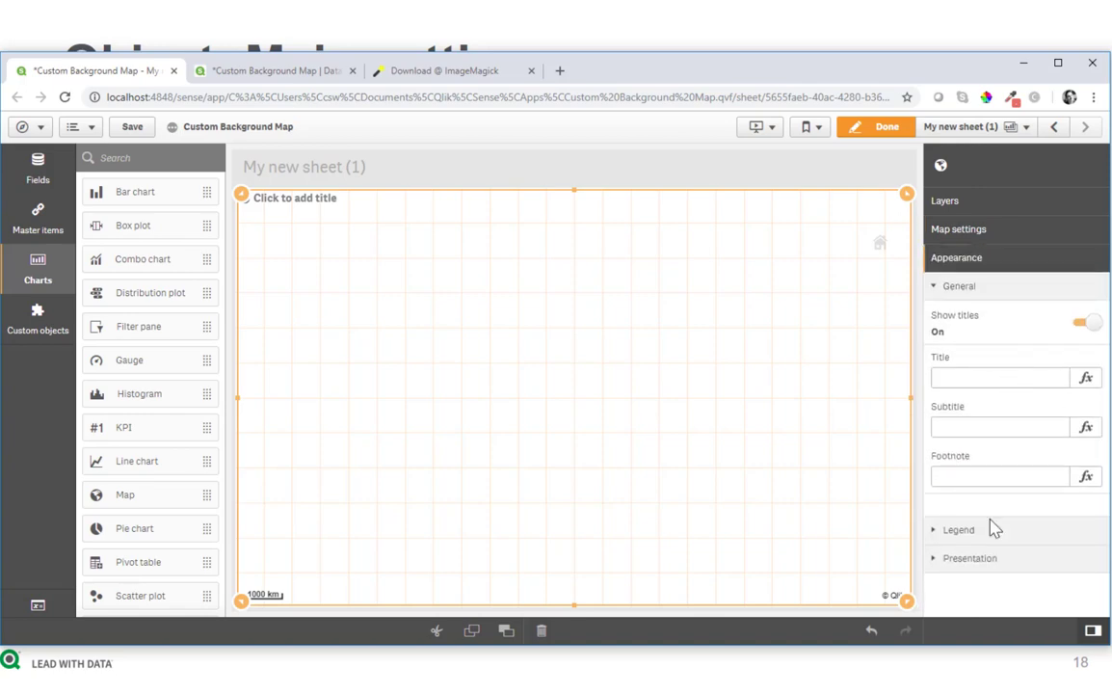
left_click(957, 528)
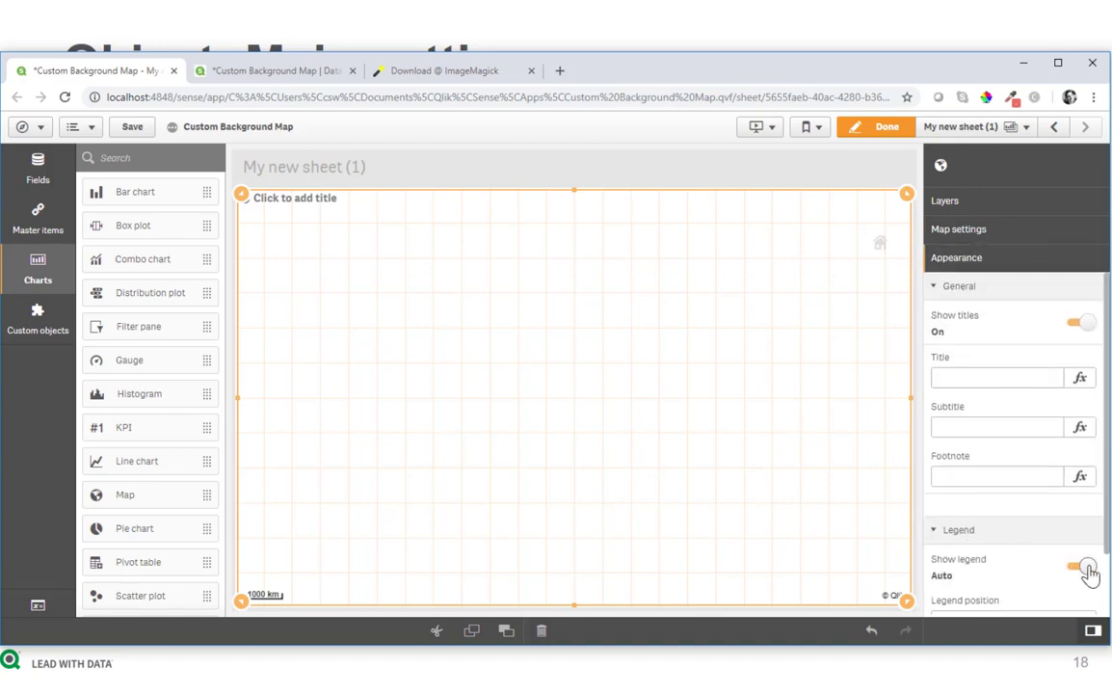
left_click(1079, 566)
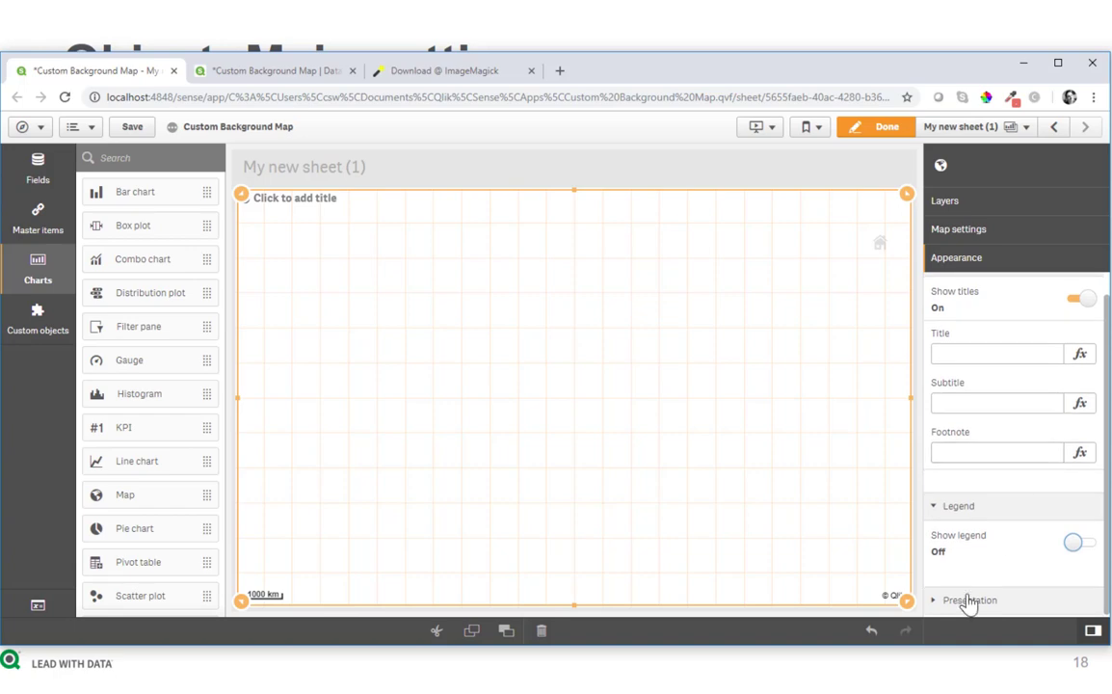
left_click(969, 599)
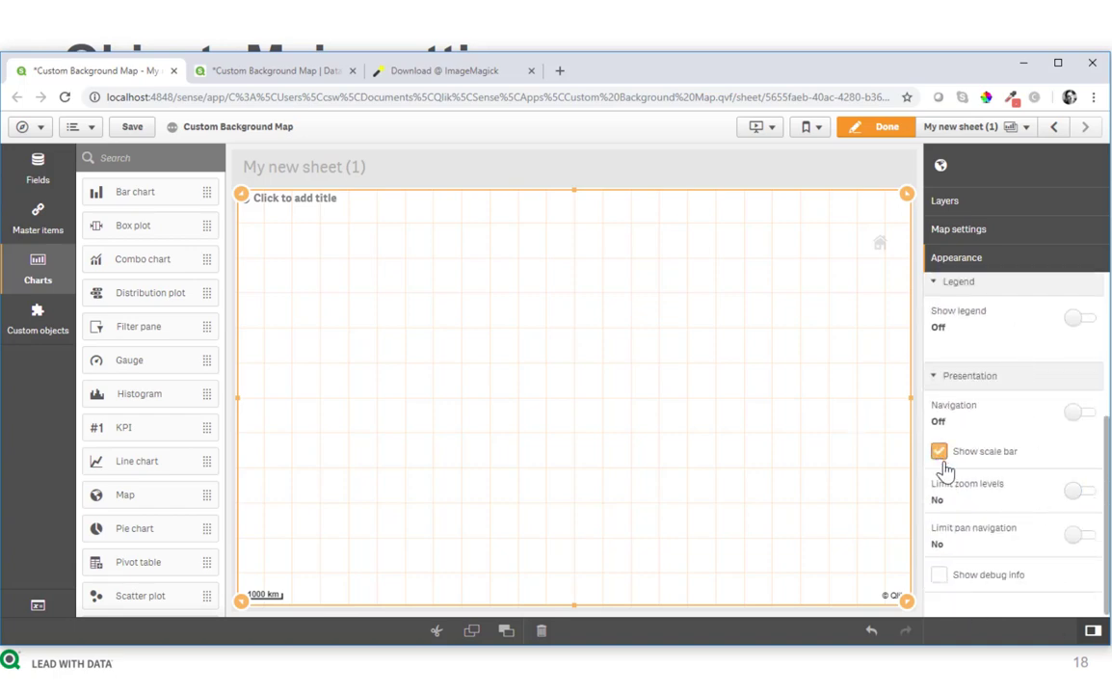
left_click(1080, 491)
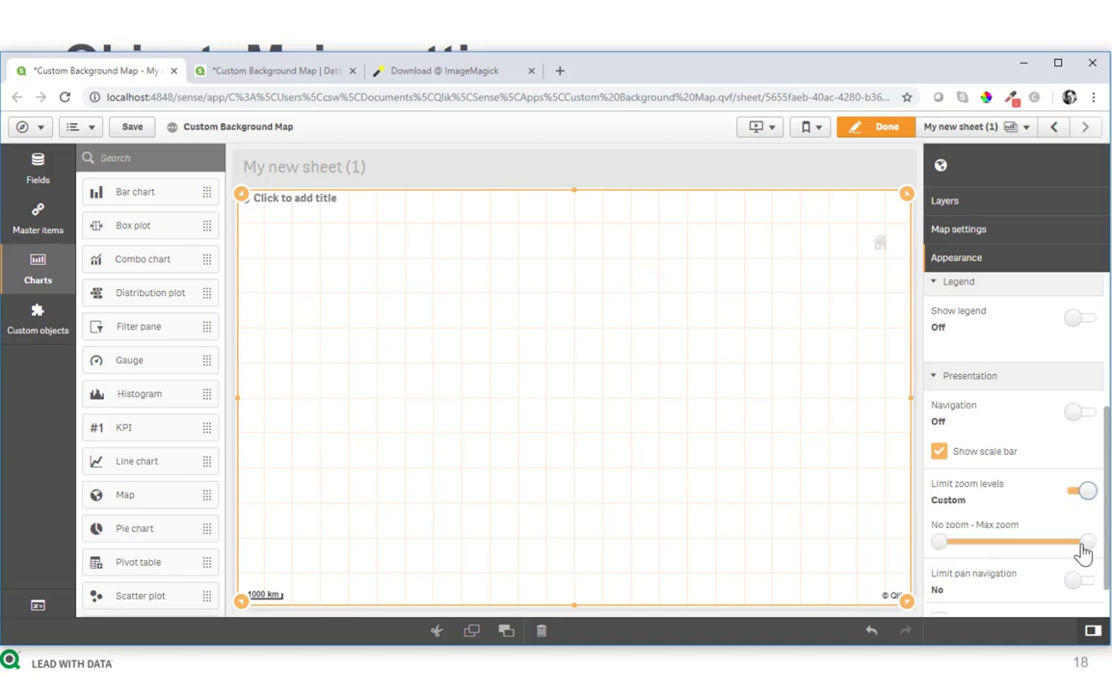
left_click_drag(1087, 542, 954, 542)
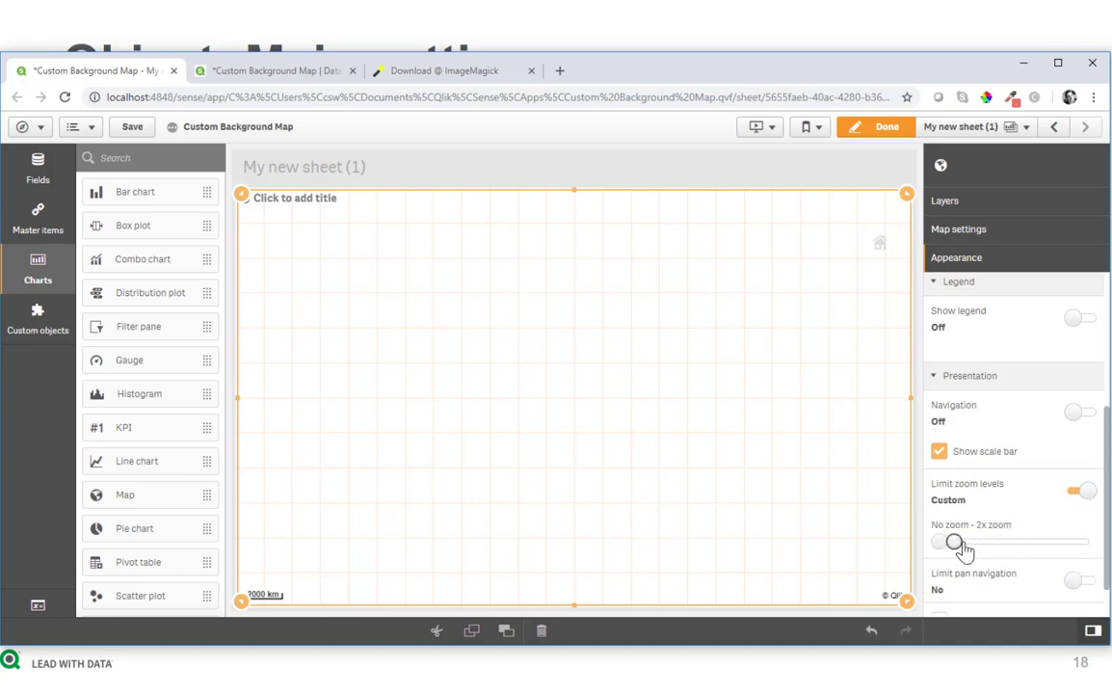
left_click_drag(954, 539, 962, 539)
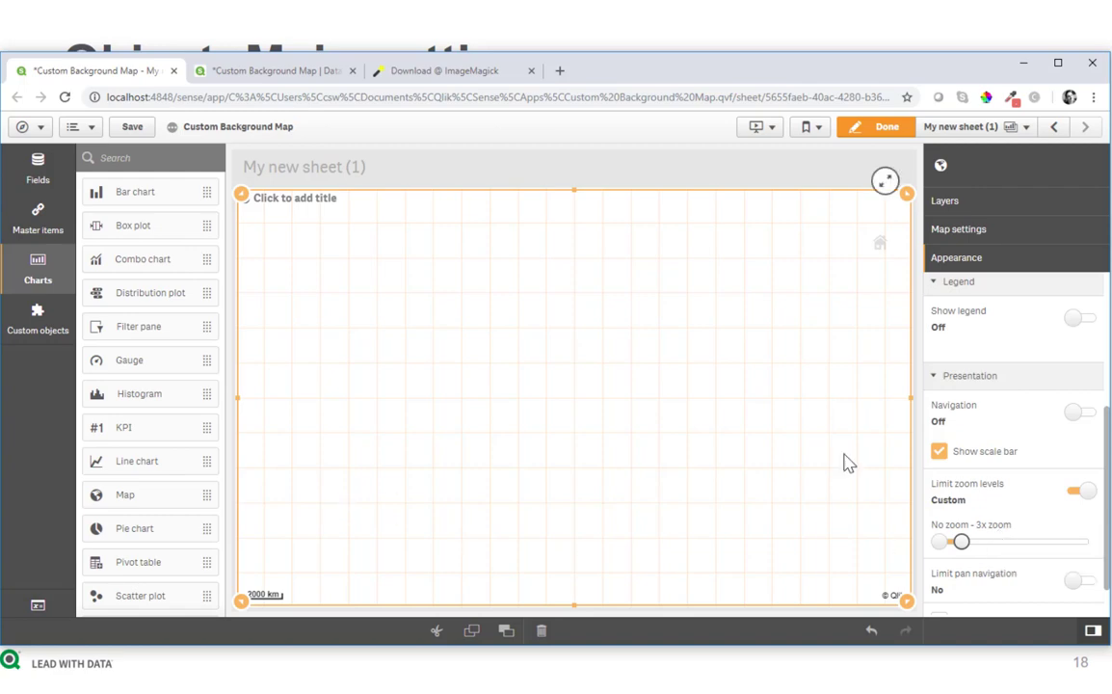
mouse_move(848, 447)
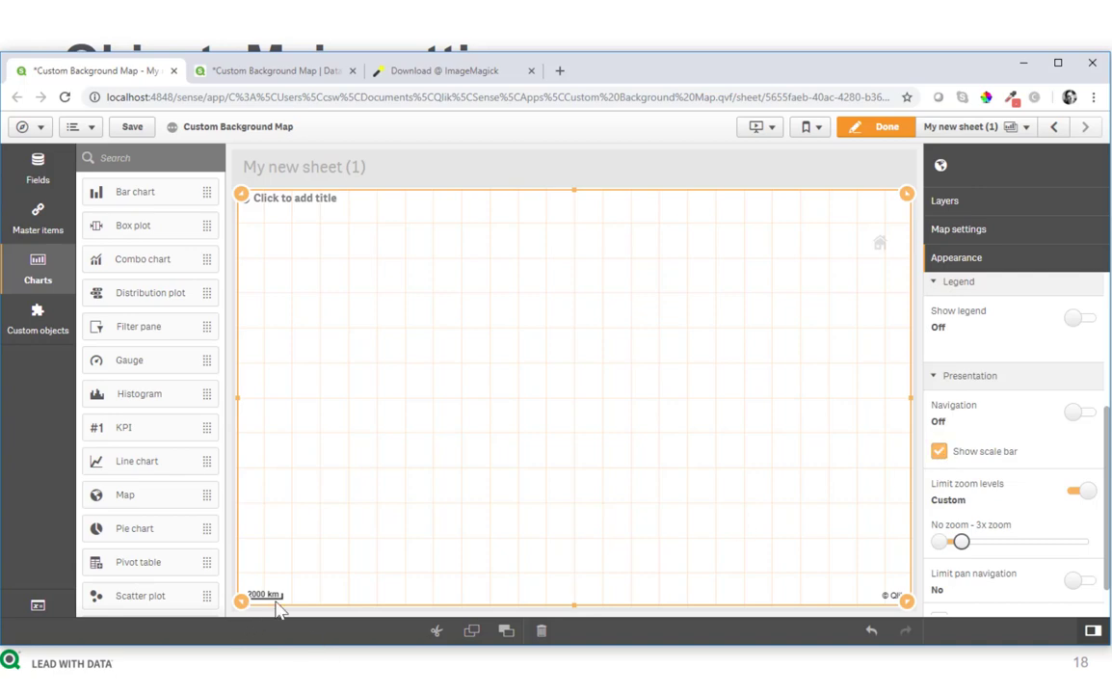
left_click(938, 451)
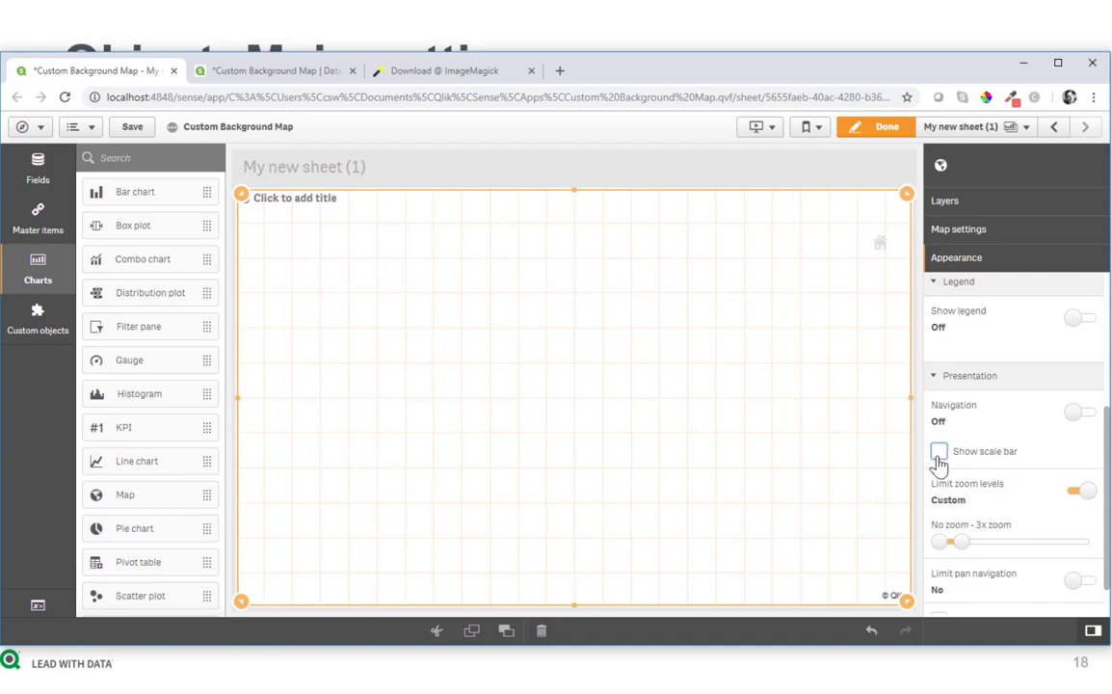
left_click(944, 201)
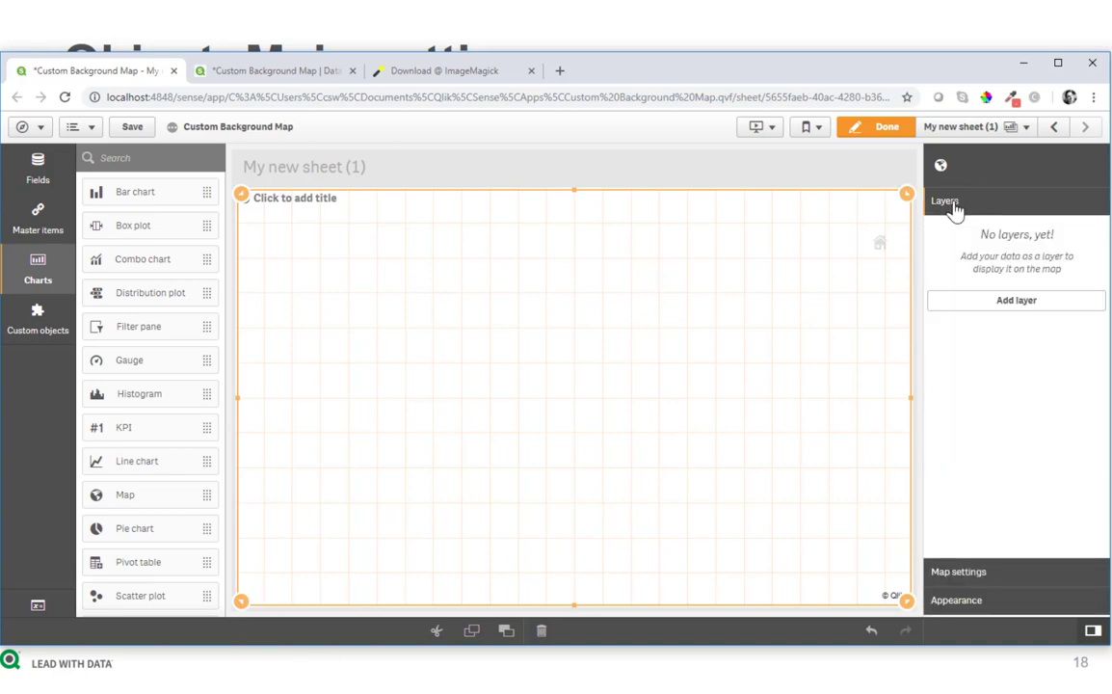
mouse_move(979, 312)
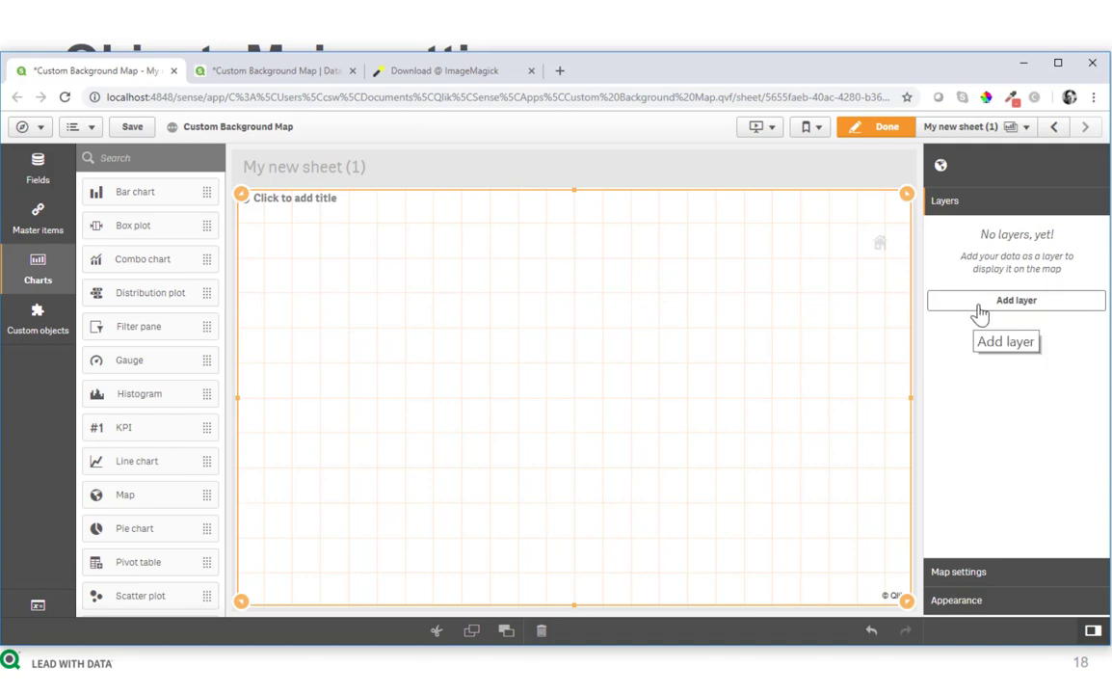
Add a Background layer with the localhost yacht floor-plan image URL and finish editing
left_click(1015, 300)
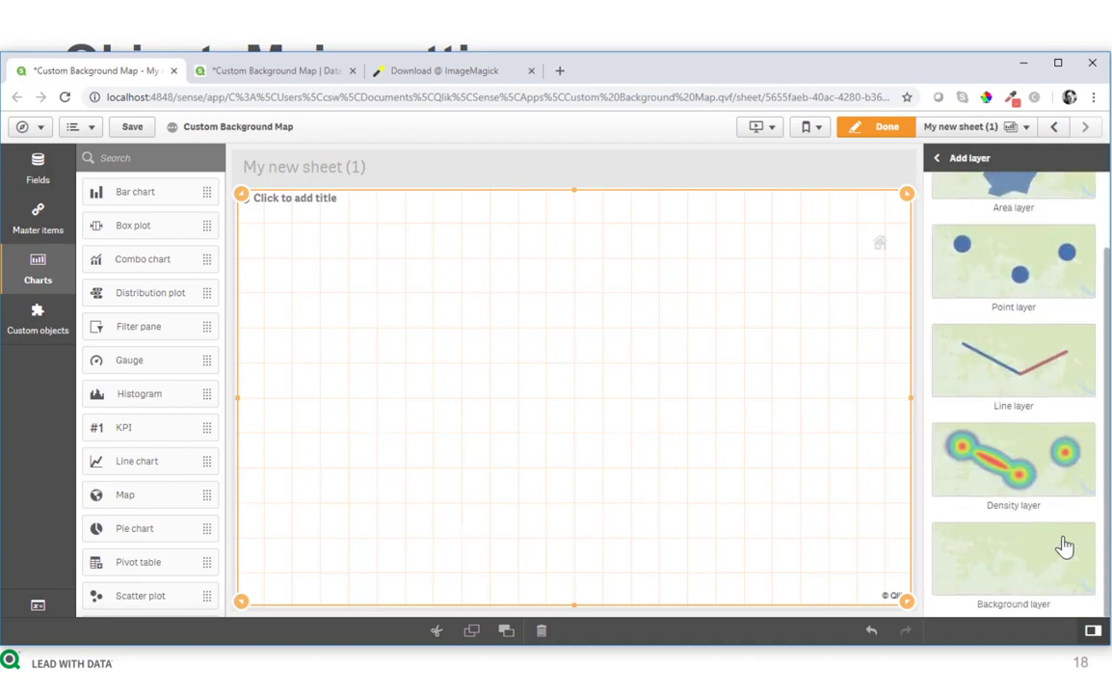
left_click(1014, 555)
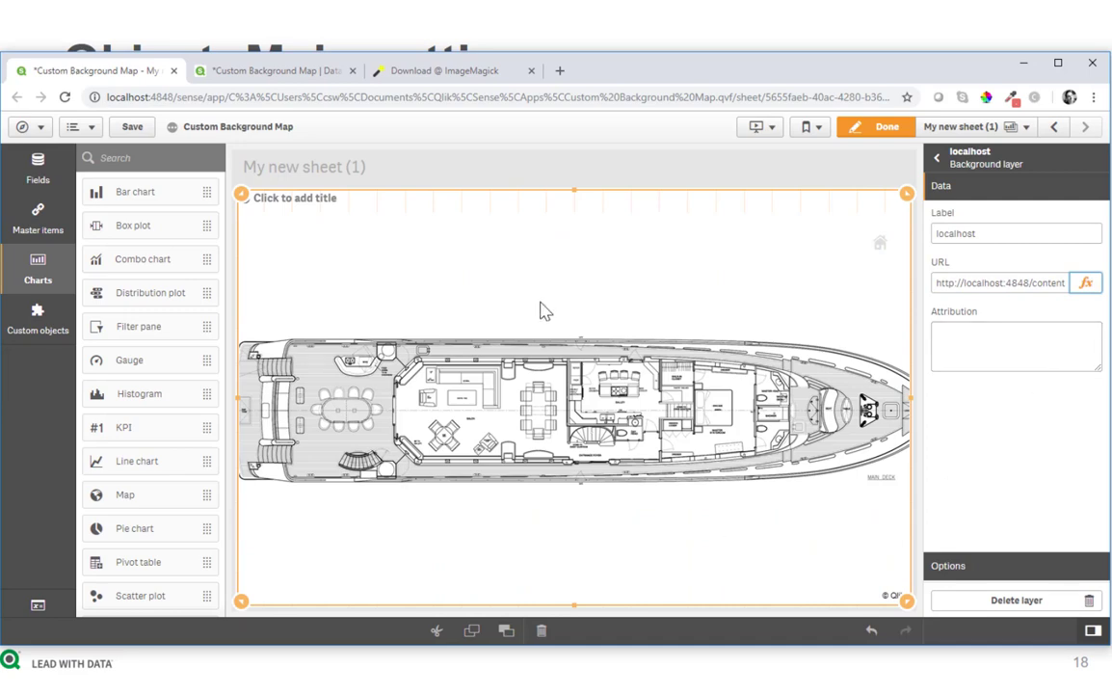
mouse_move(877, 152)
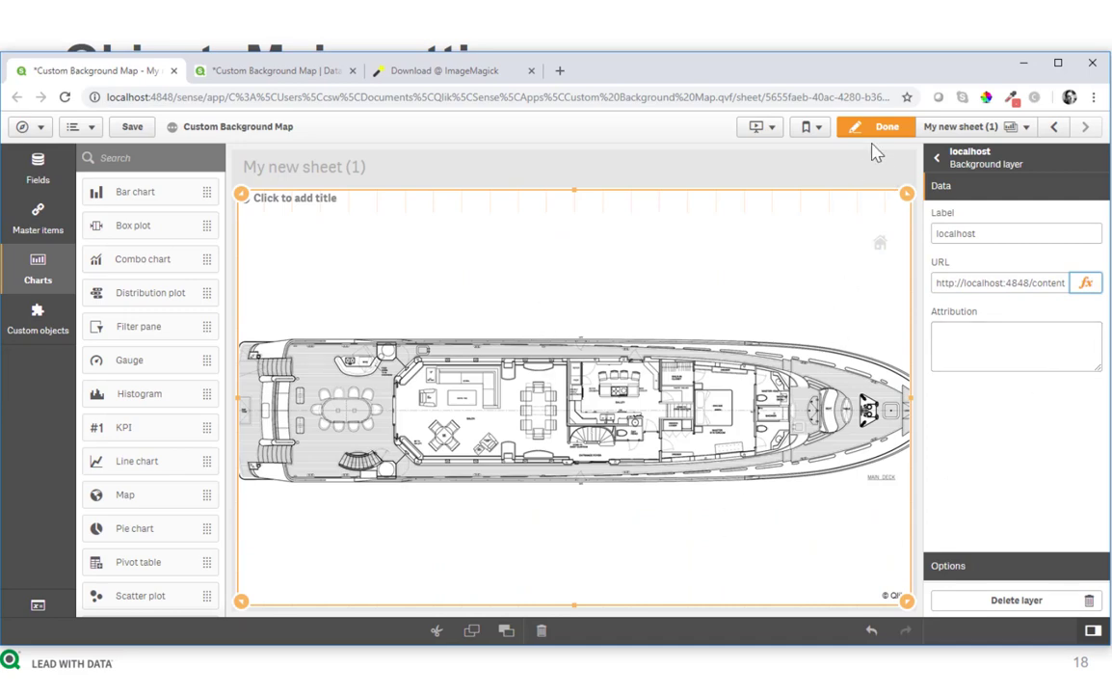
left_click(884, 127)
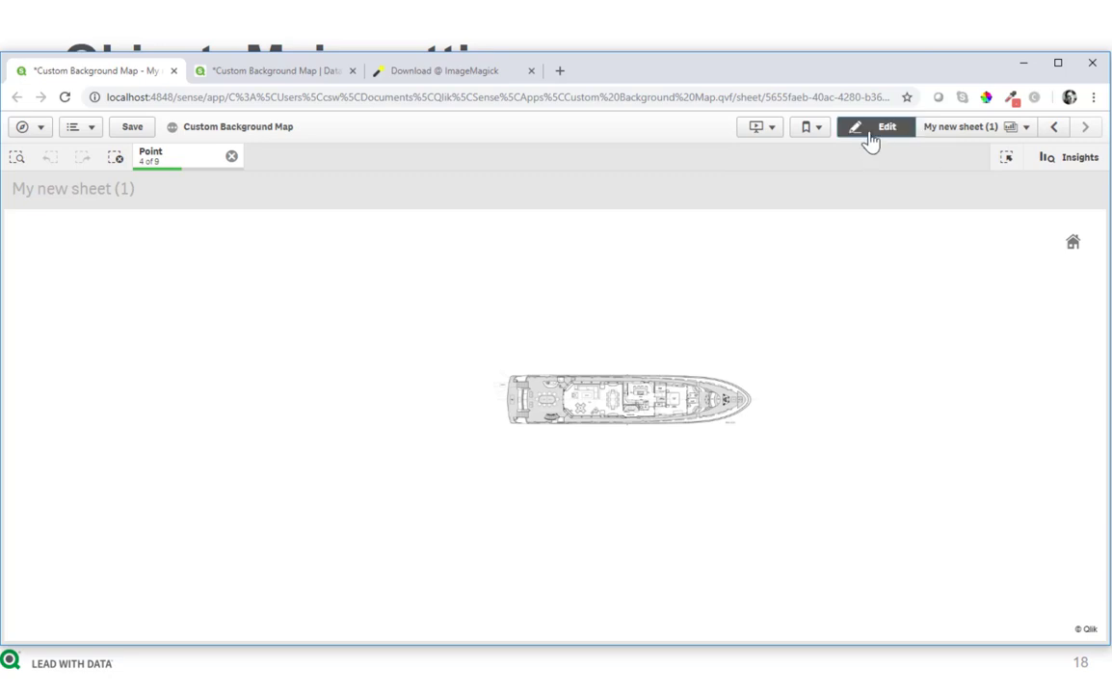
Back in edit mode, add a Point layer to the map with the Point field as its dimension
left_click(874, 127)
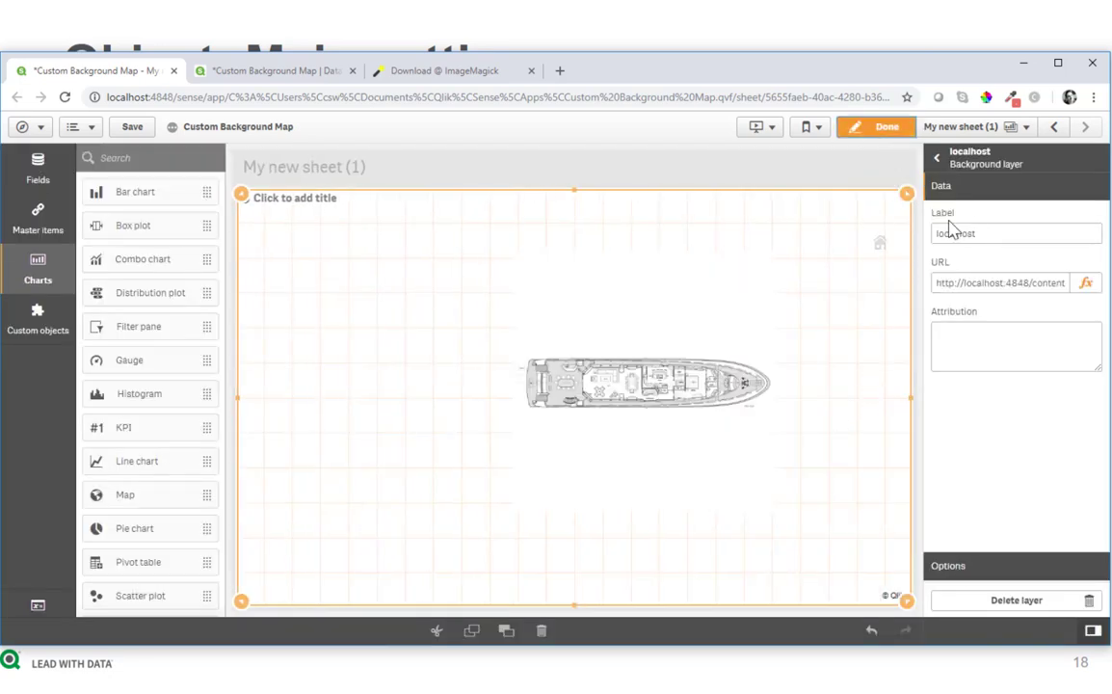
left_click(937, 158)
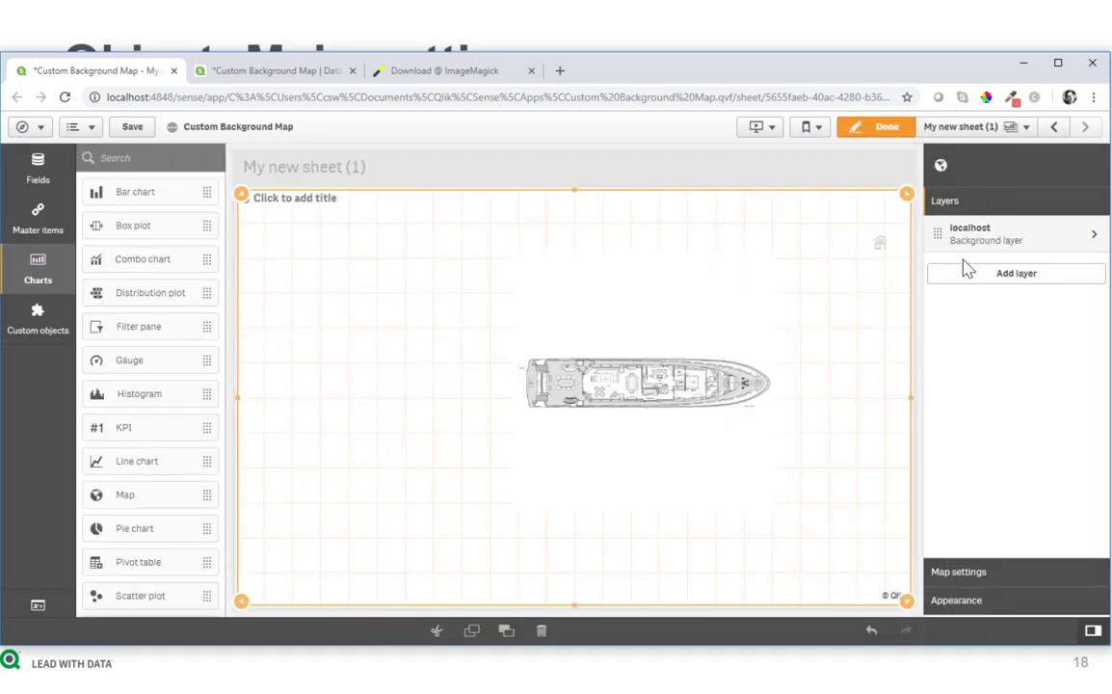
left_click(1016, 274)
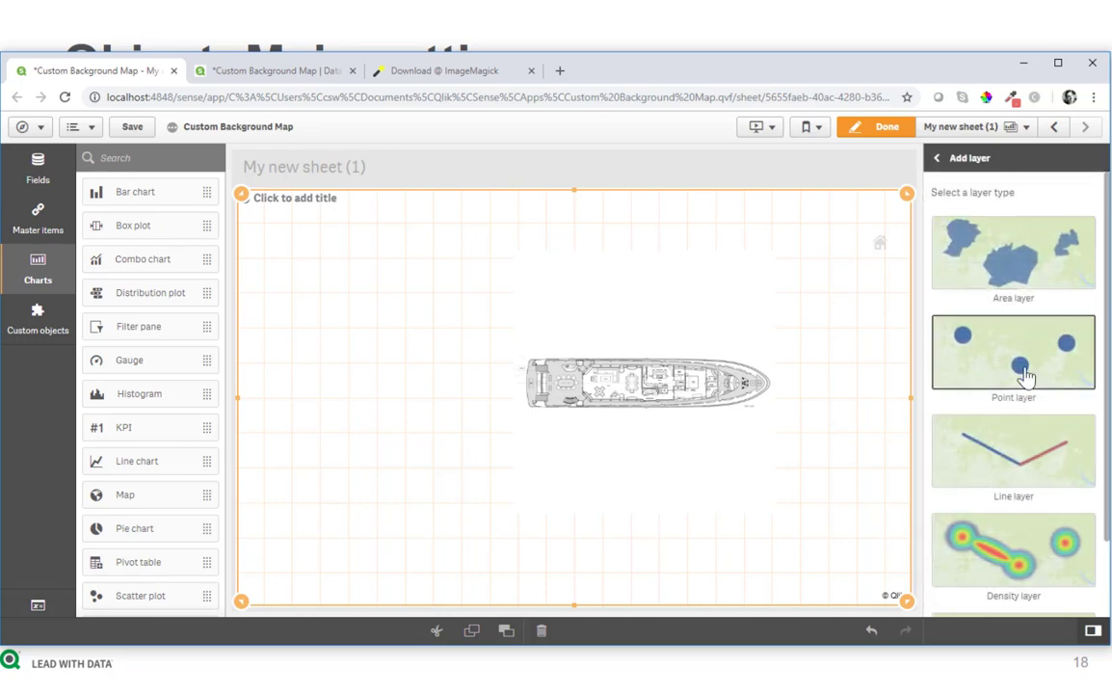
left_click(1013, 351)
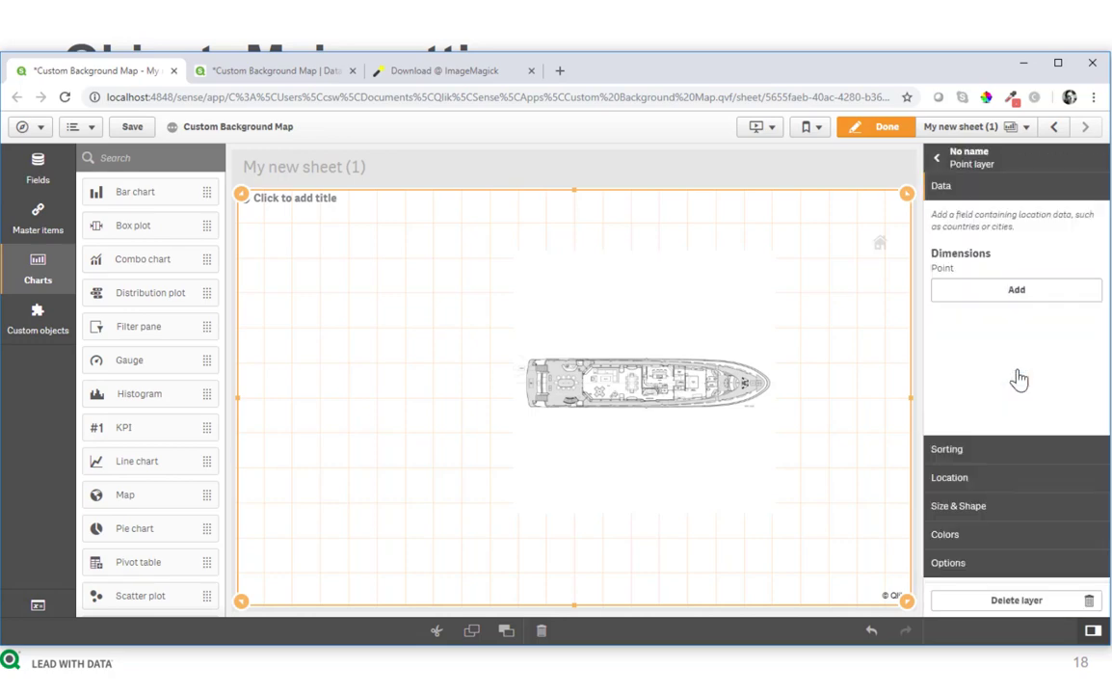
left_click(1015, 289)
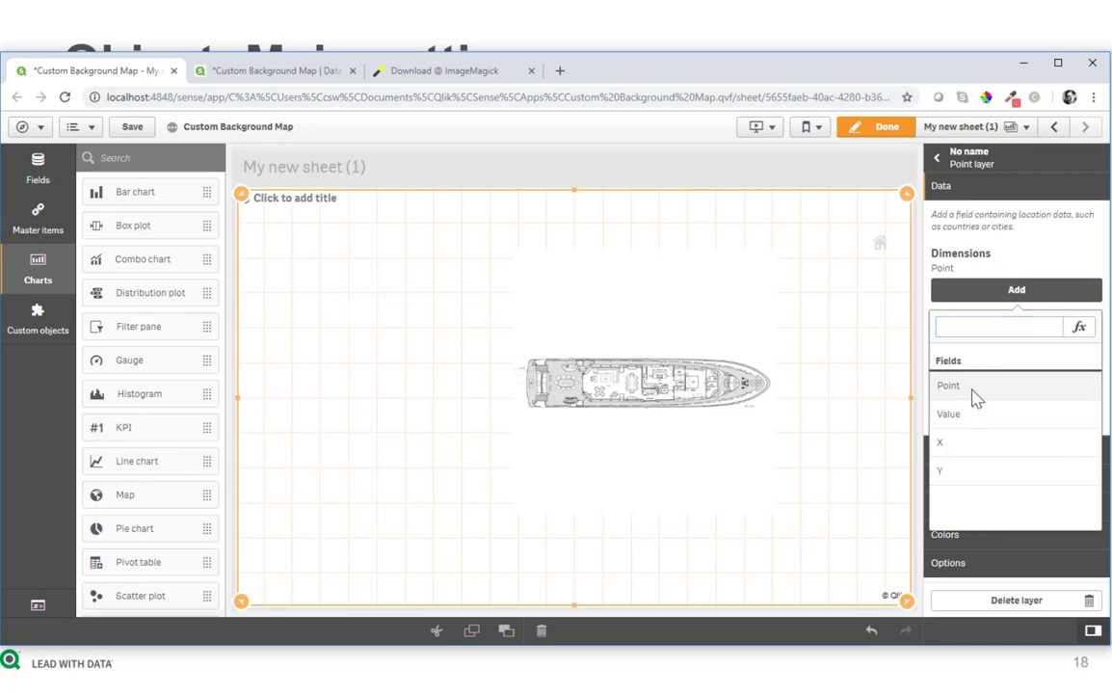
left_click(948, 385)
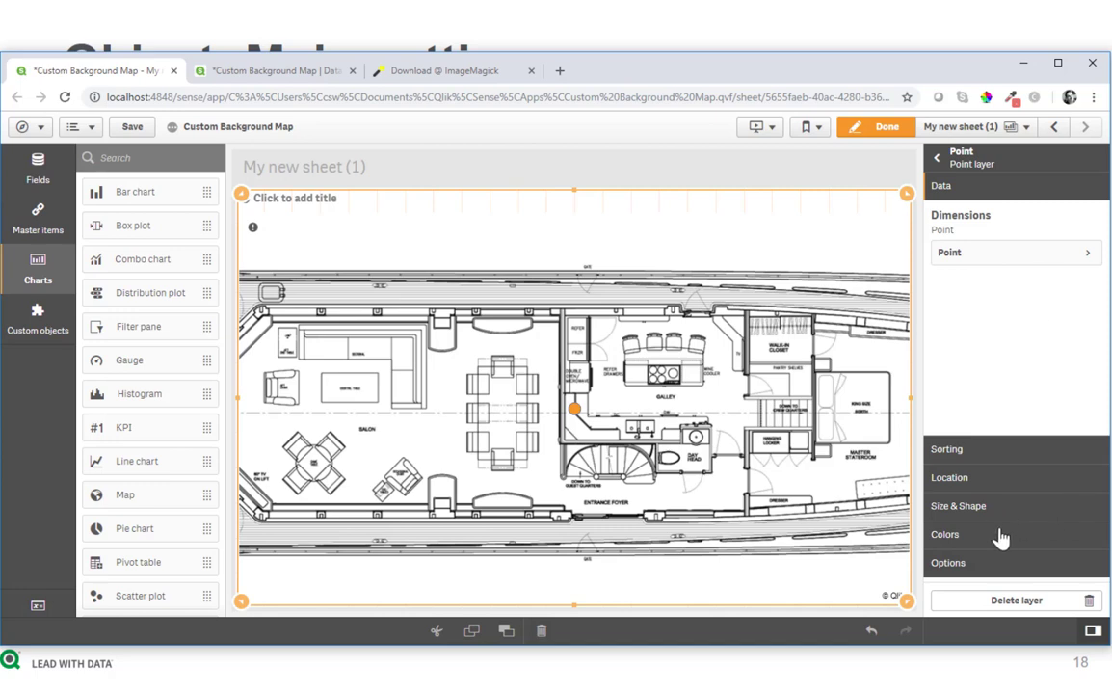
mouse_move(953, 528)
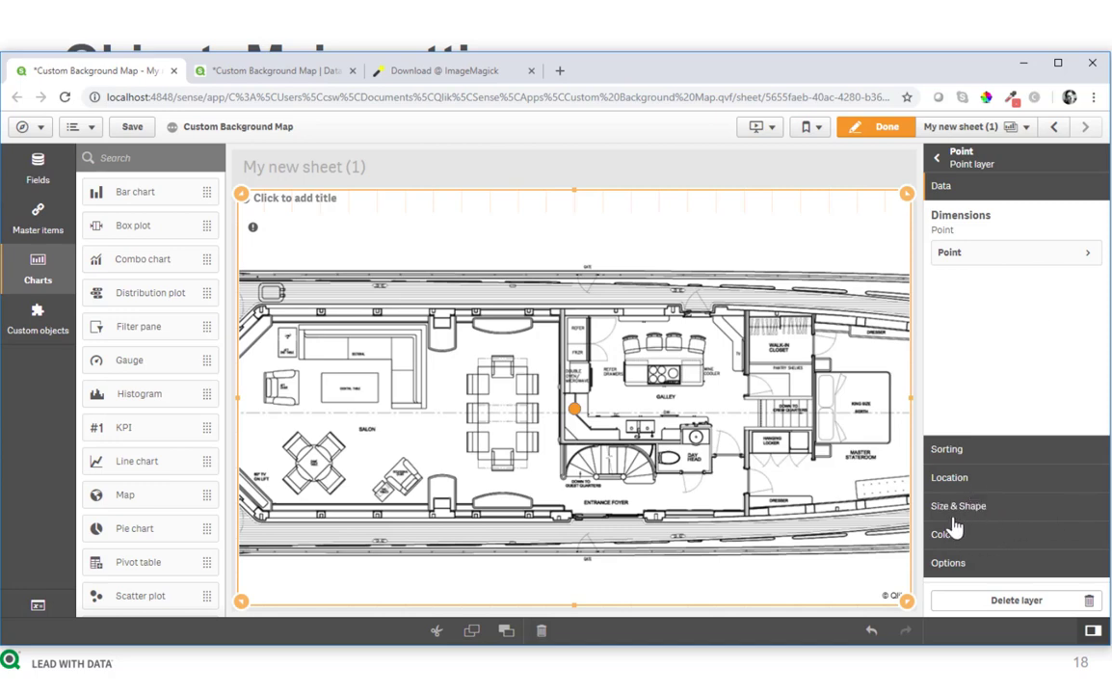
Set the point layer's Location to use latitude and longitude fields
left_click(948, 477)
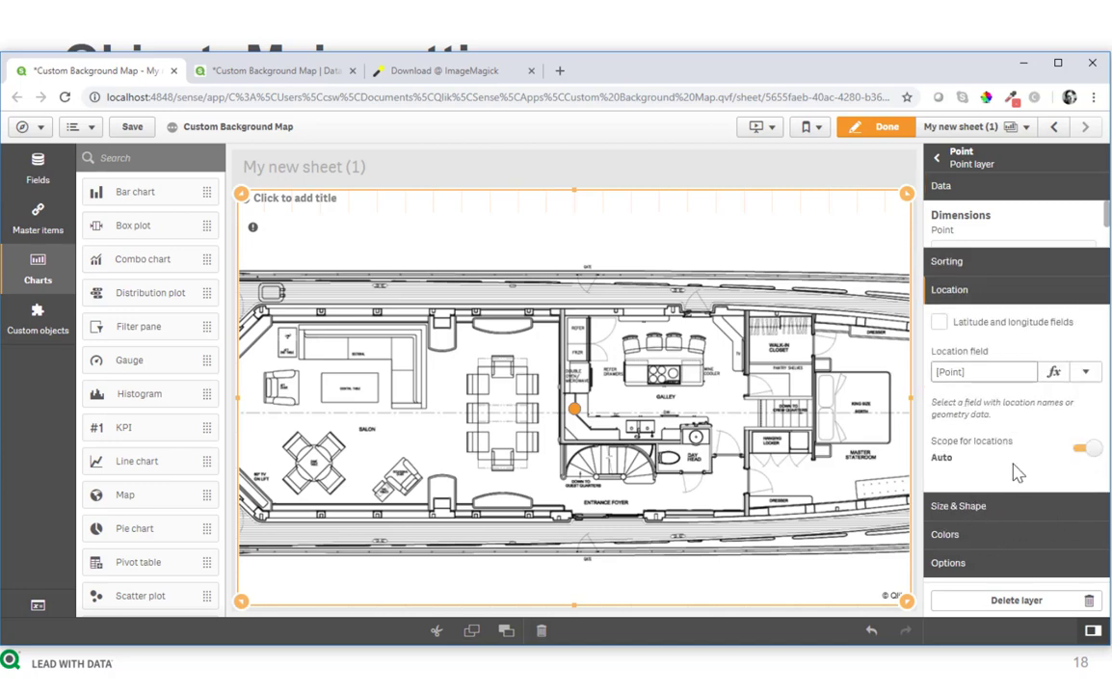
left_click(940, 321)
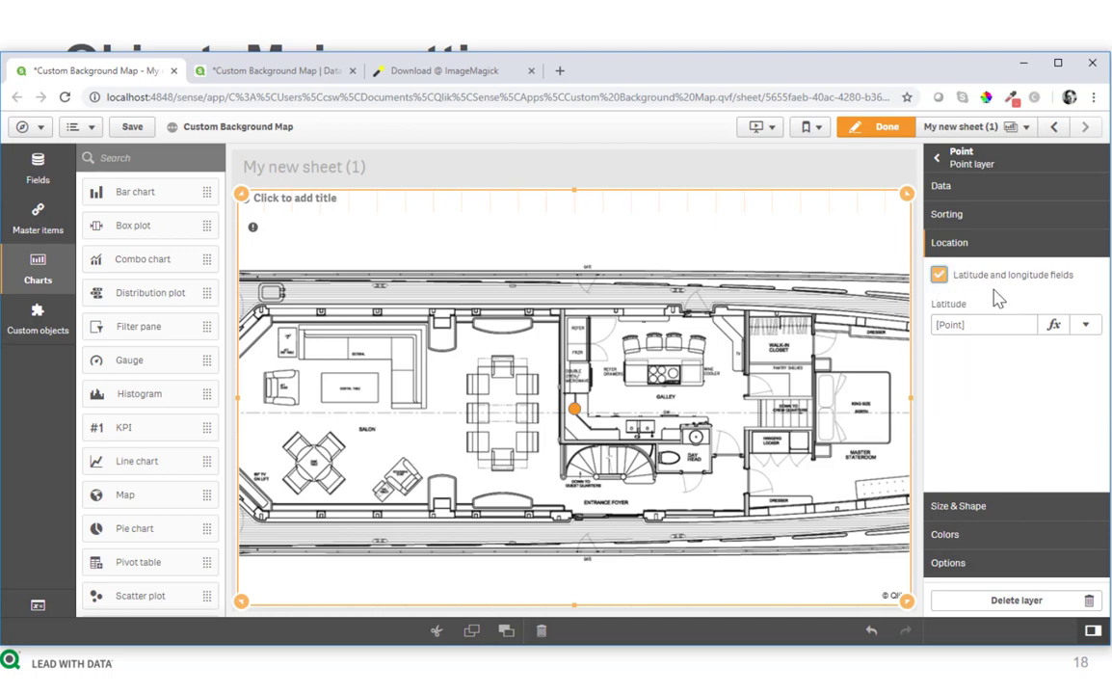
left_click(978, 323)
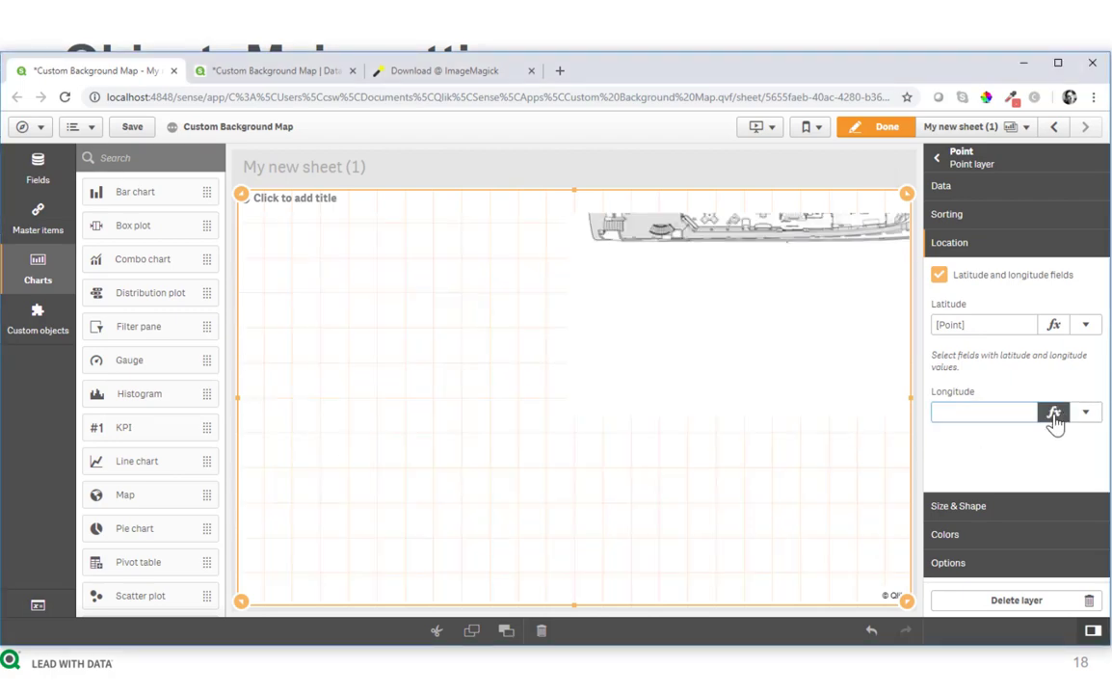
Enter the longitude expression $(fX2Long(X,vWidth,vHeight)) for the point layer
left_click(1052, 412)
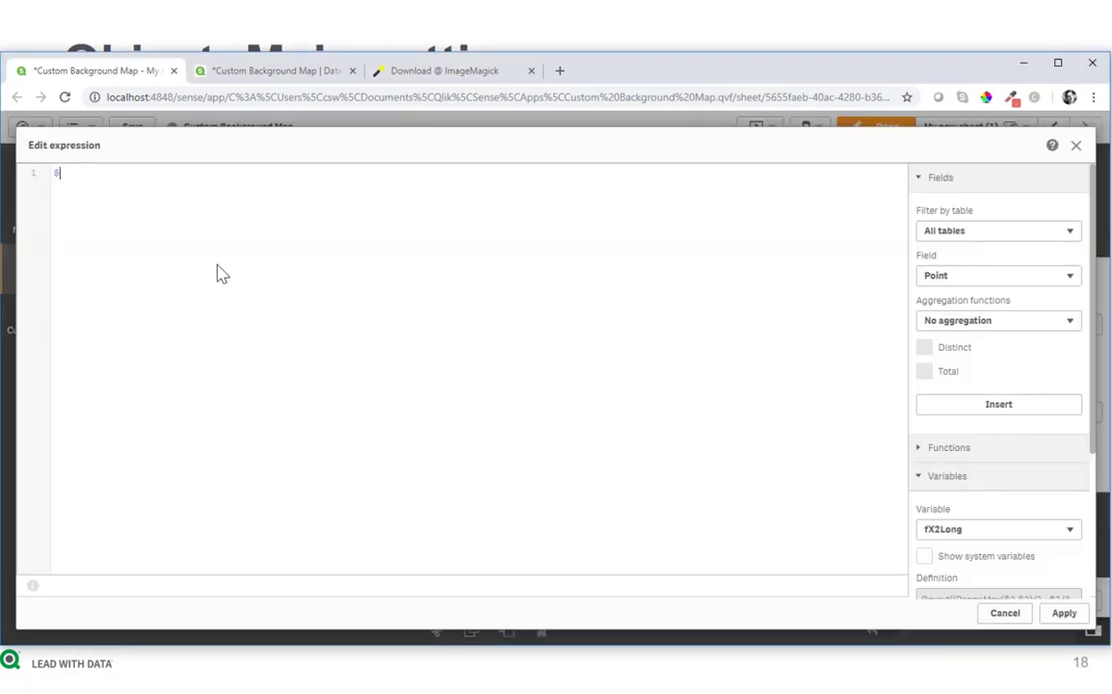
type("$(fX")
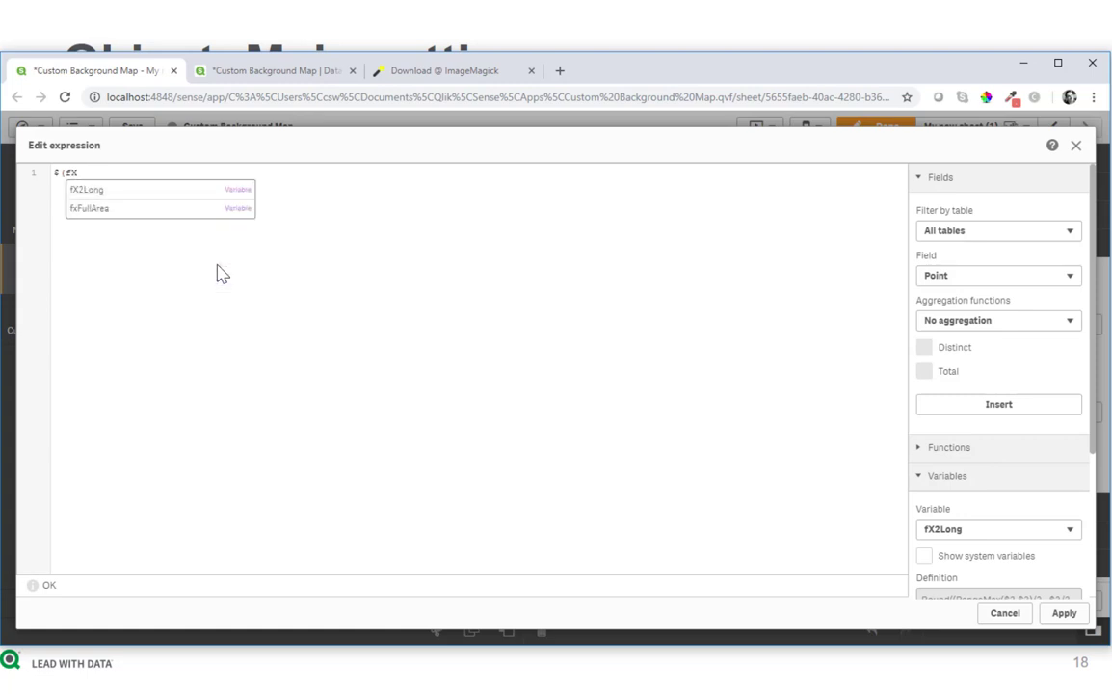
left_click(86, 189)
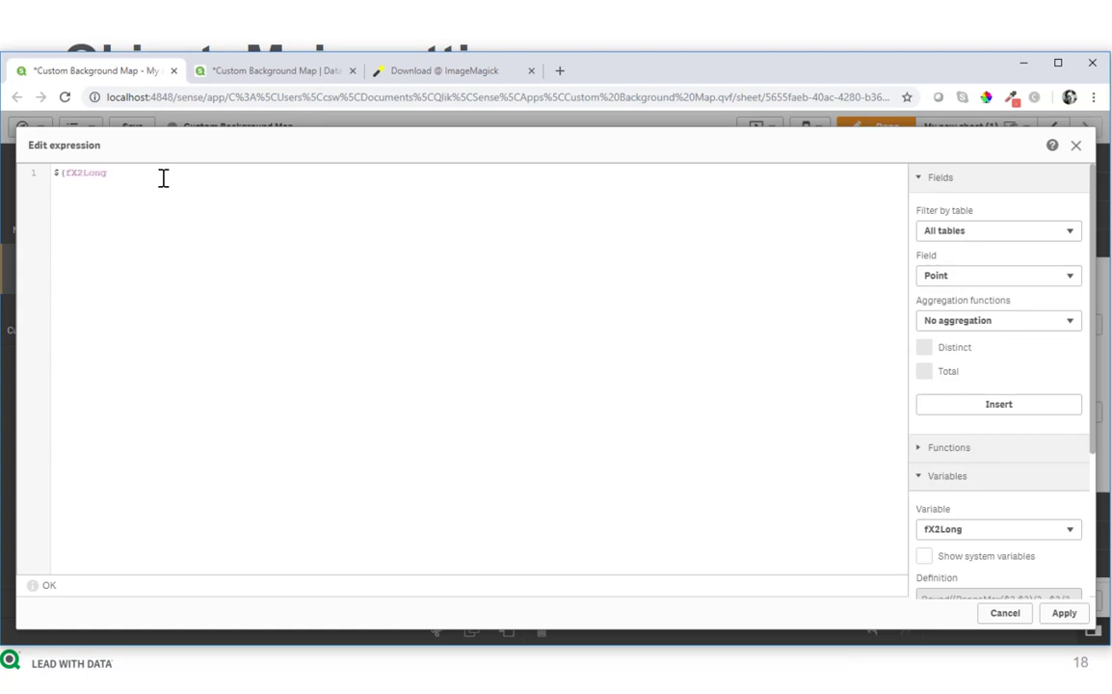
type("(X")
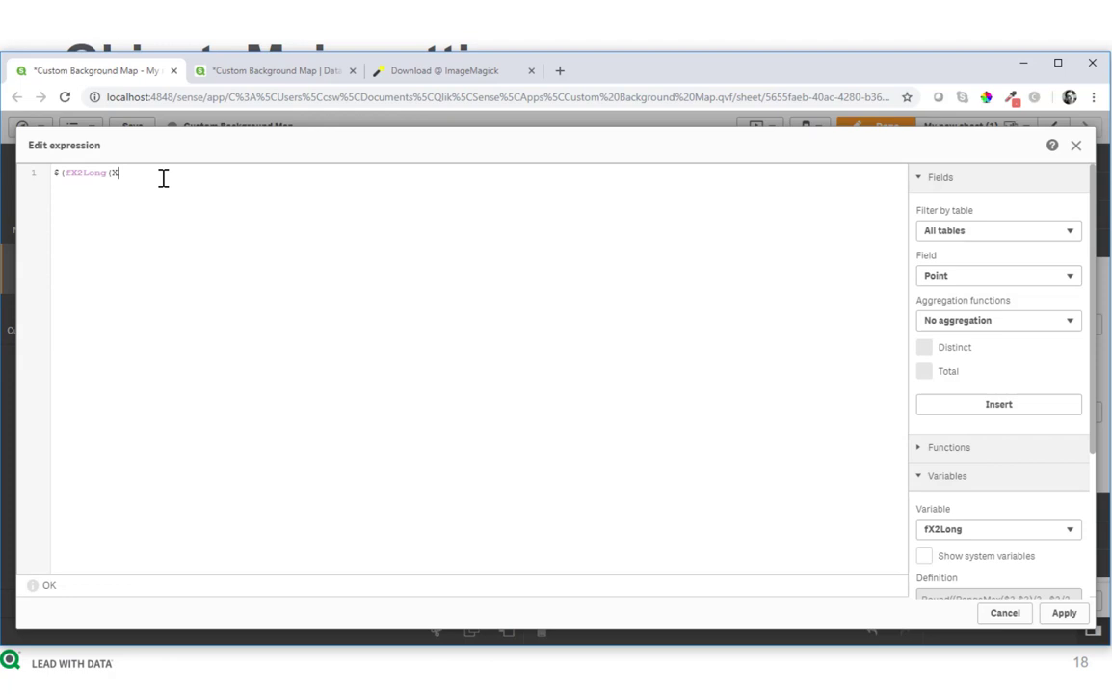
type(",")
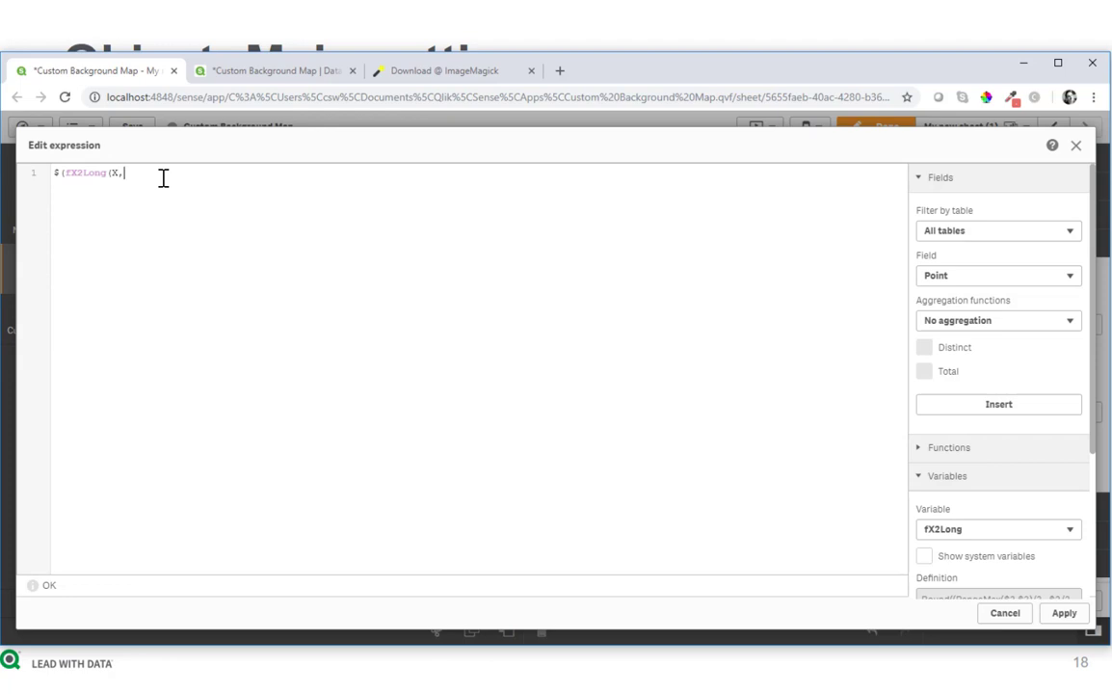
type("v")
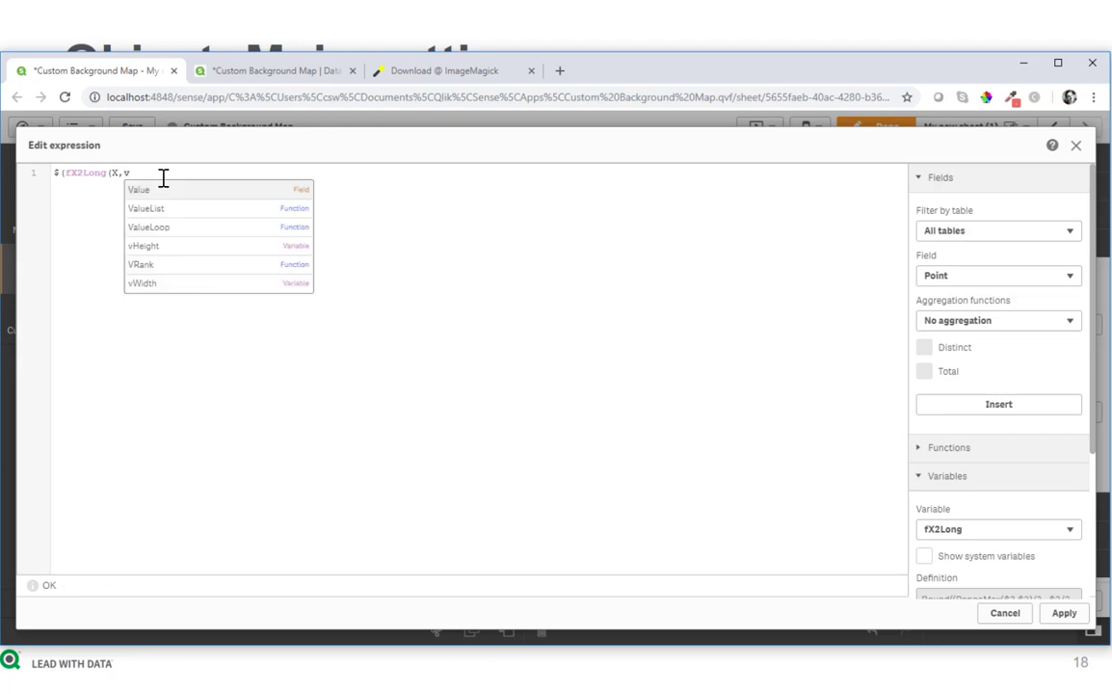
type("Width")
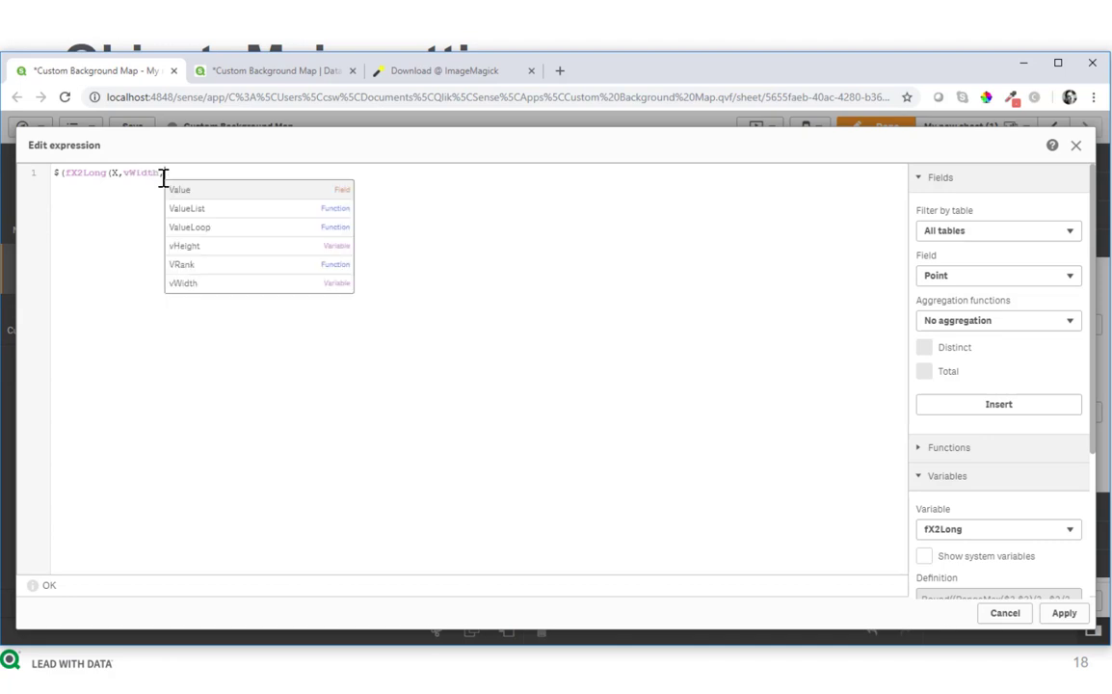
type("He")
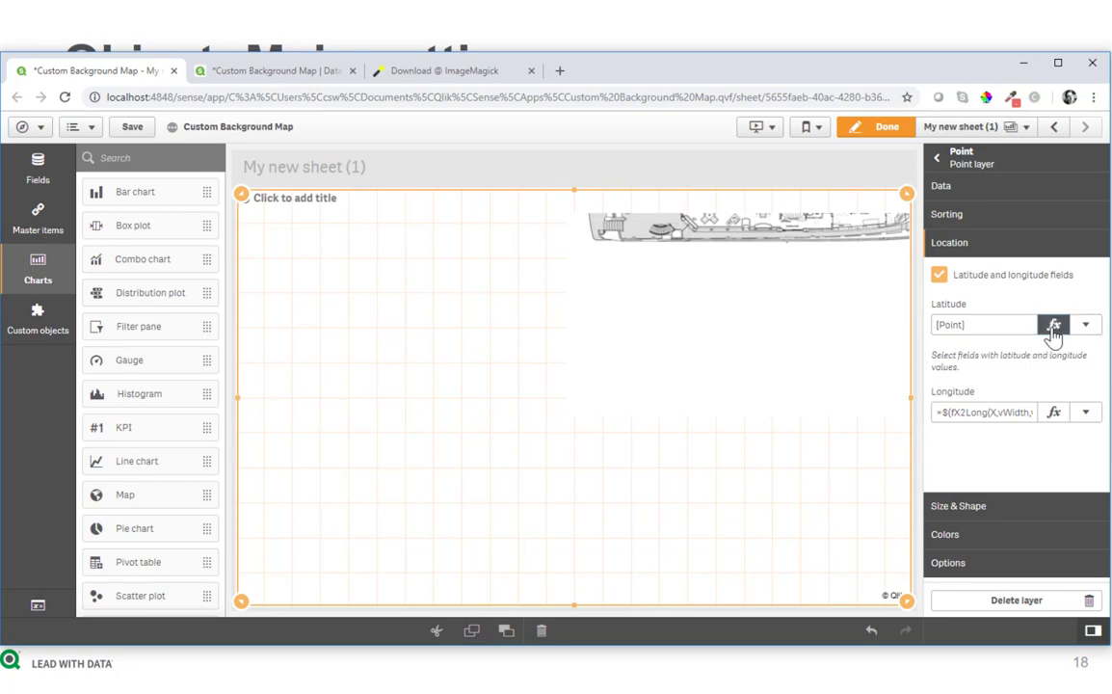
Set the latitude expression to the fY2Lat variant and apply it so the points appear
left_click(1052, 324)
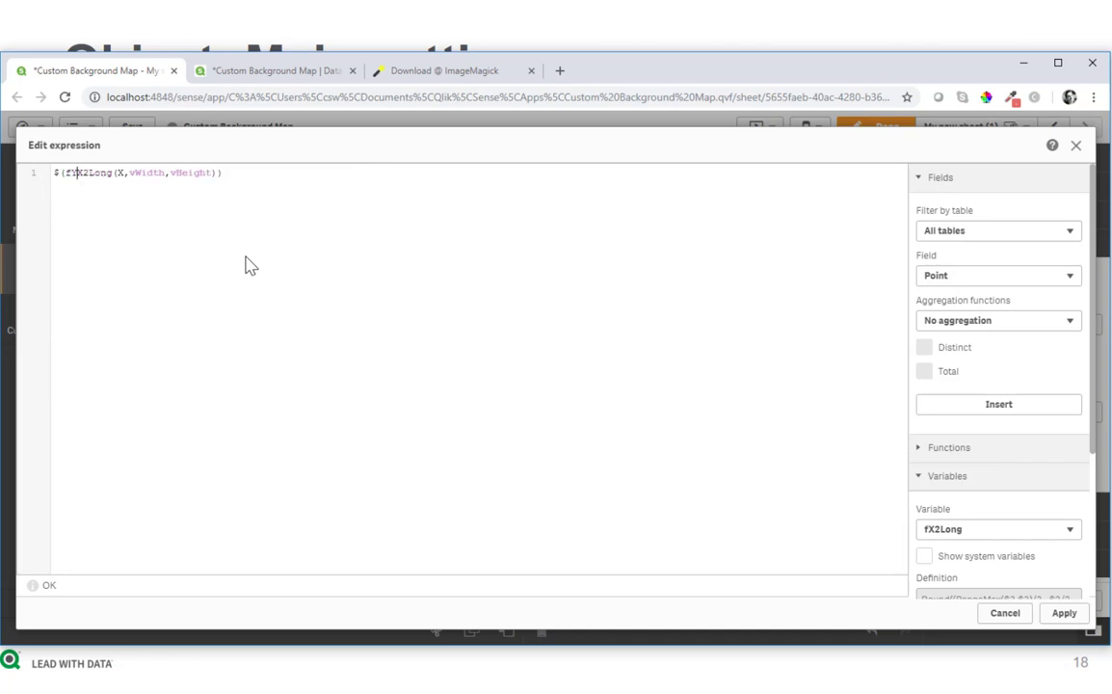
double_click(92, 173)
type("Y2Lat")
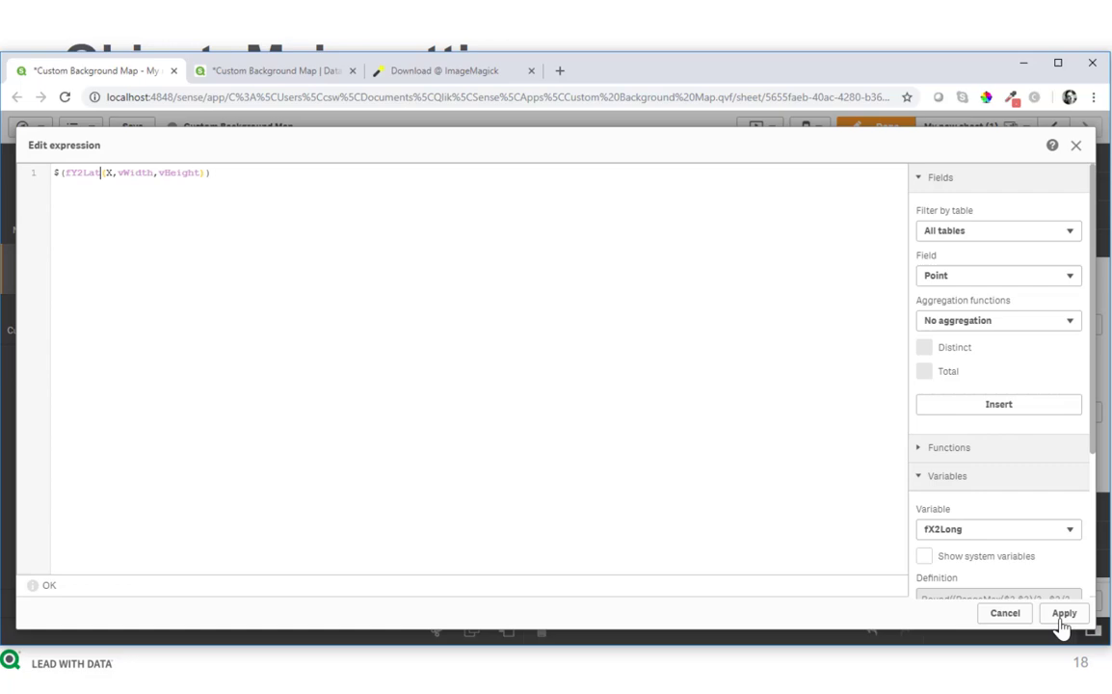
left_click(1064, 613)
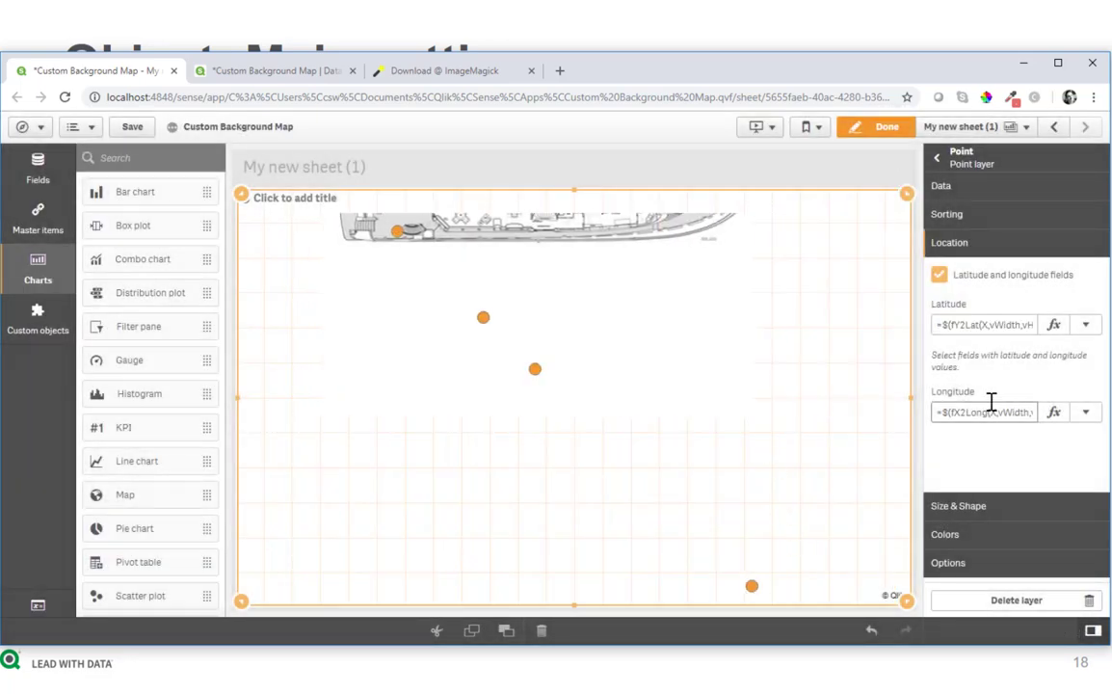
left_click(985, 324)
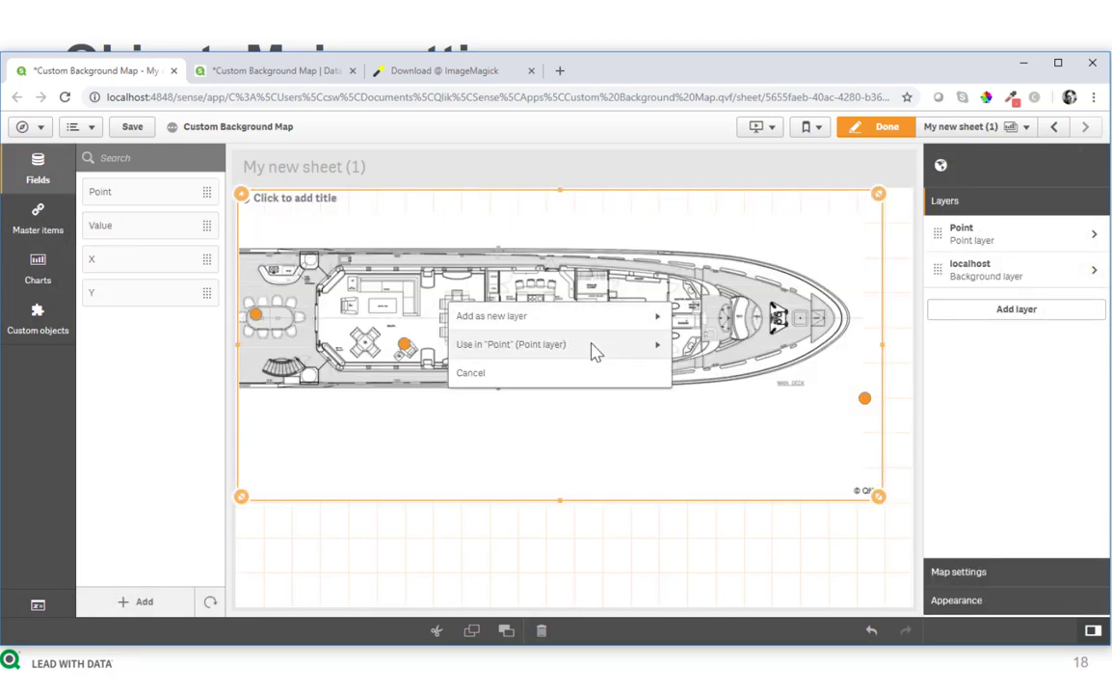
Select a single Point value so the map auto-zooms to part of the yacht plan, then leave the sheet
left_click(512, 343)
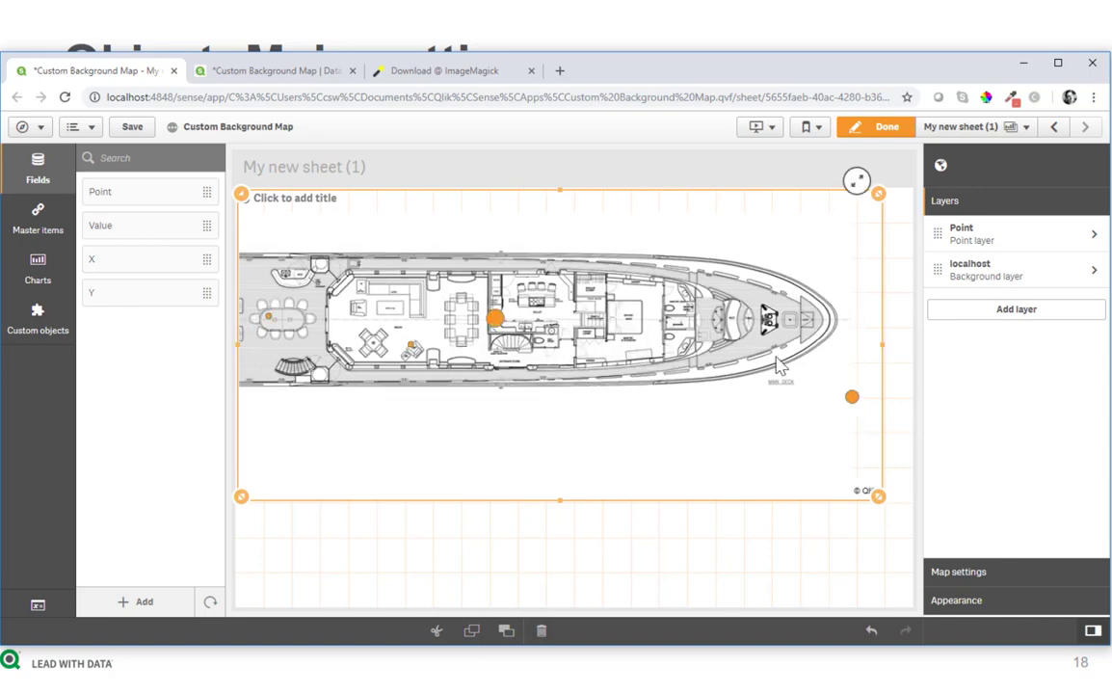
left_click(883, 127)
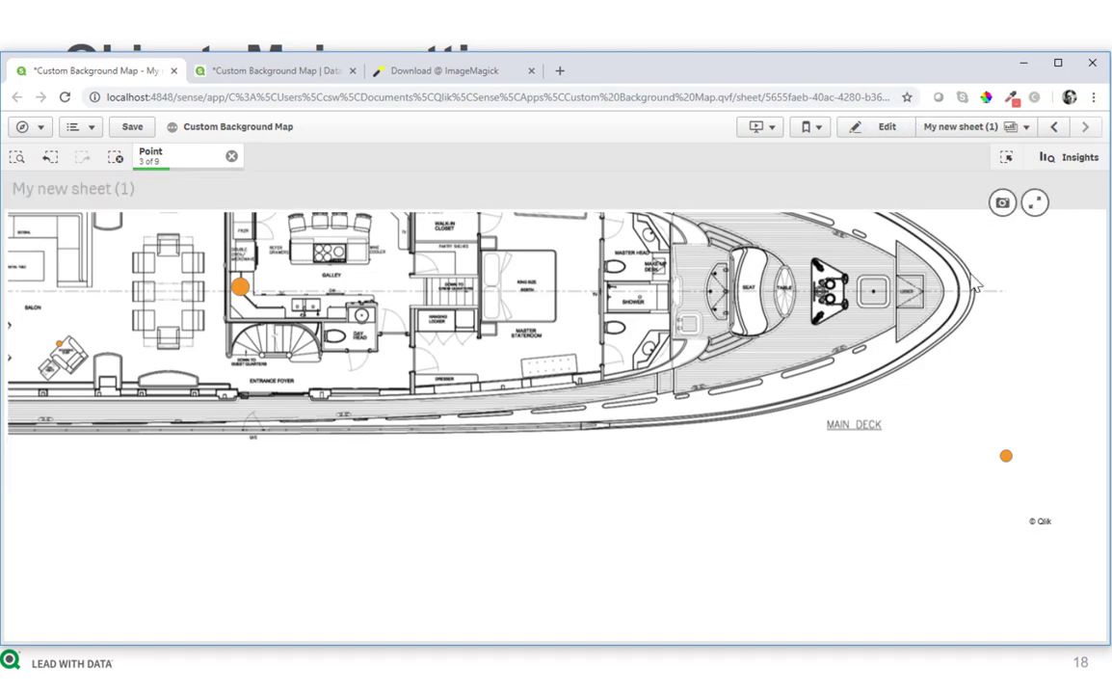
mouse_move(1035, 252)
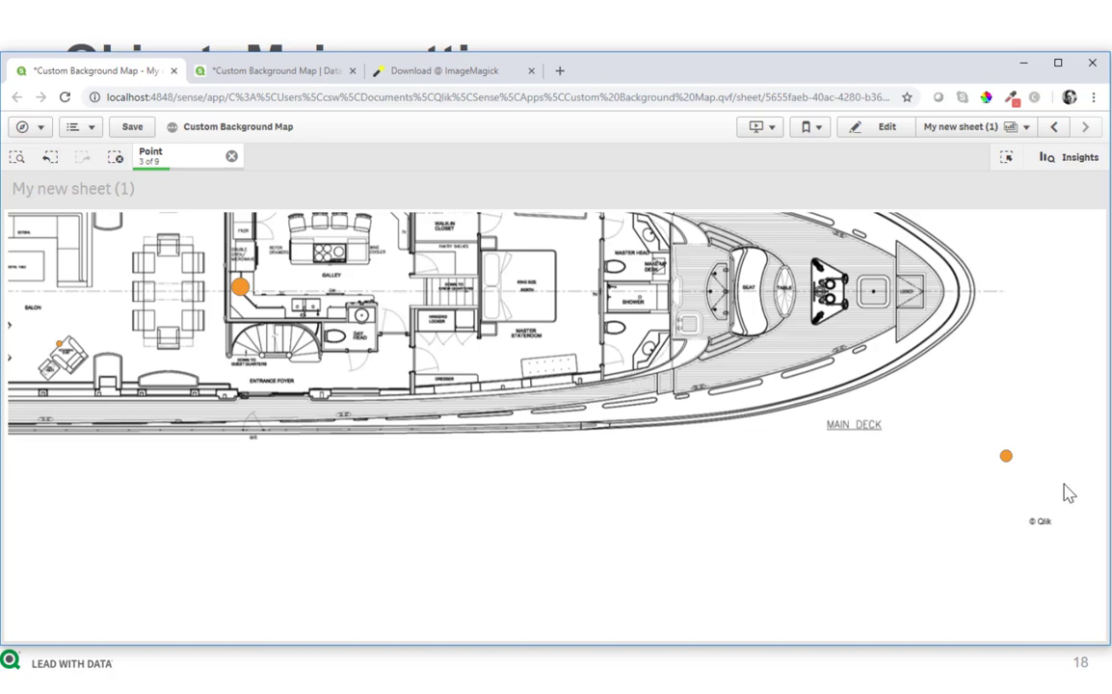
left_click(231, 156)
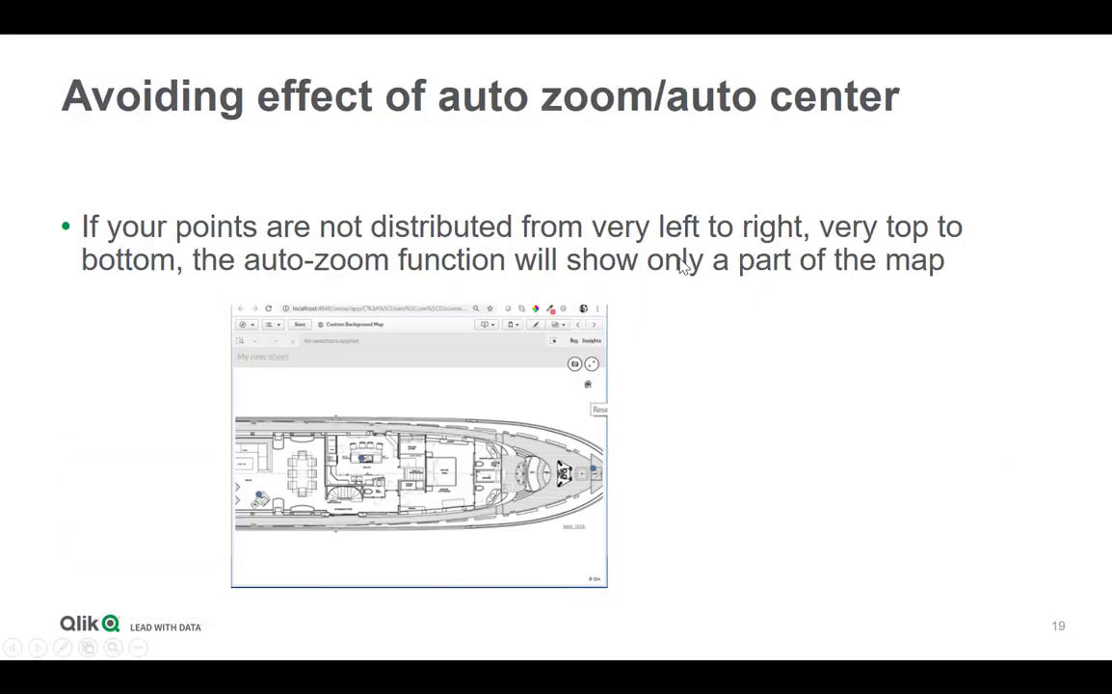
Advance to the slide about fixing auto-zoom with an invisible diagonal area layer
key("right")
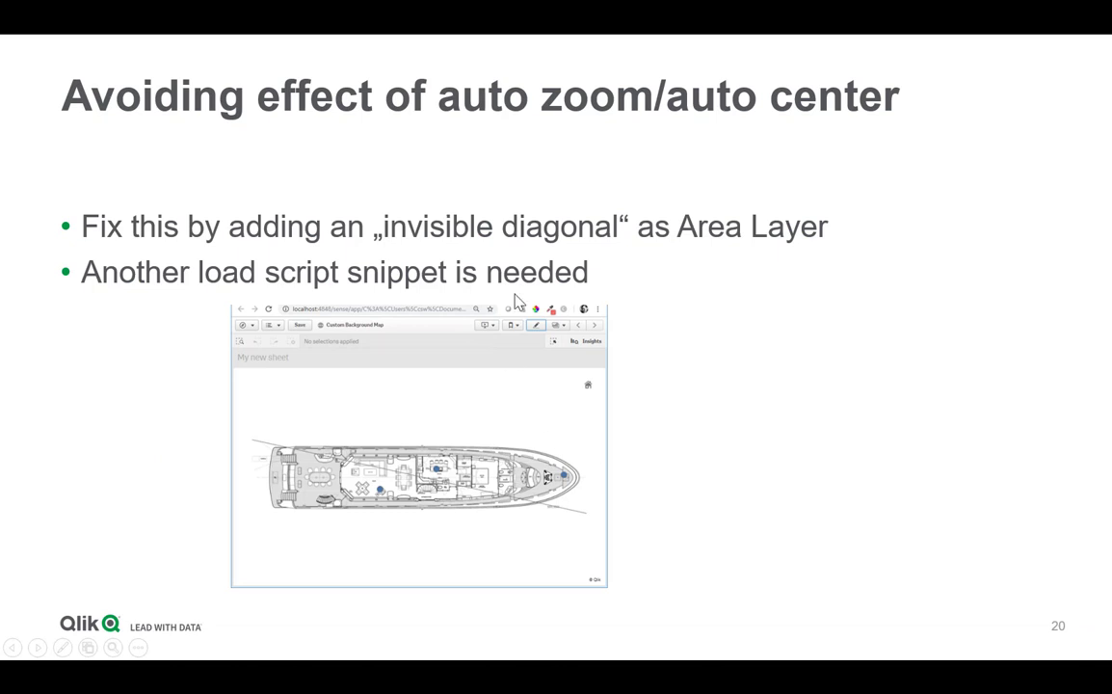
mouse_move(220, 463)
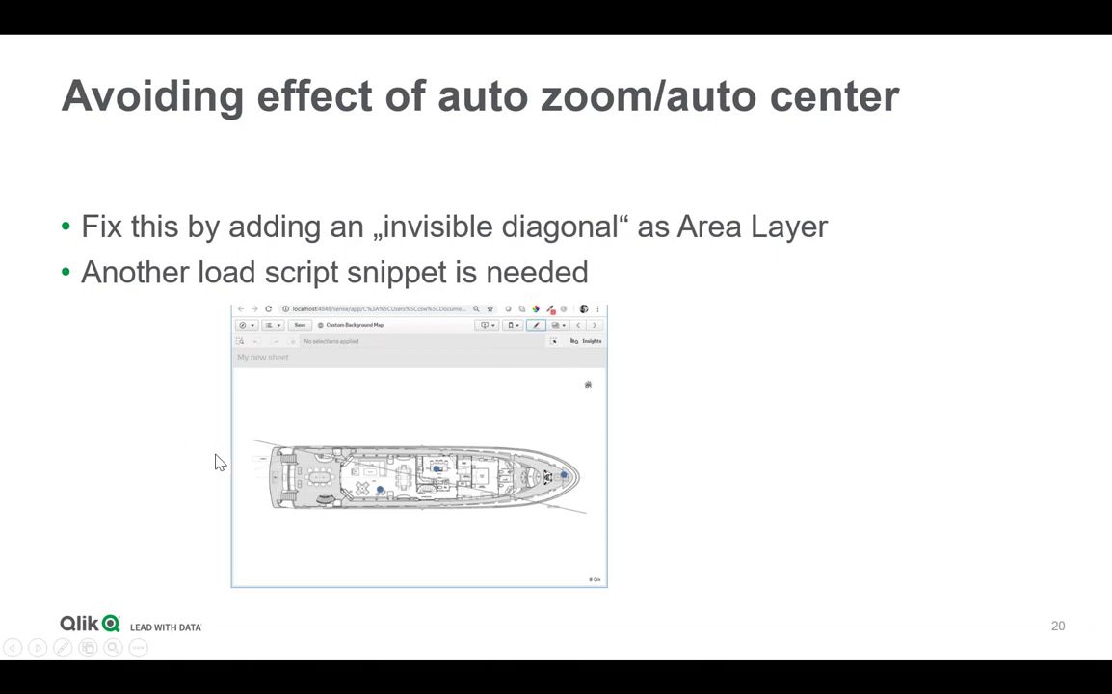
mouse_move(663, 520)
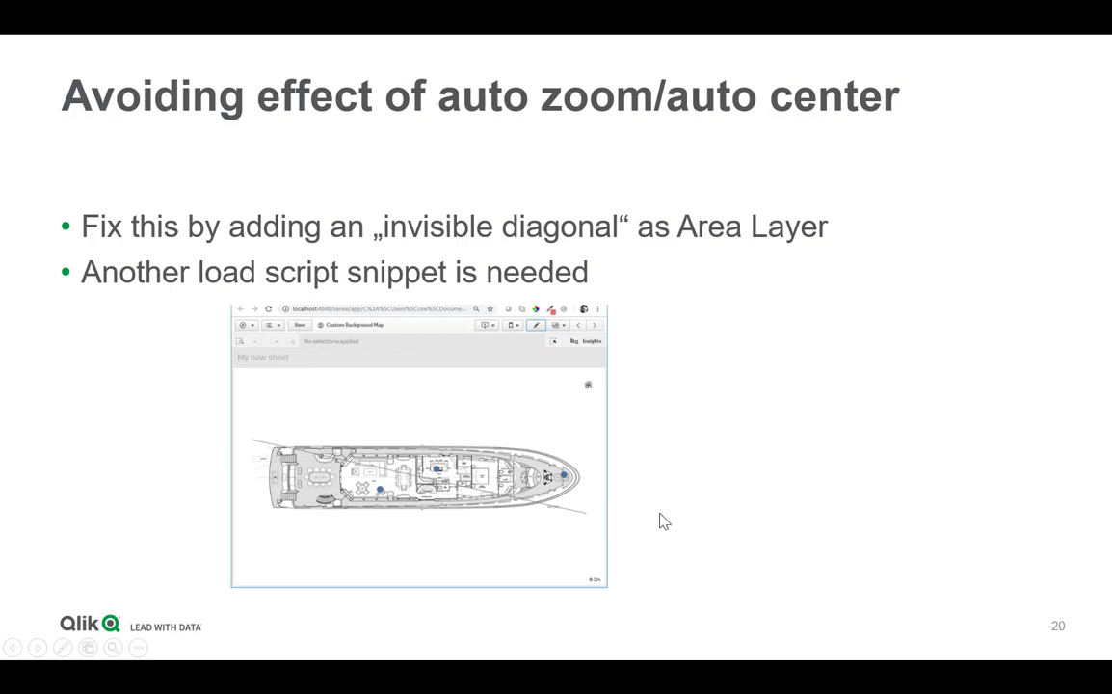
mouse_move(825, 470)
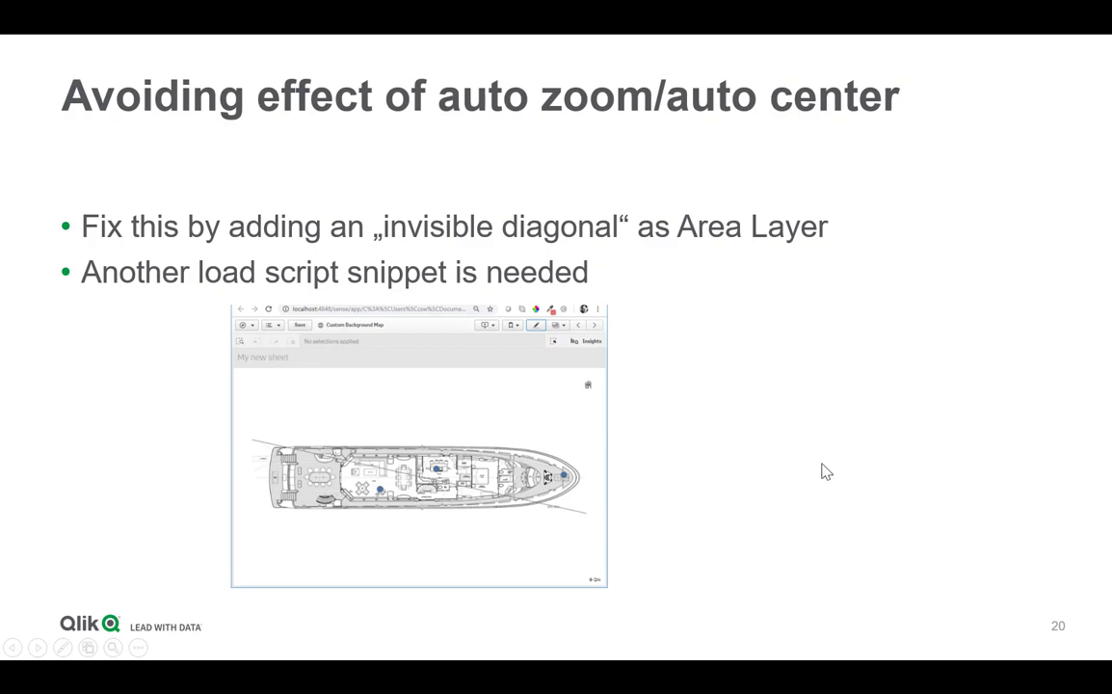
mouse_move(796, 259)
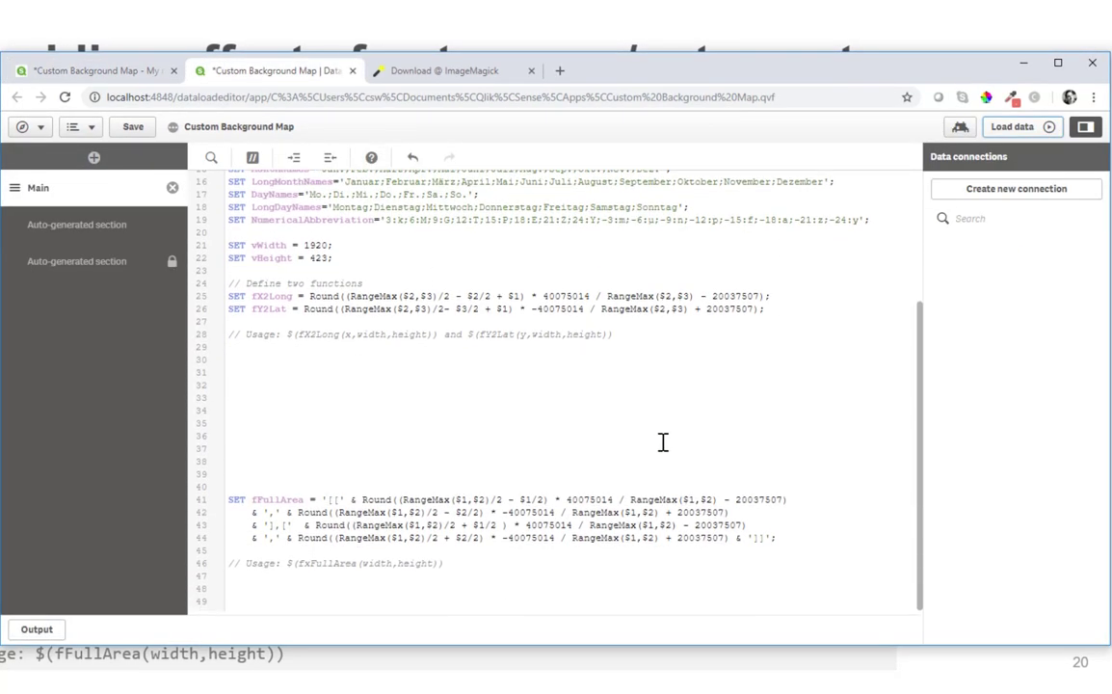
mouse_move(278, 509)
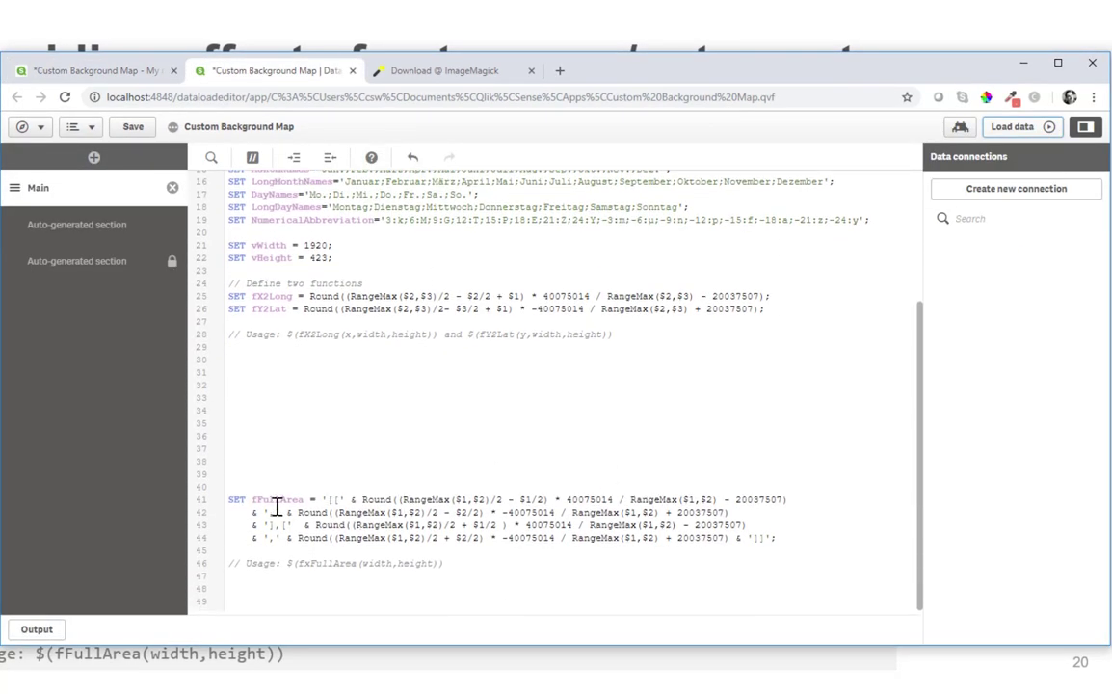
Highlight the fFullArea function and its usage comment in the Main load script
double_click(277, 499)
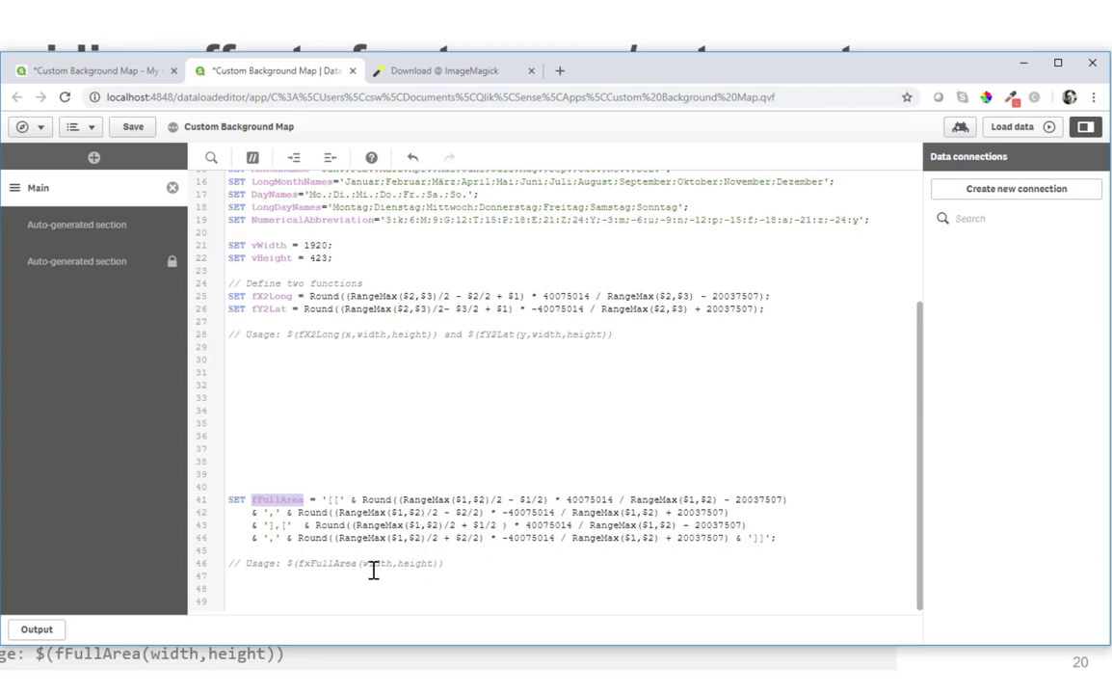
double_click(414, 562)
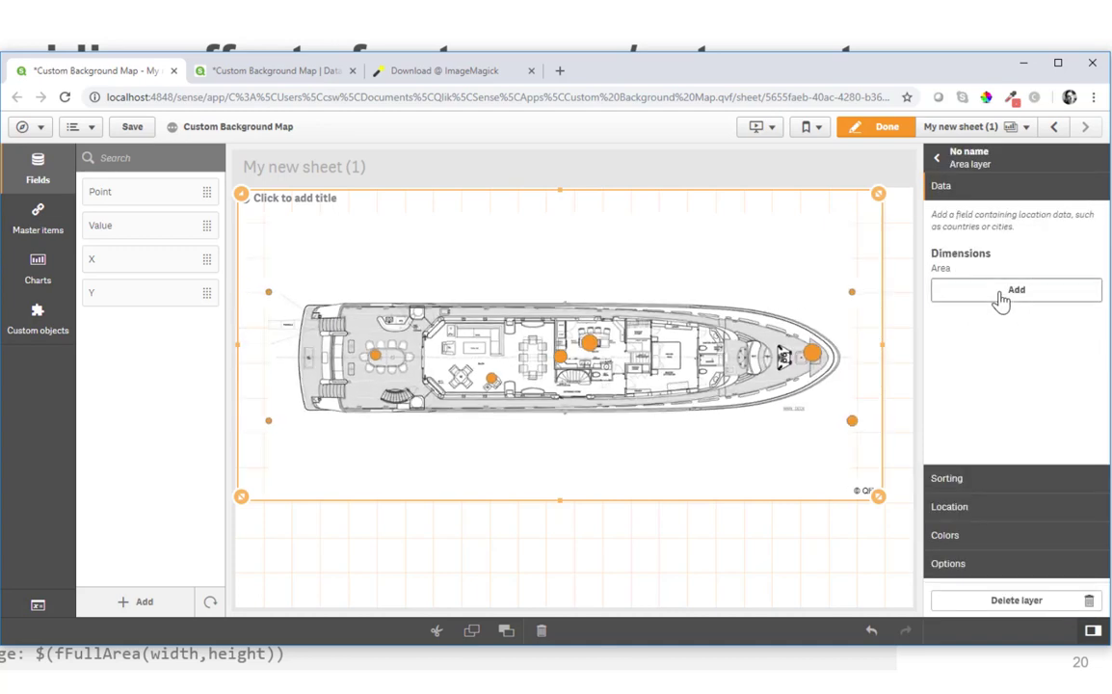
Give the area layer dimension =1 and Location expression =$(fFullArea(vWidth,vHeight))
left_click(1015, 289)
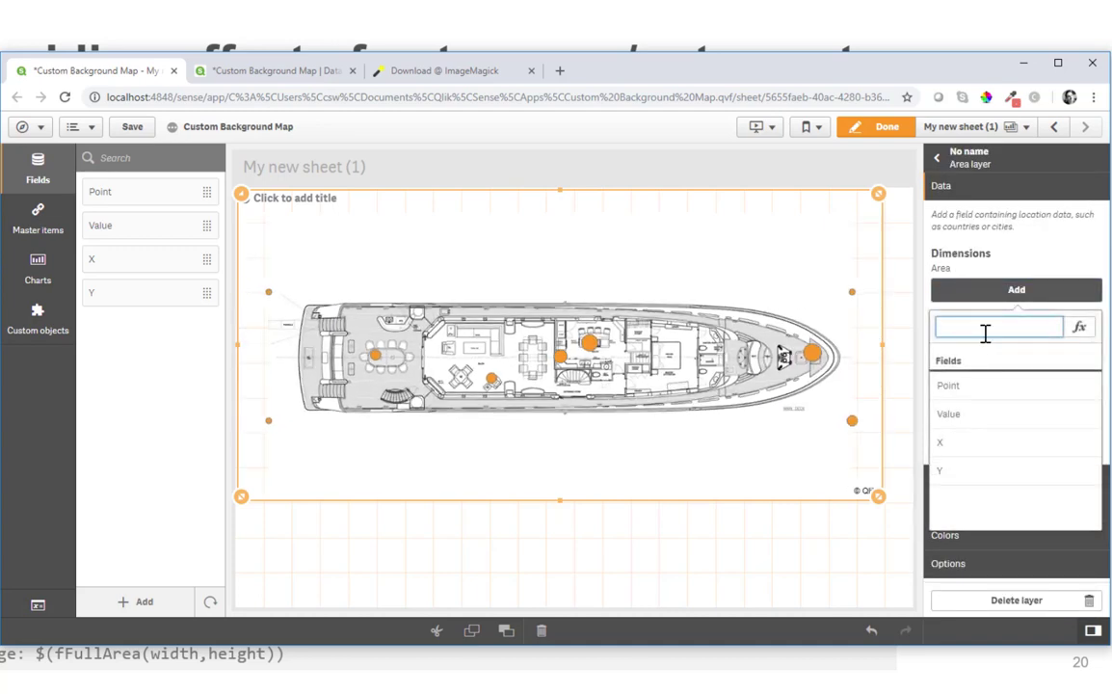
type("=1")
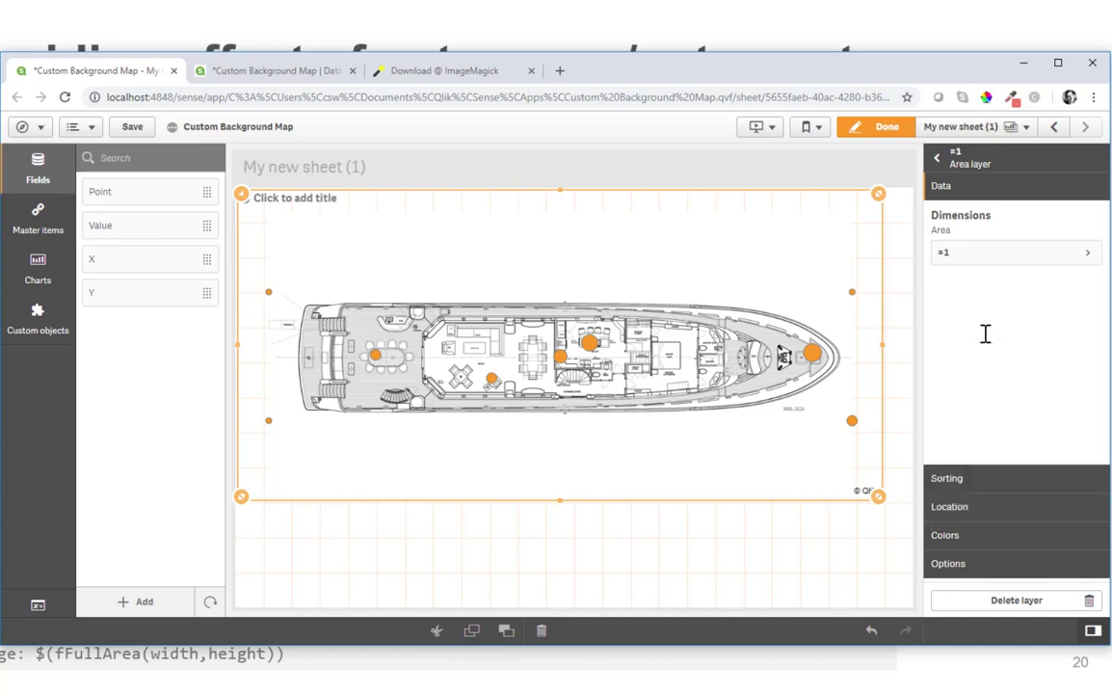
mouse_move(948, 260)
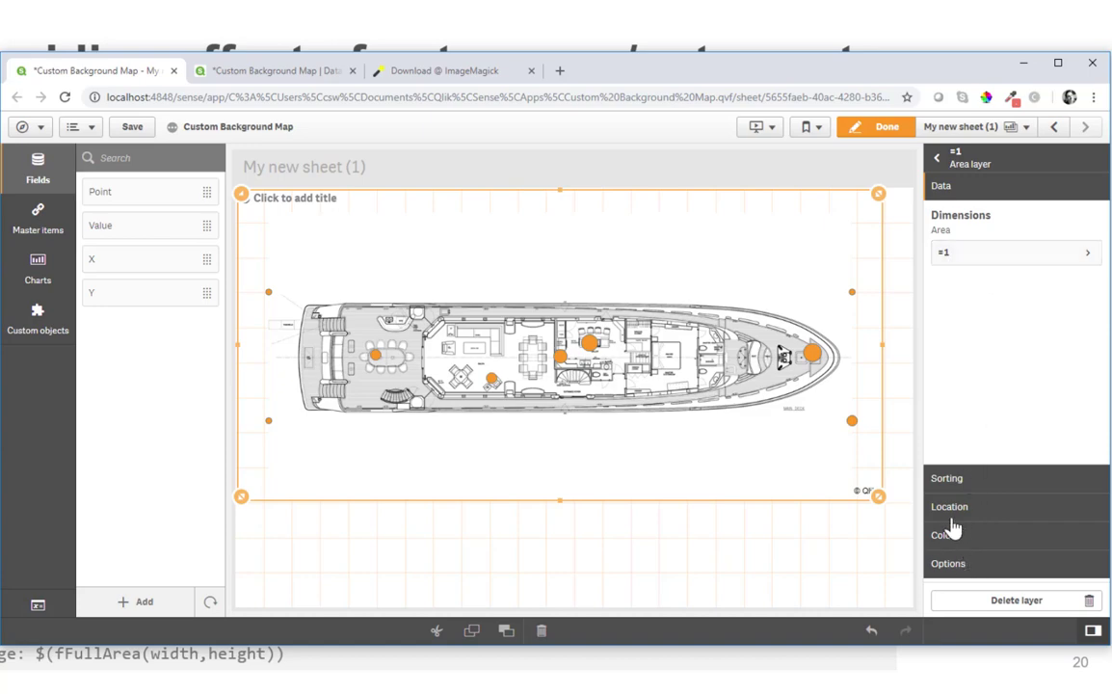
left_click(948, 505)
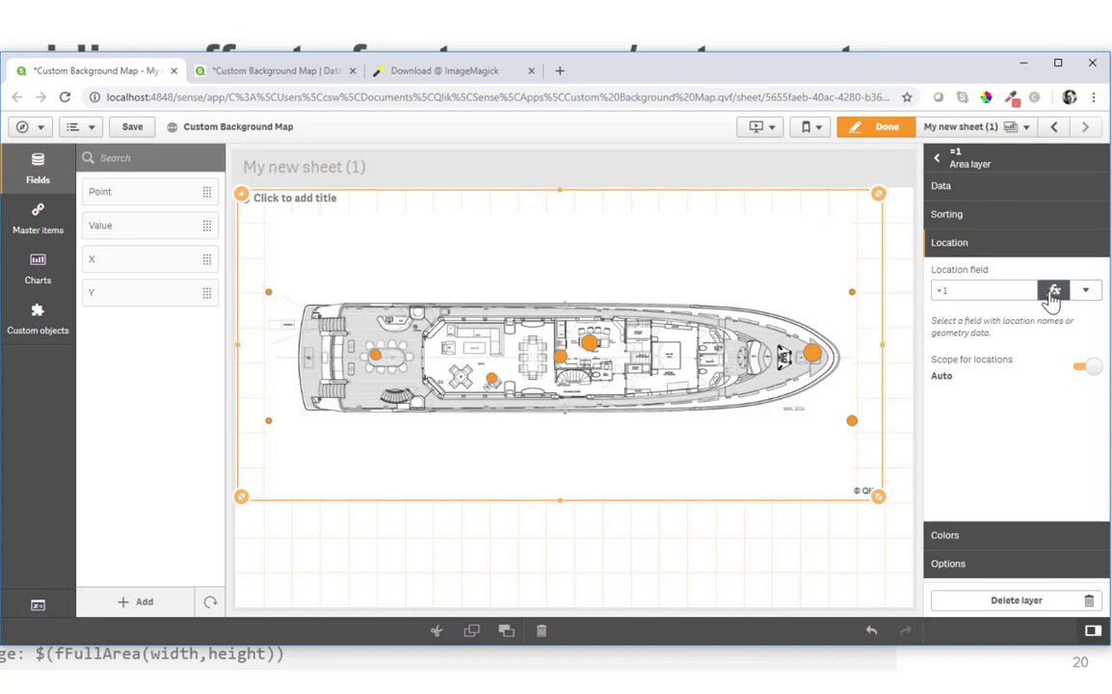
left_click(1052, 289)
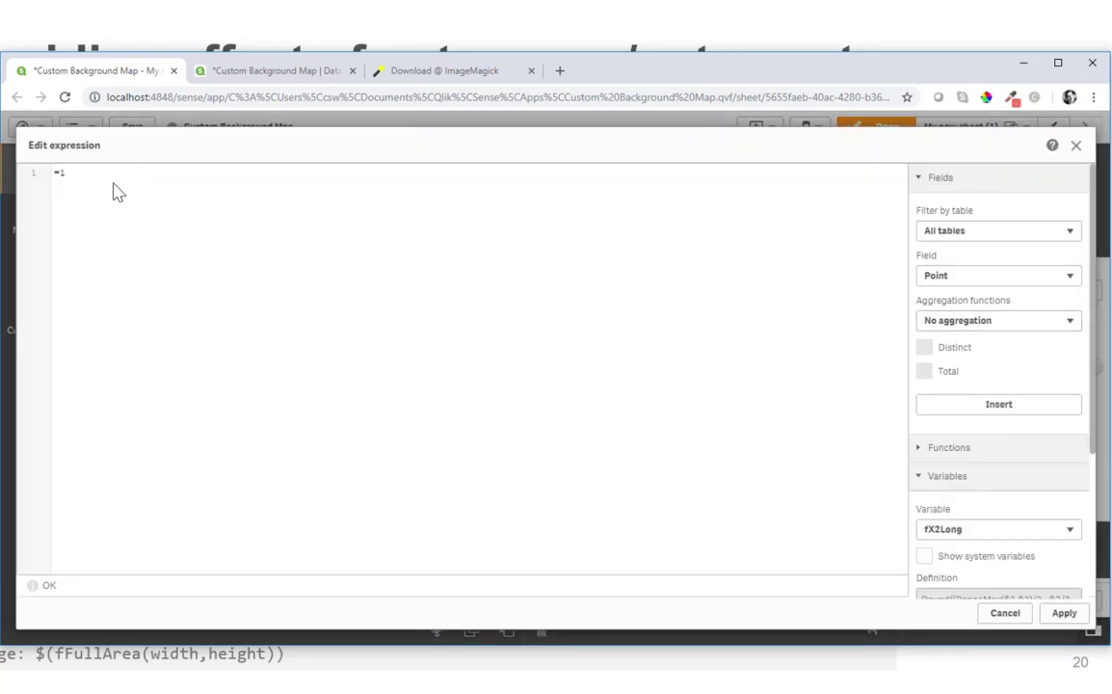
type("$")
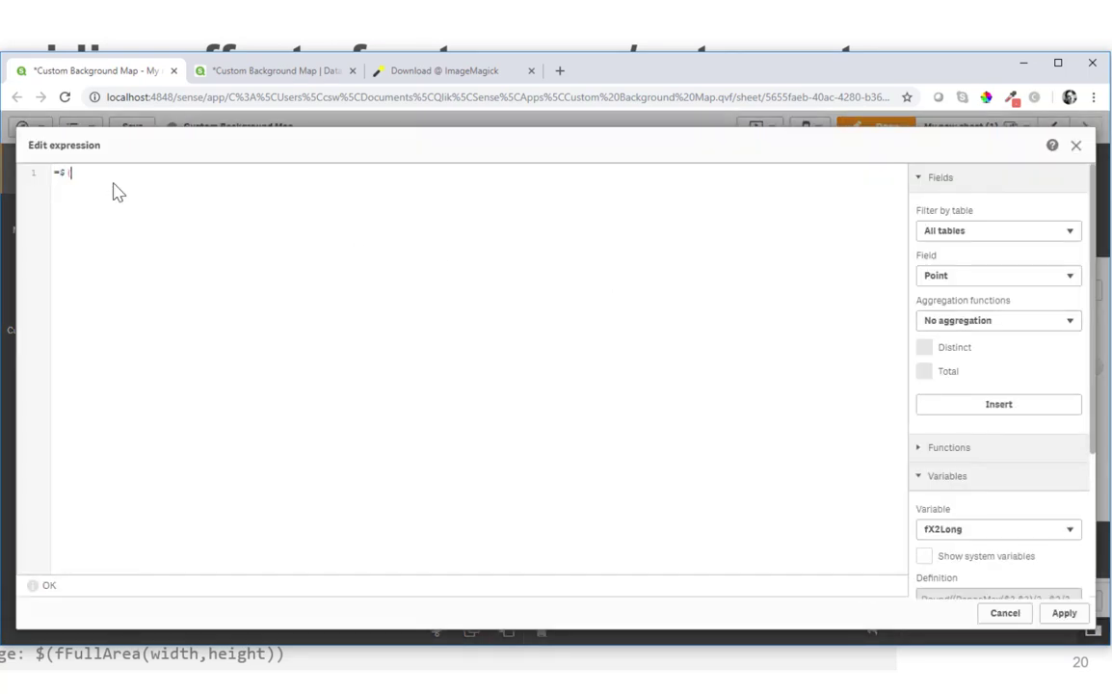
type("(fFullArea(")
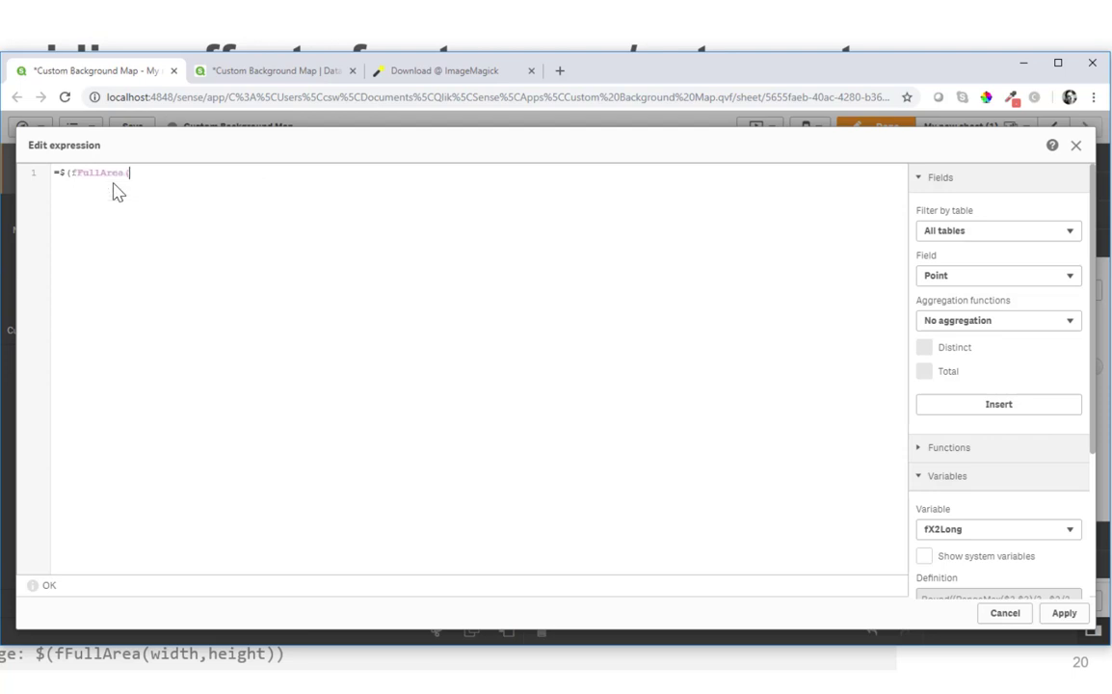
type("vWidth,vHei")
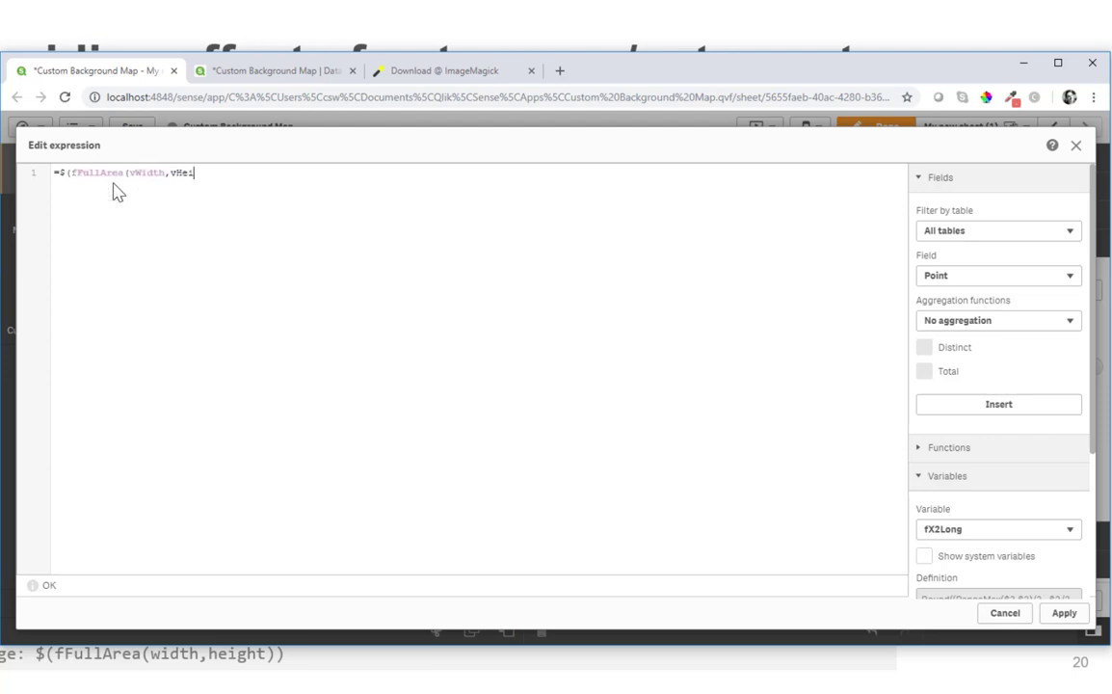
type("ght))")
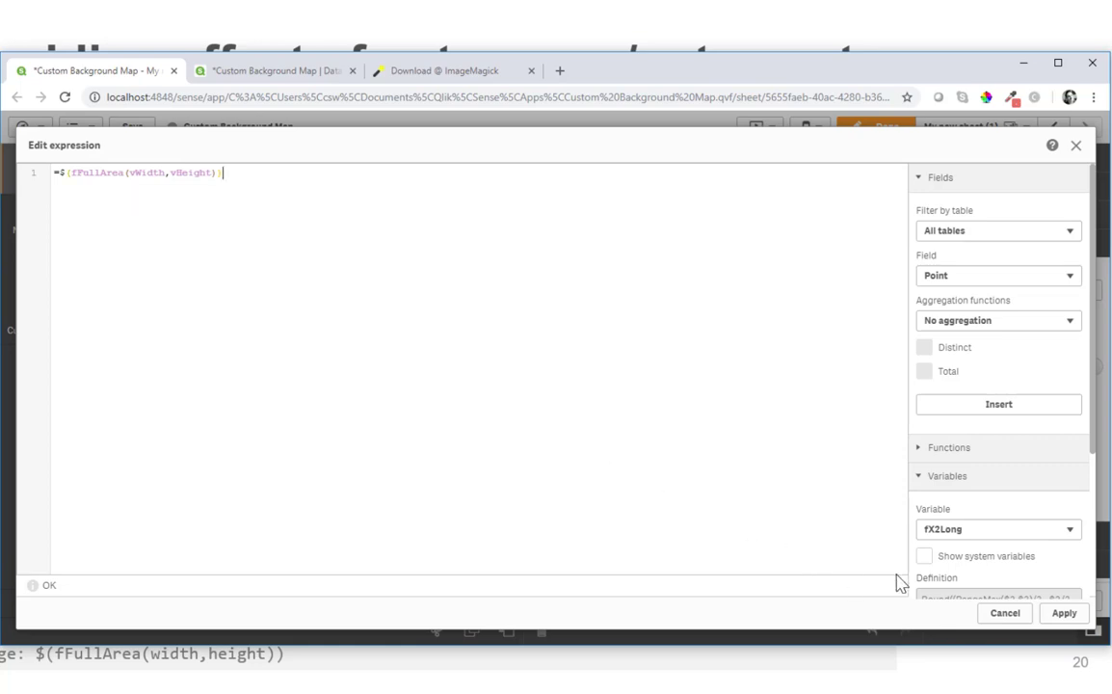
left_click(1064, 613)
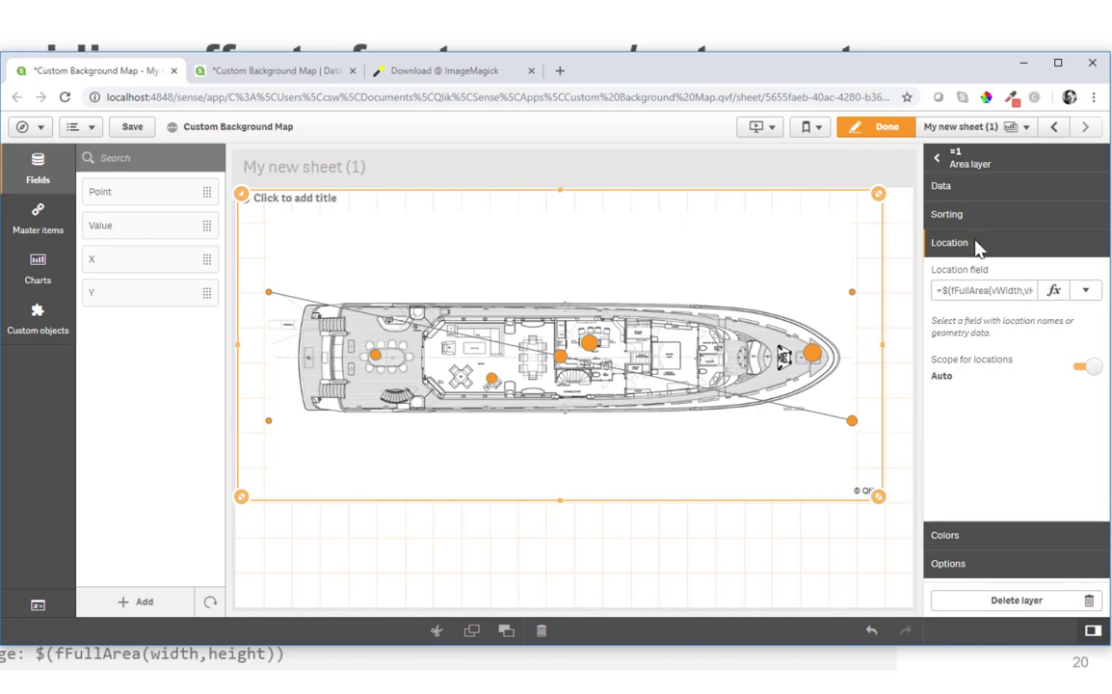
Return to the Layers list showing Point, background and =1 area layers, and finish editing
left_click(940, 185)
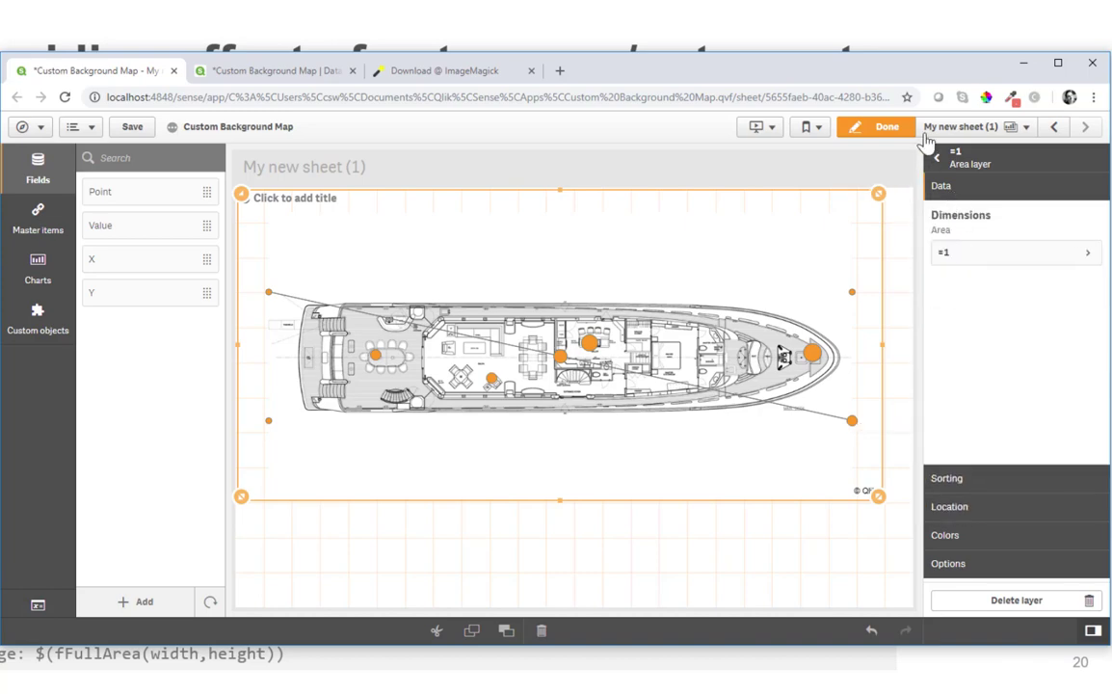
left_click(941, 154)
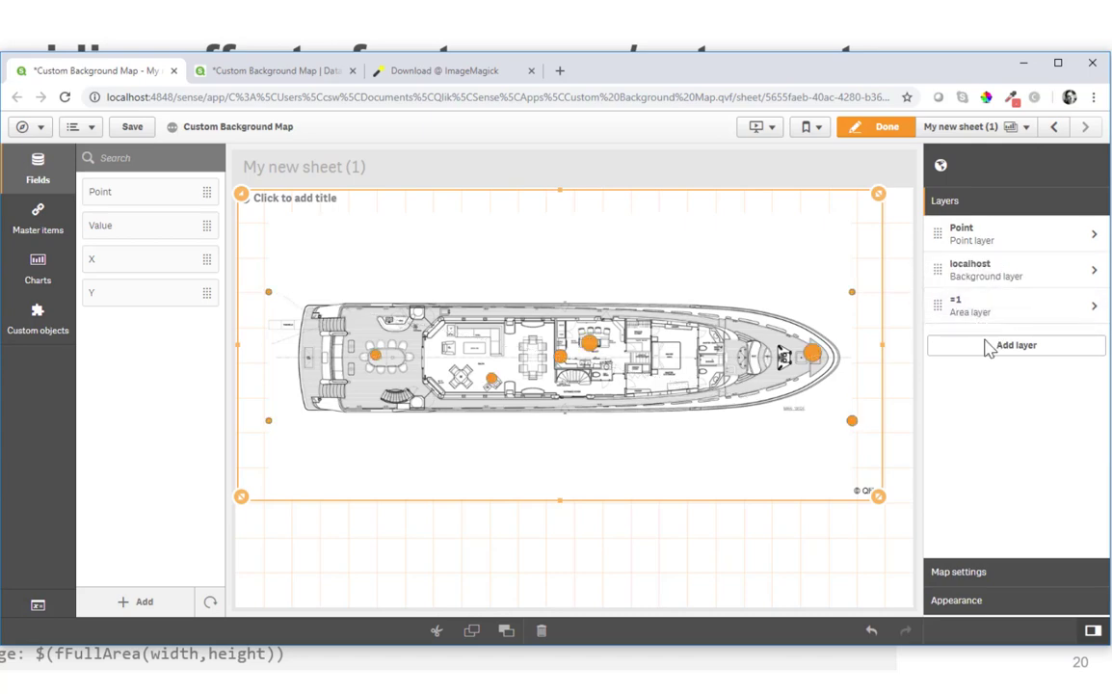
mouse_move(958, 445)
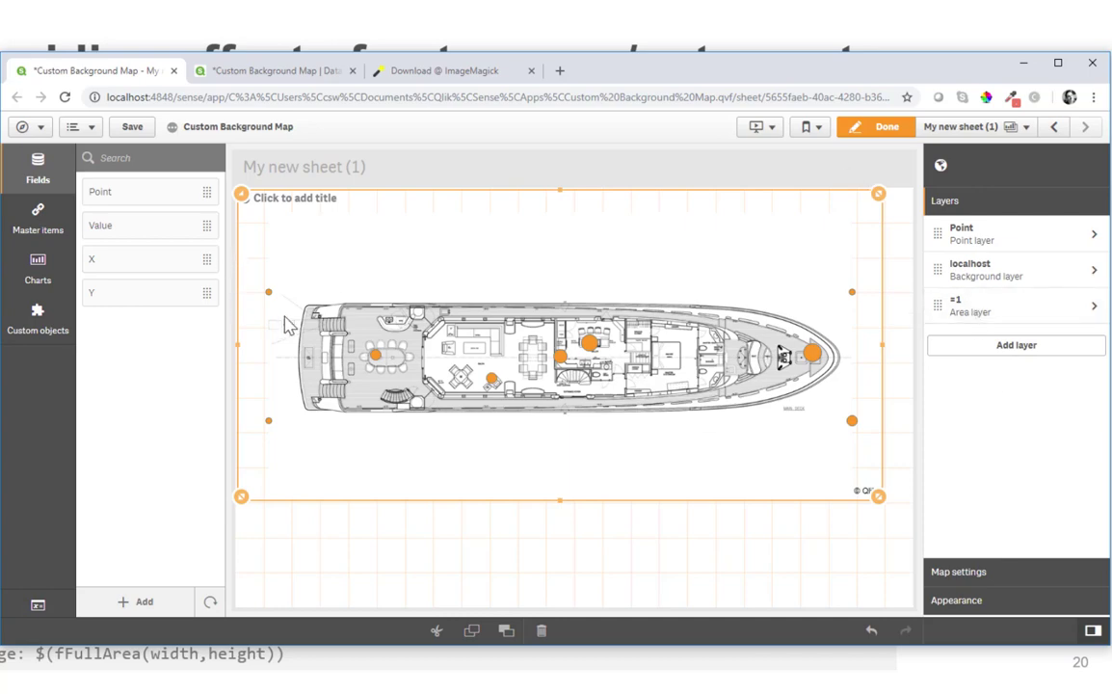
left_click(874, 127)
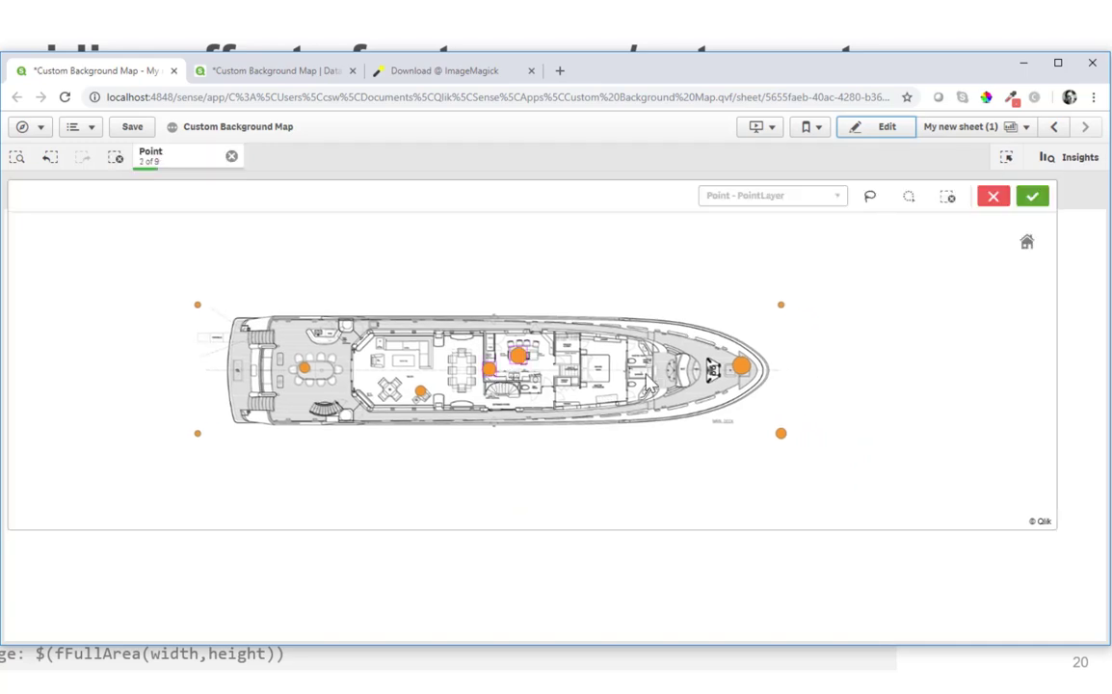
Confirm the single-point selection, then clear it so all points show with the yacht plan framed
left_click(1033, 197)
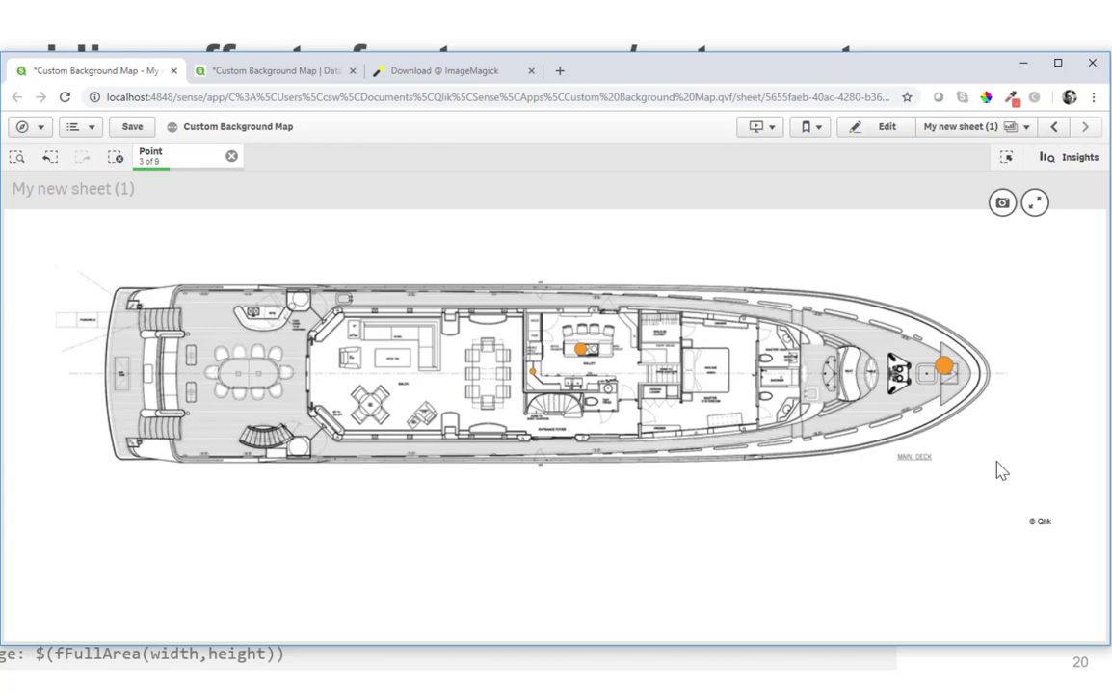
mouse_move(987, 282)
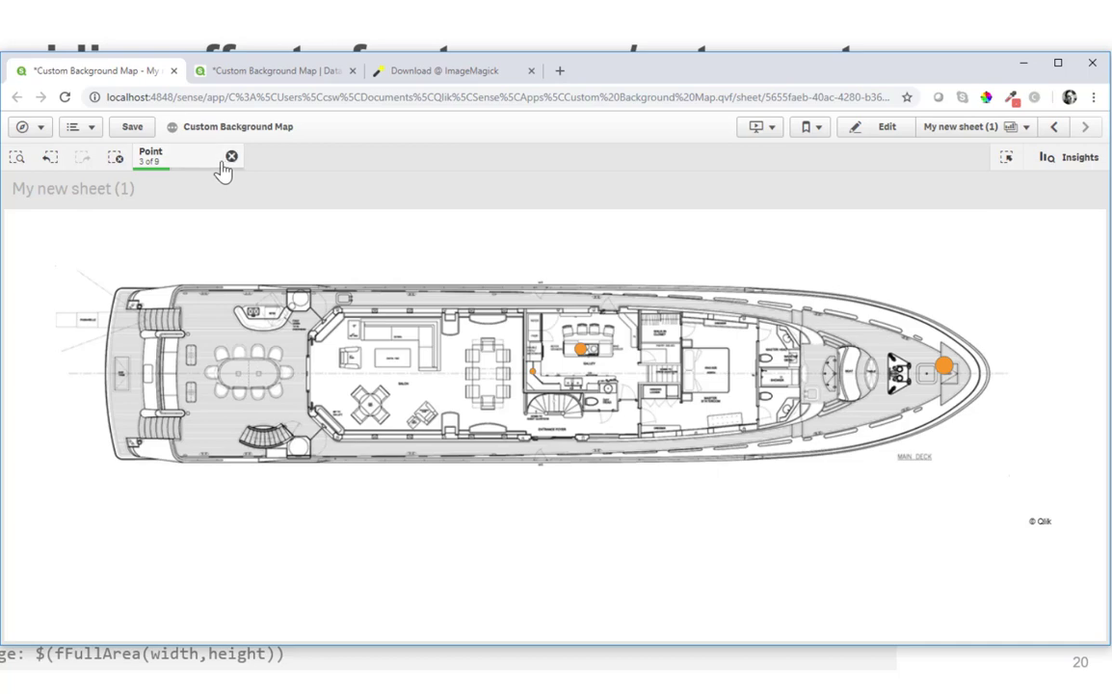
left_click(231, 156)
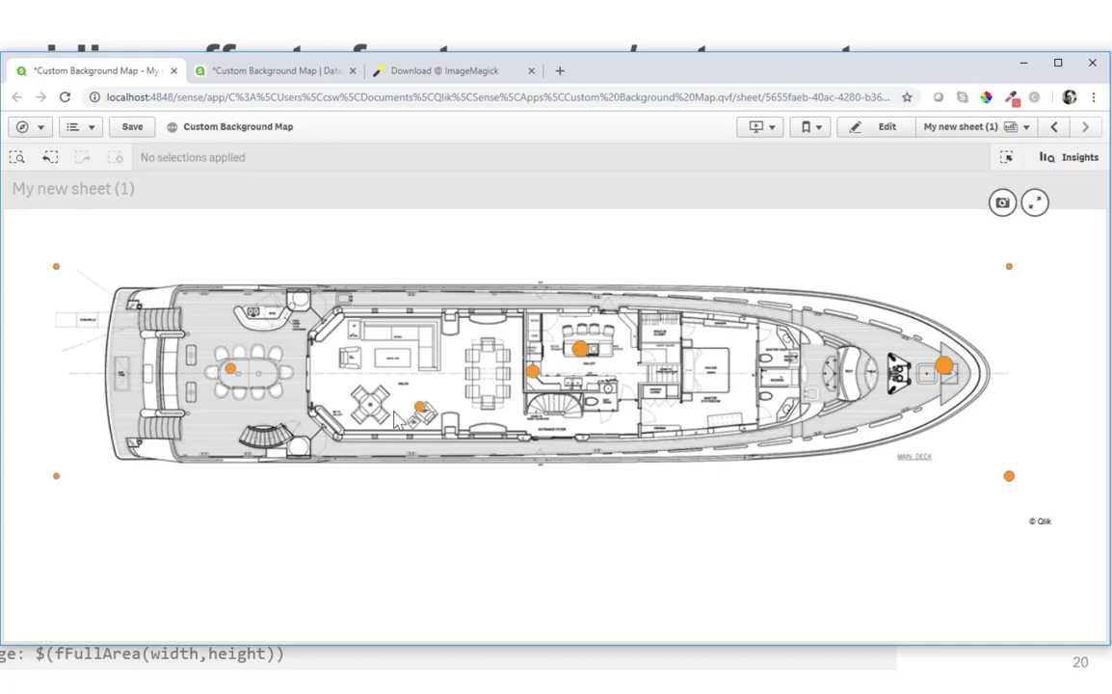